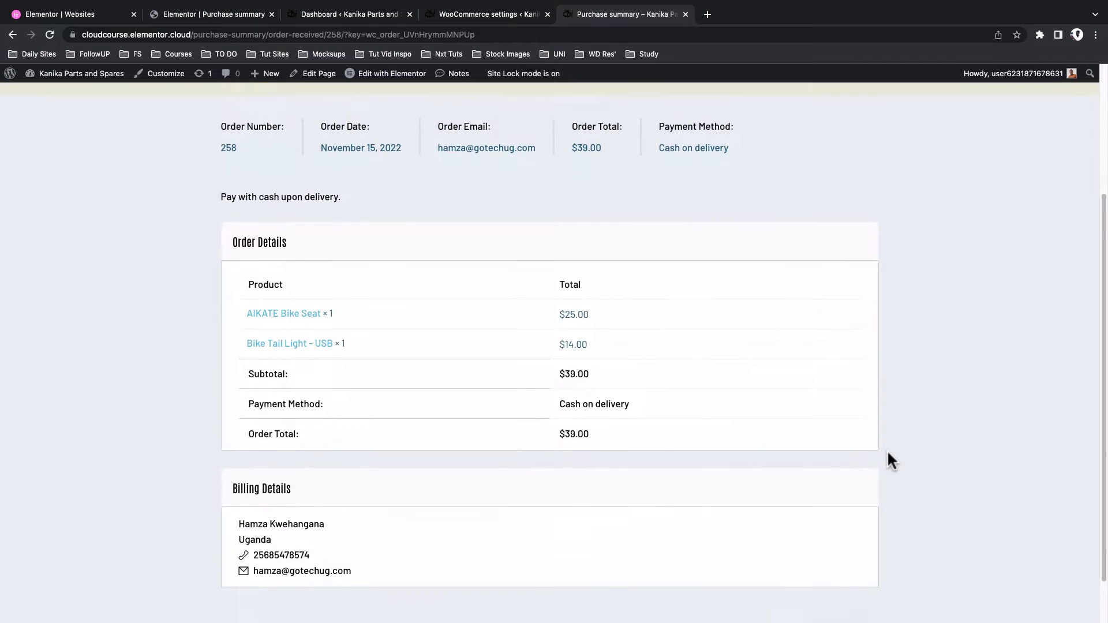
Switch to the live Kanika Bic Spares order-received page with greeting and order details.
scroll("up", 3)
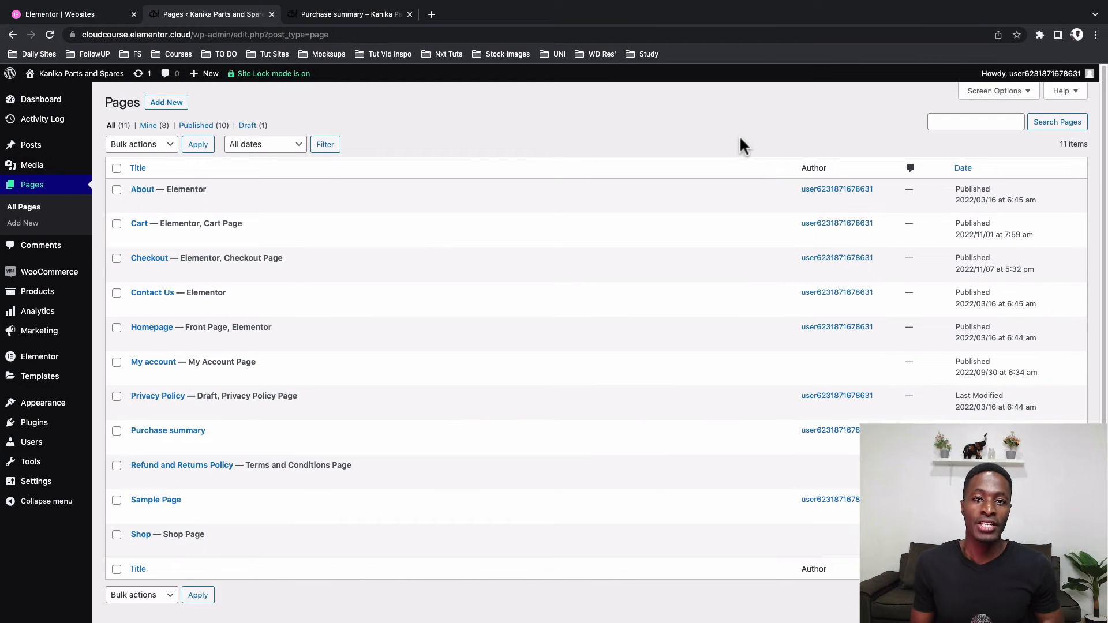
left_click(675, 13)
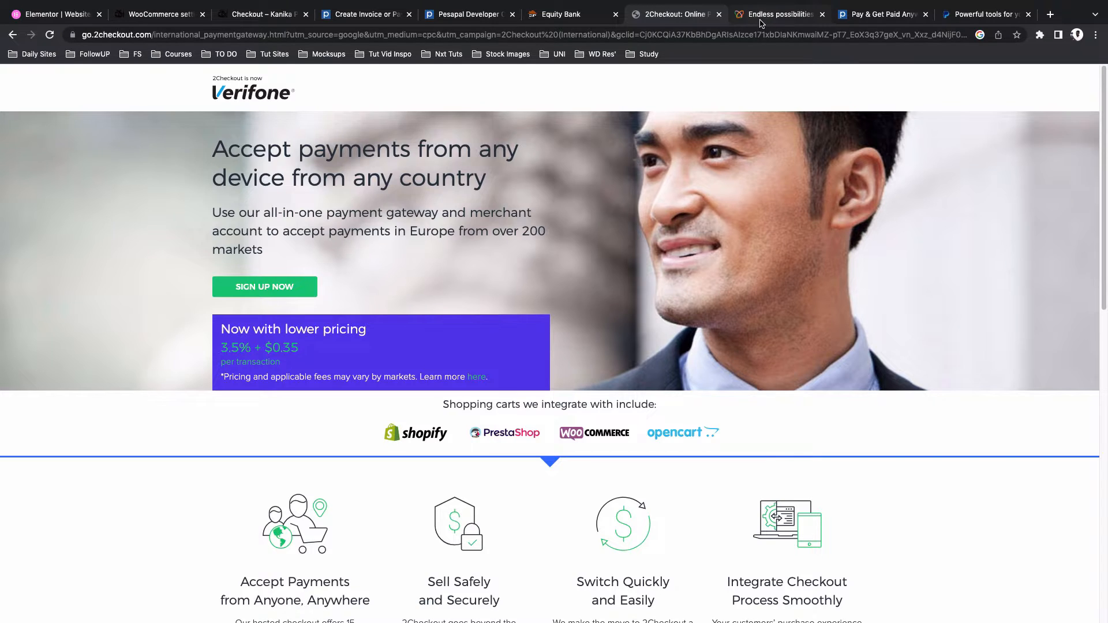
left_click(879, 14)
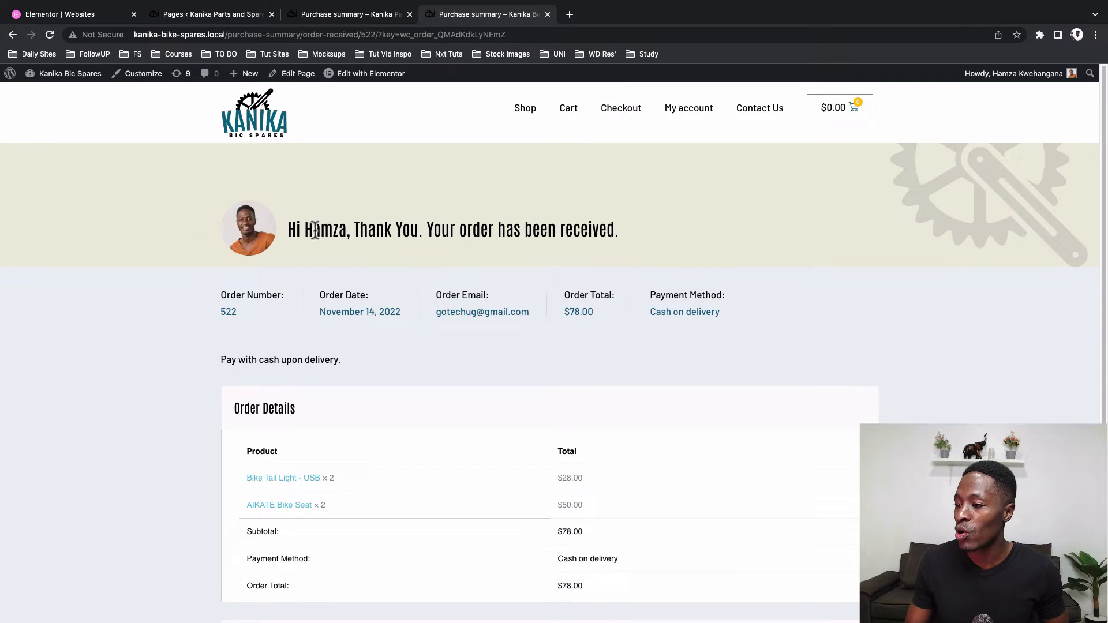
double_click(325, 229)
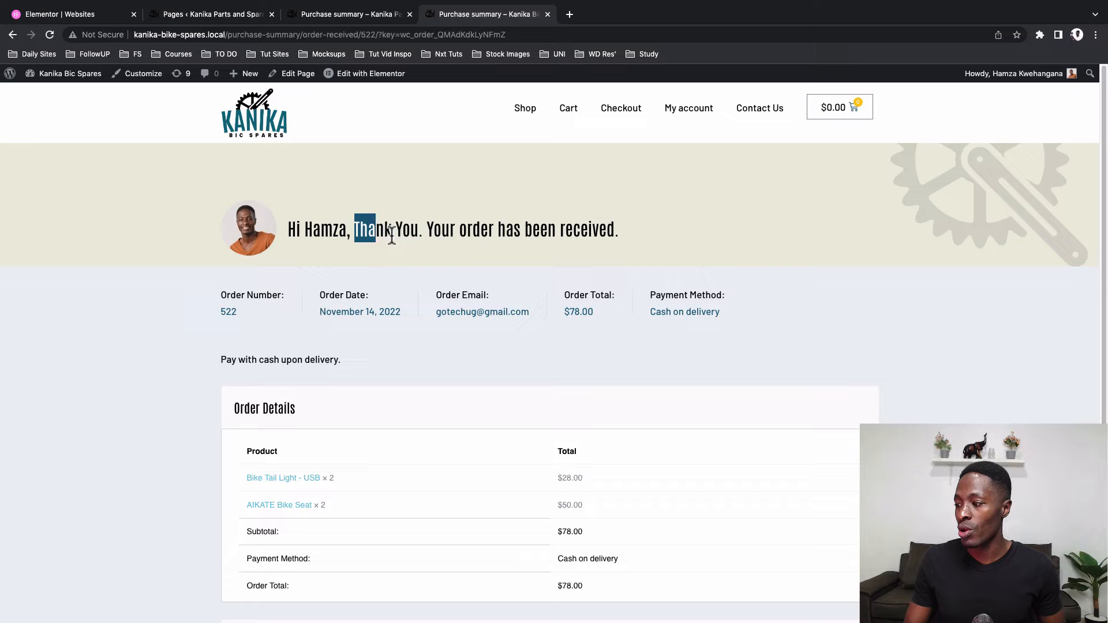
scroll("down", 3)
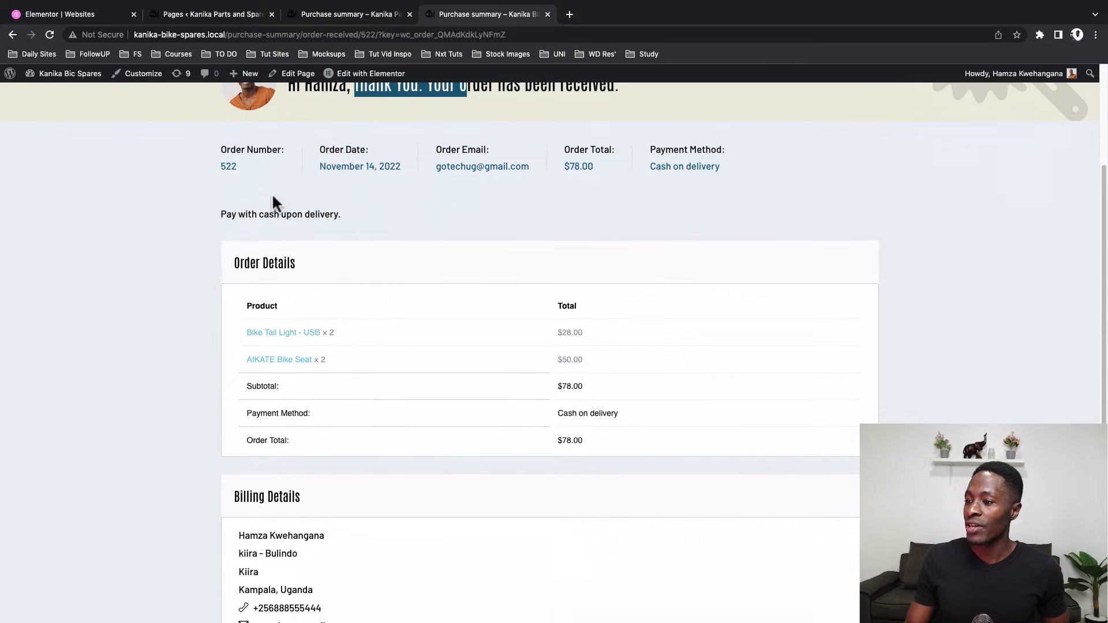
scroll("up", 3)
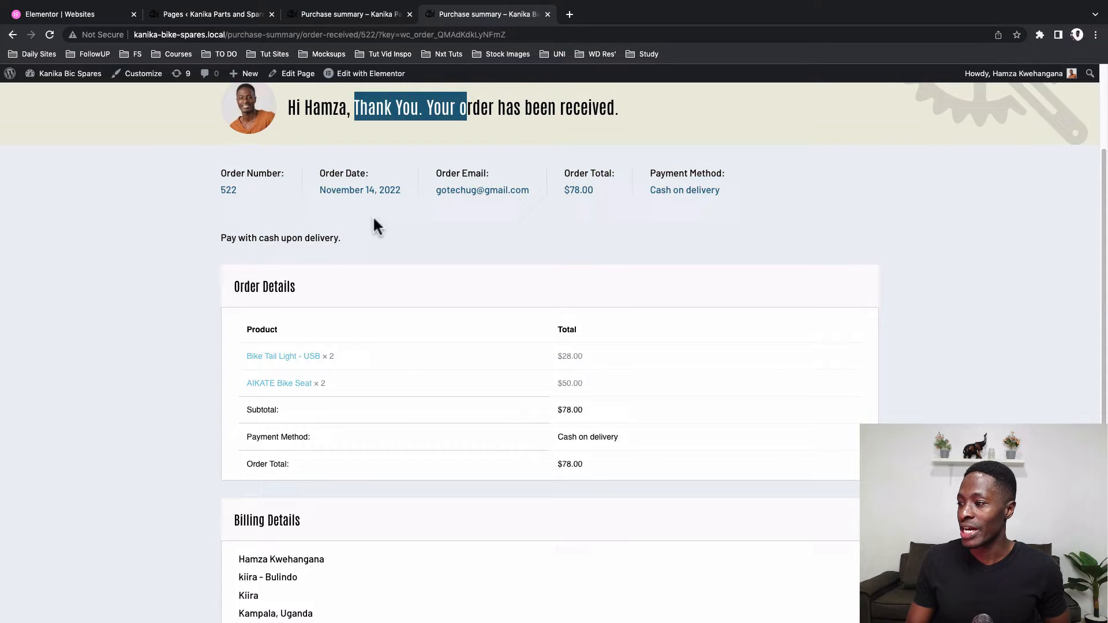
scroll("down", 3)
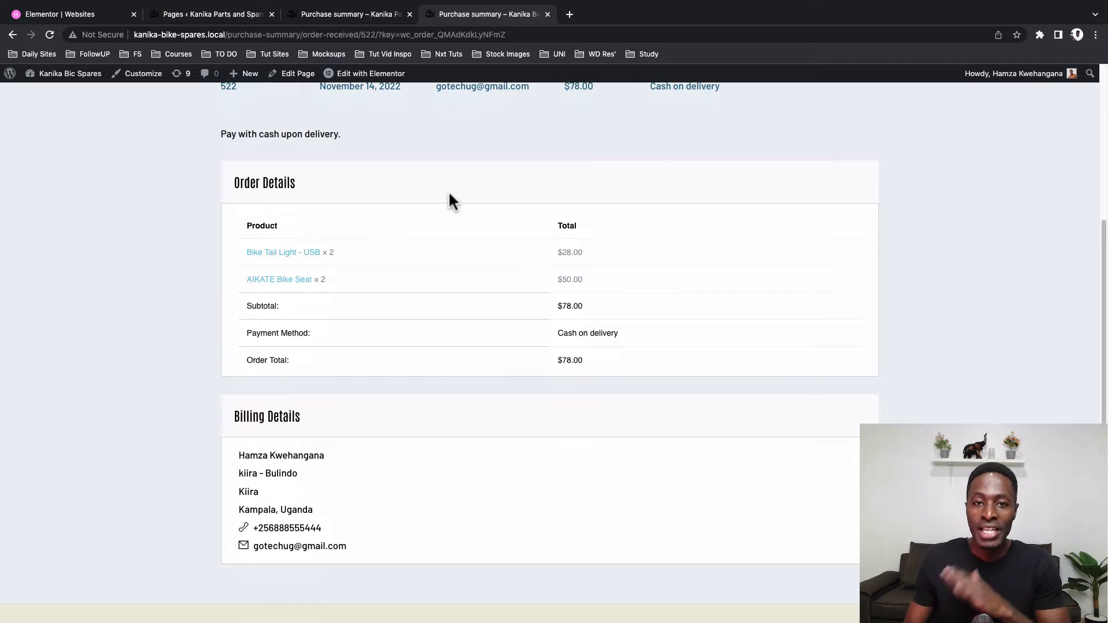
mouse_move(450, 217)
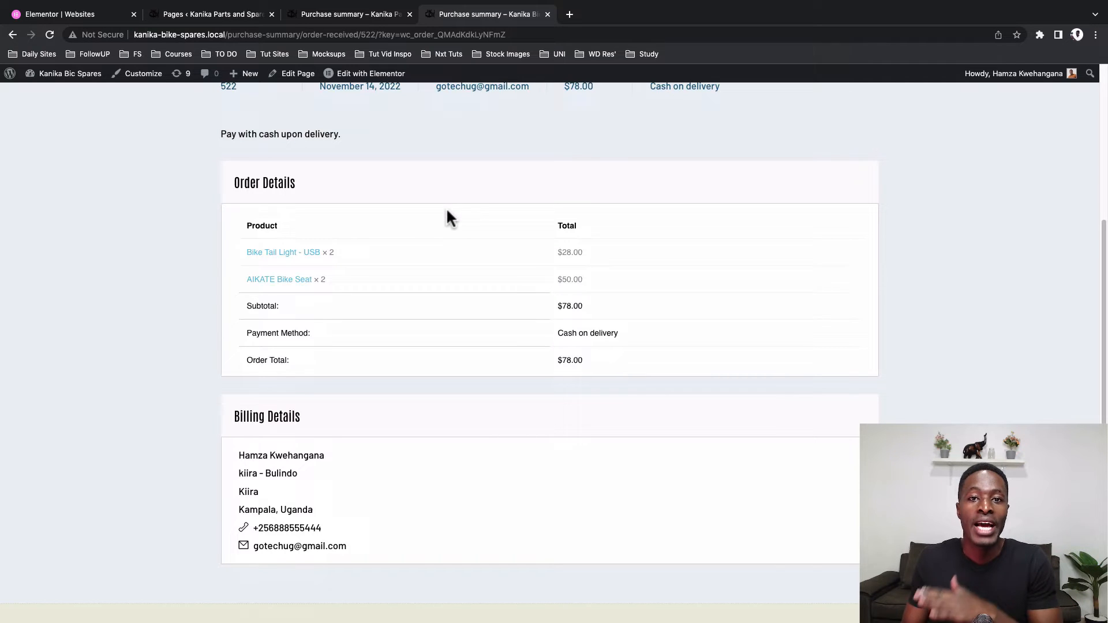
scroll("up", 3)
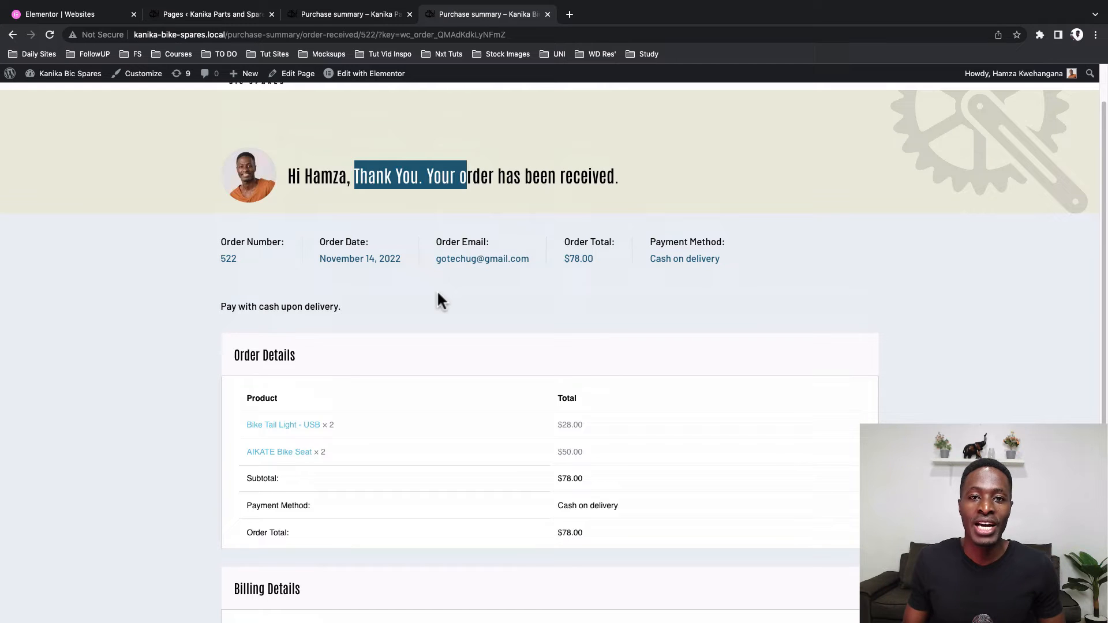
Permanently delete the old Purchase summary page and open the new one in Elementor.
left_click(209, 13)
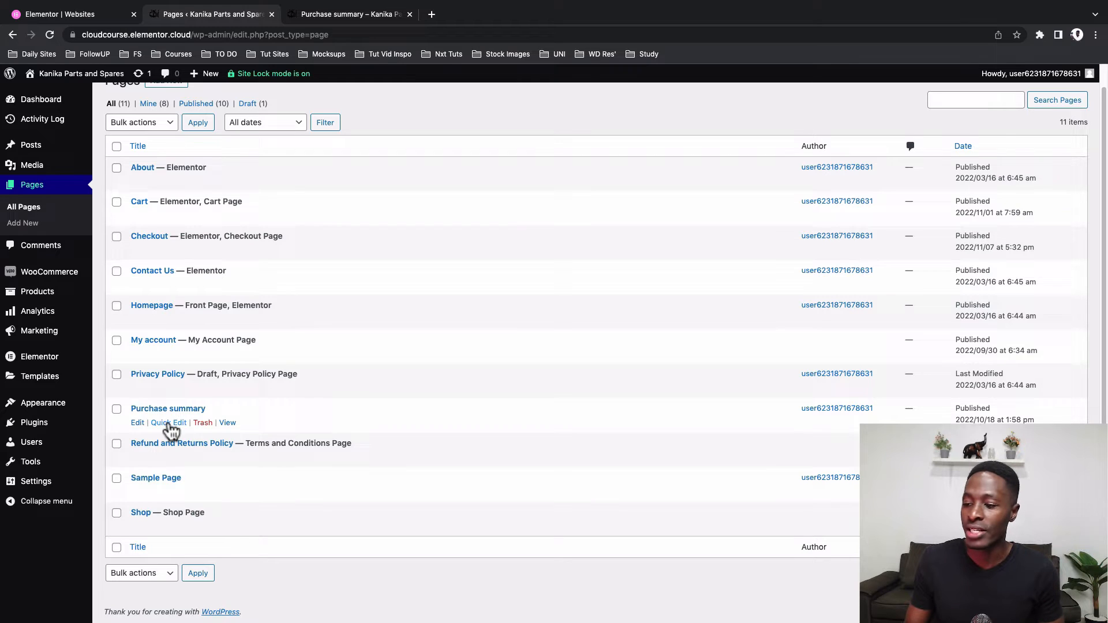
left_click(203, 423)
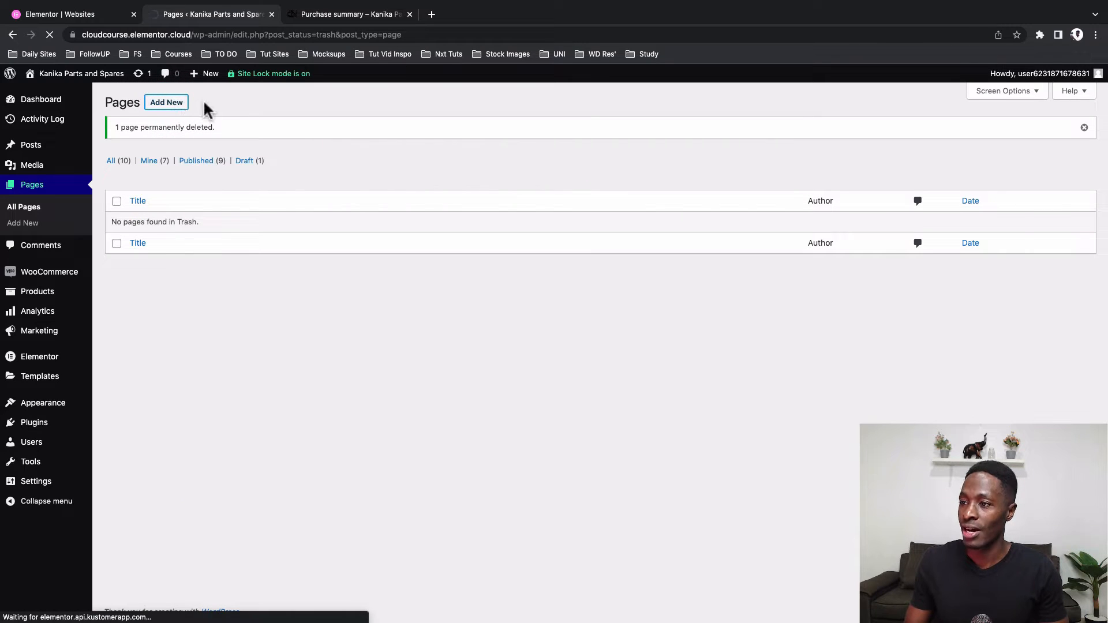
left_click(166, 102)
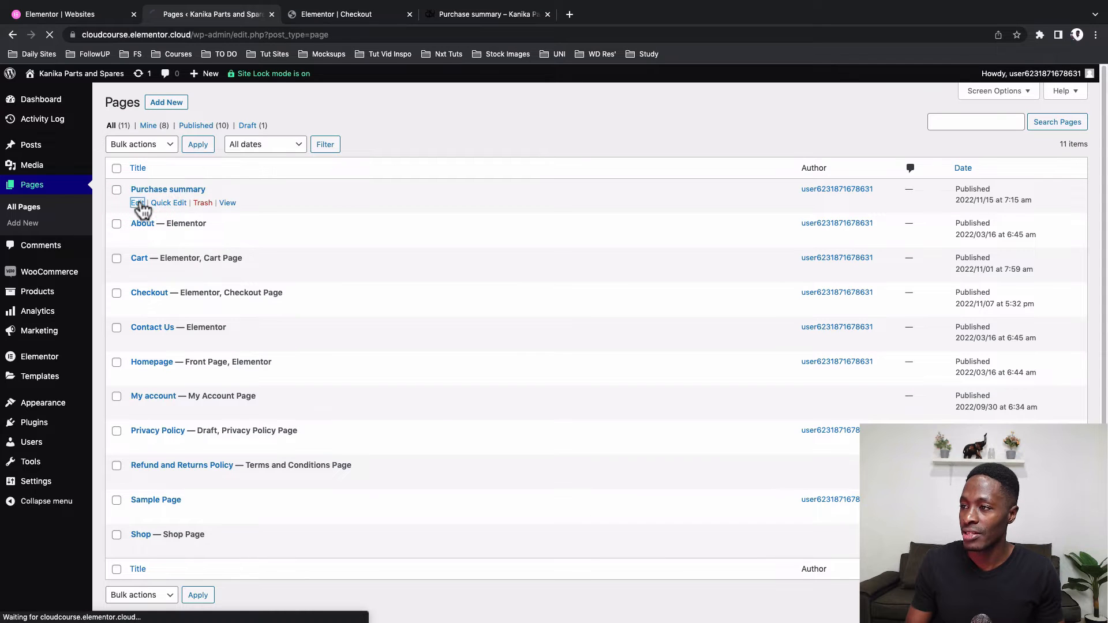
left_click(137, 203)
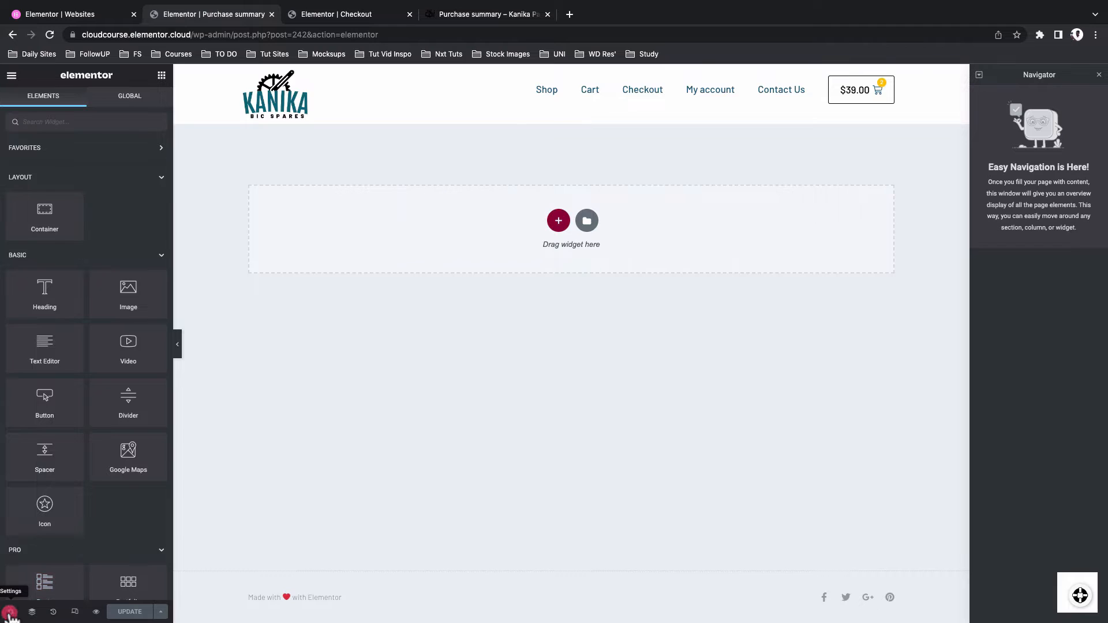
Copy the Checkout page's breadcrumb header banner container in its Elementor editor.
left_click(10, 612)
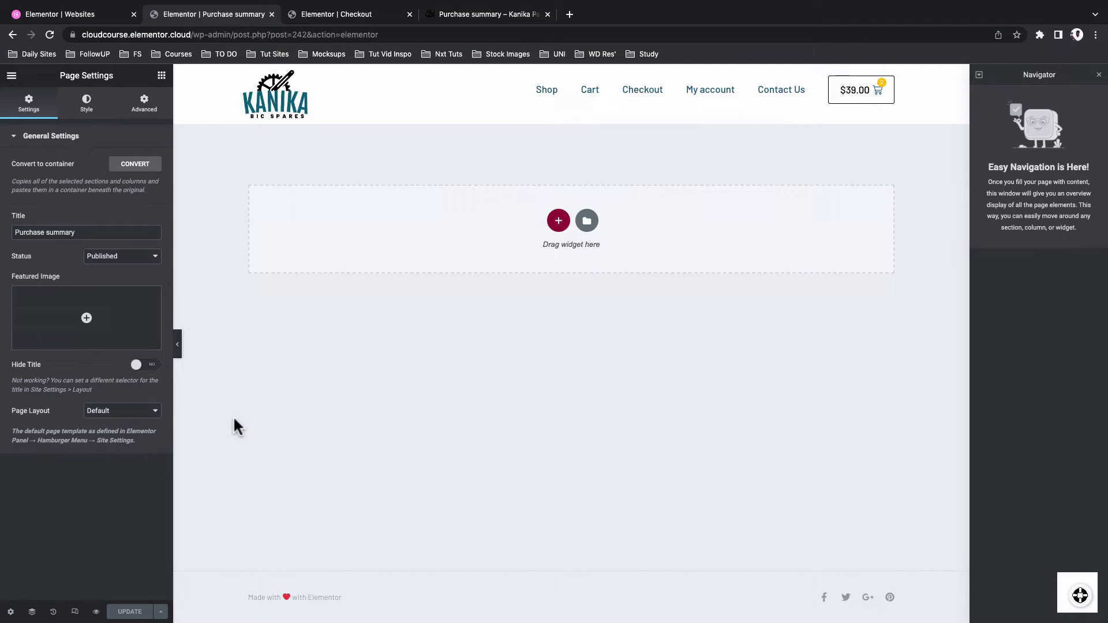
left_click(347, 14)
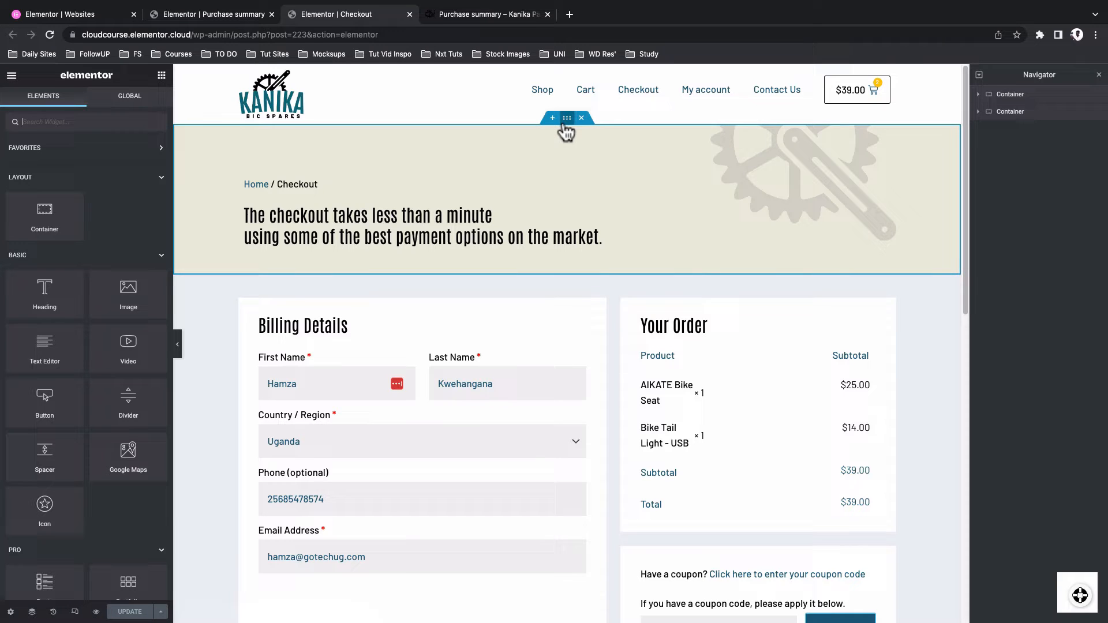
right_click(567, 117)
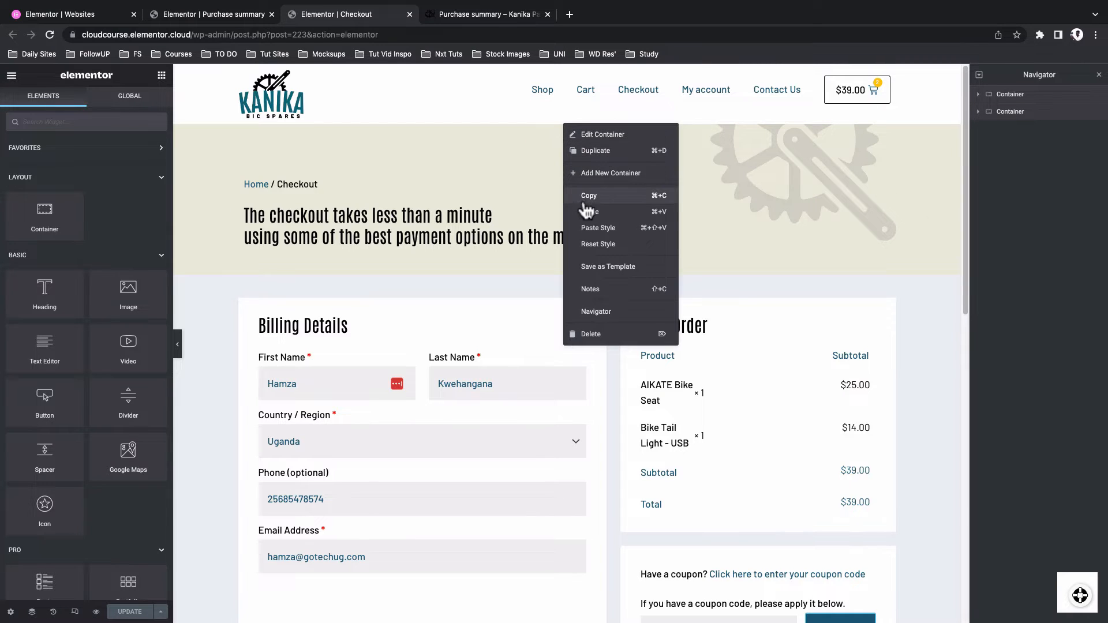
left_click(210, 14)
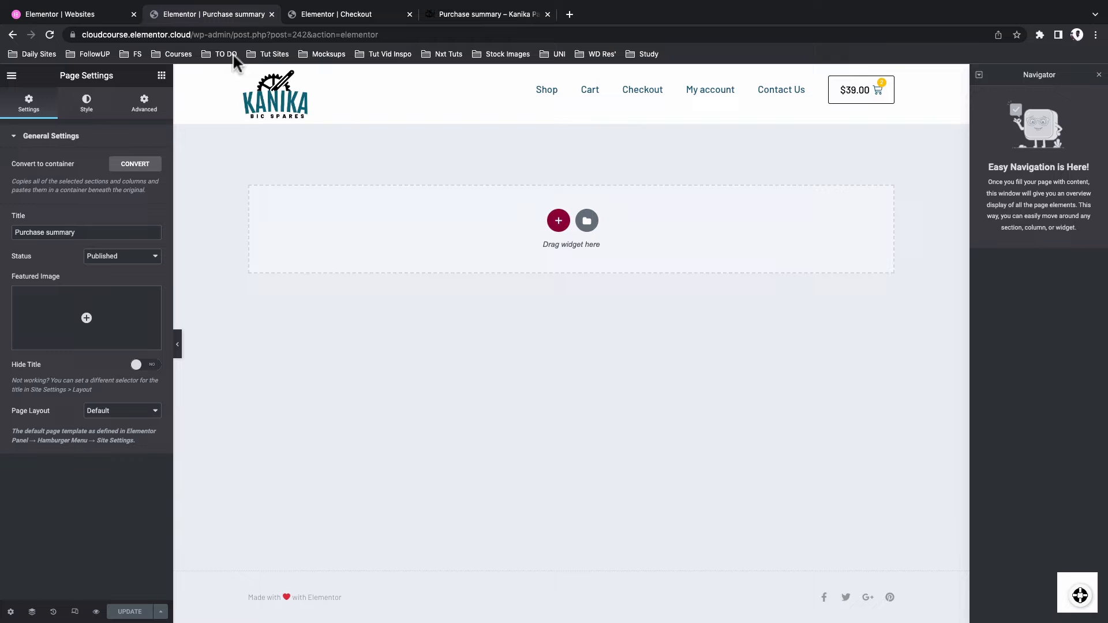
right_click(545, 247)
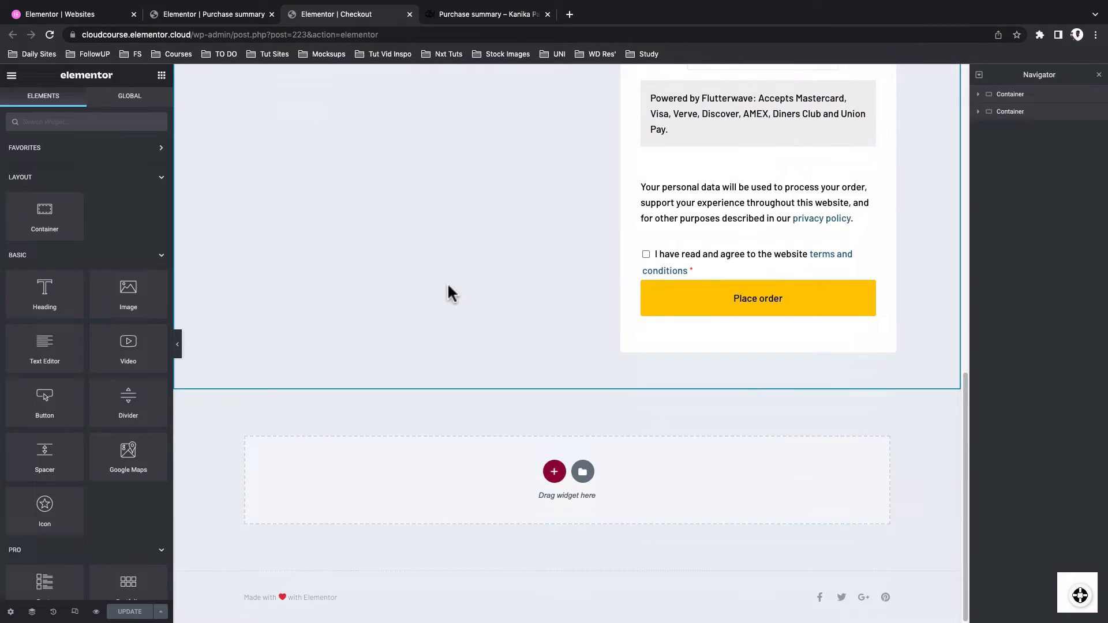
scroll("up", 3)
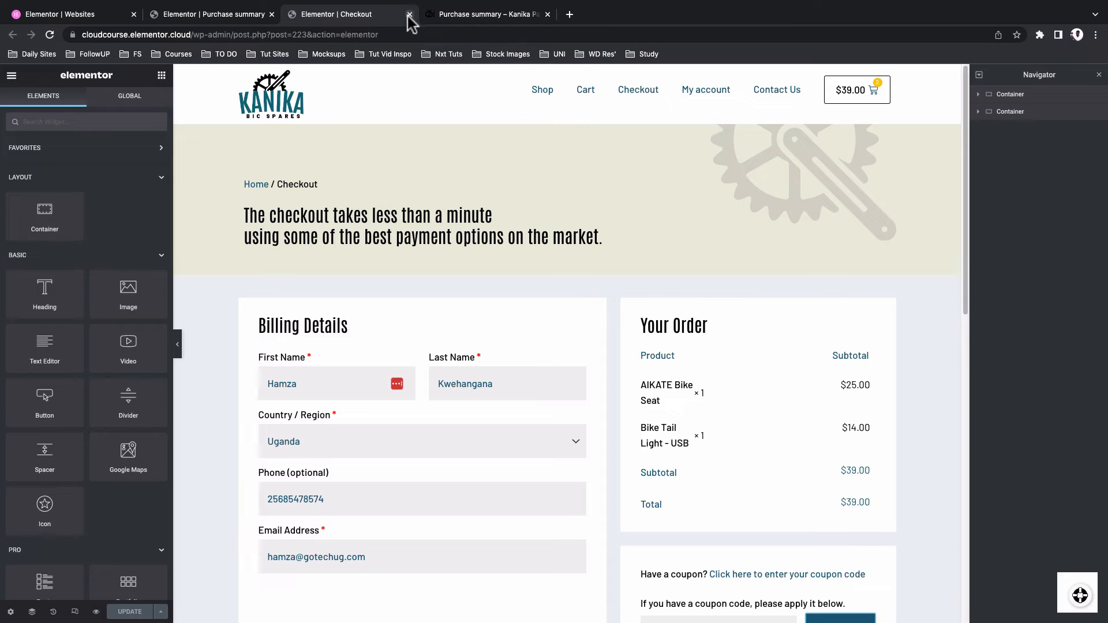
Paste the checkout banner, add an Image widget, and set the inner container Direction to Row.
left_click(408, 14)
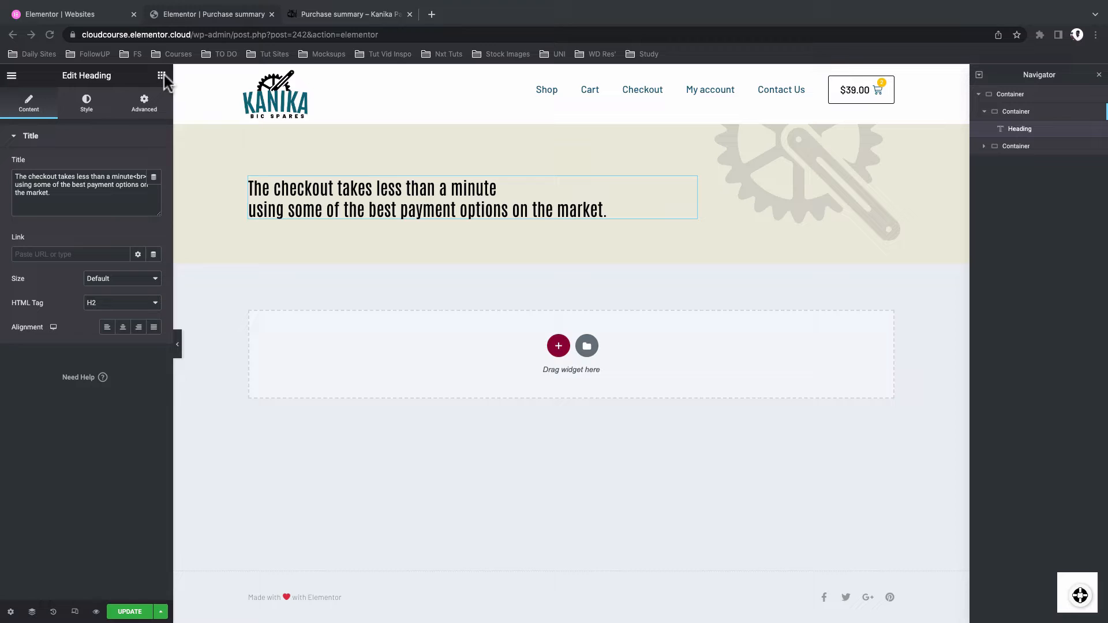
left_click(161, 76)
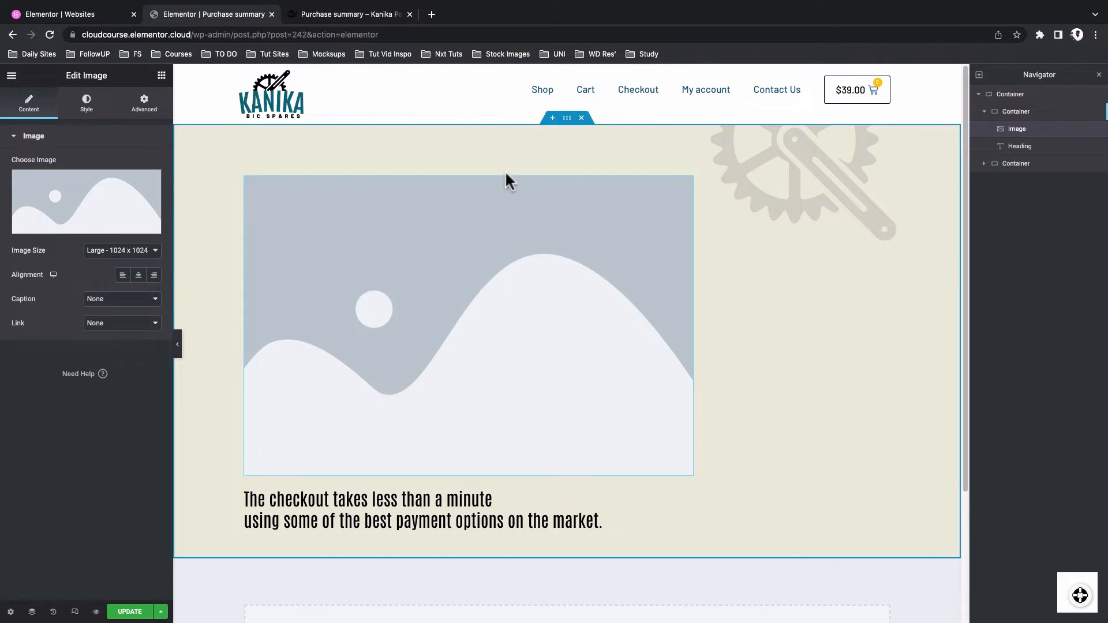
mouse_move(252, 183)
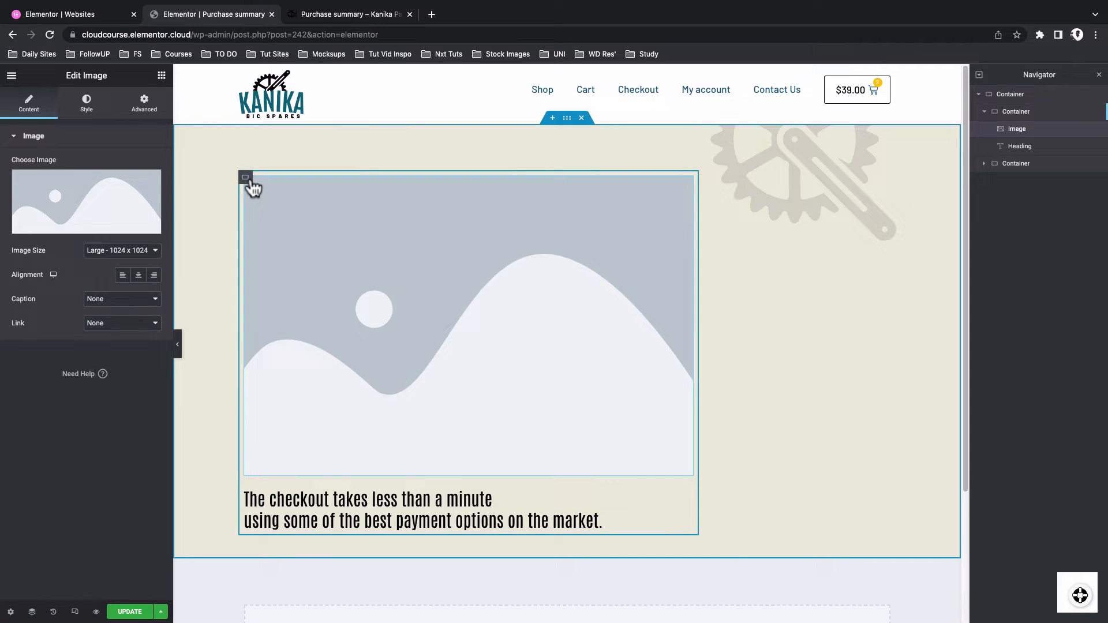
left_click(246, 177)
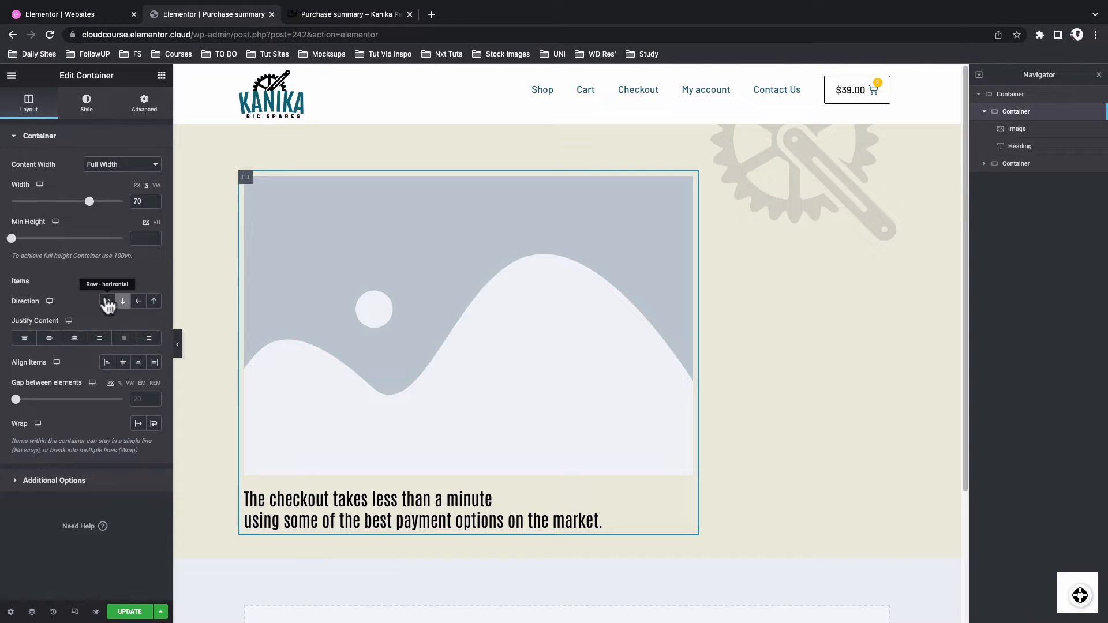
left_click(107, 300)
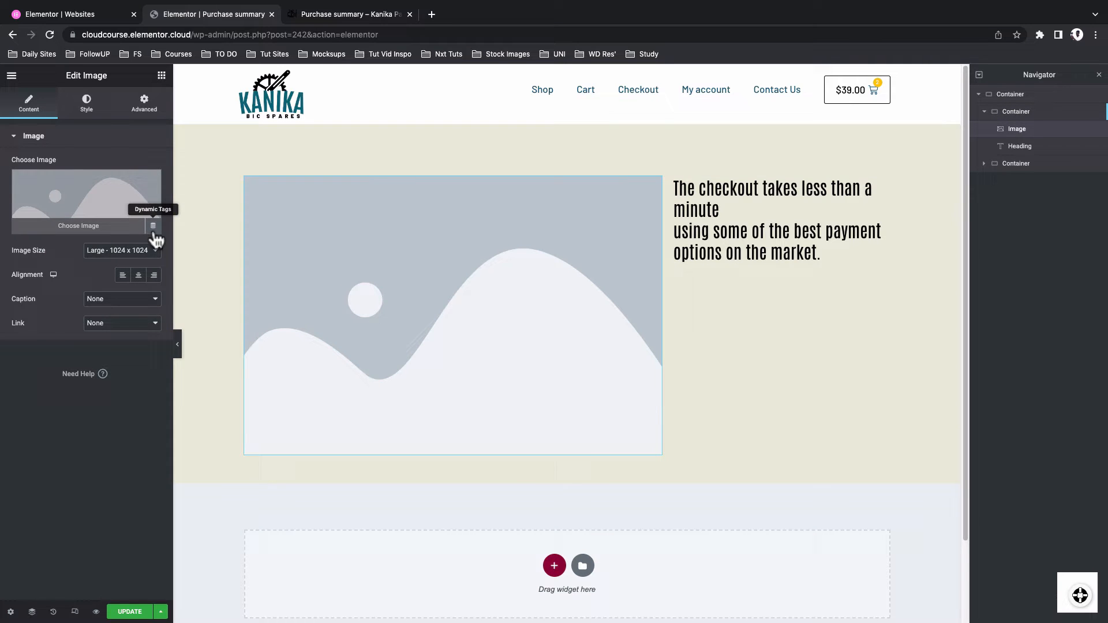
Set the banner image source to the User Profile Picture dynamic tag.
left_click(154, 226)
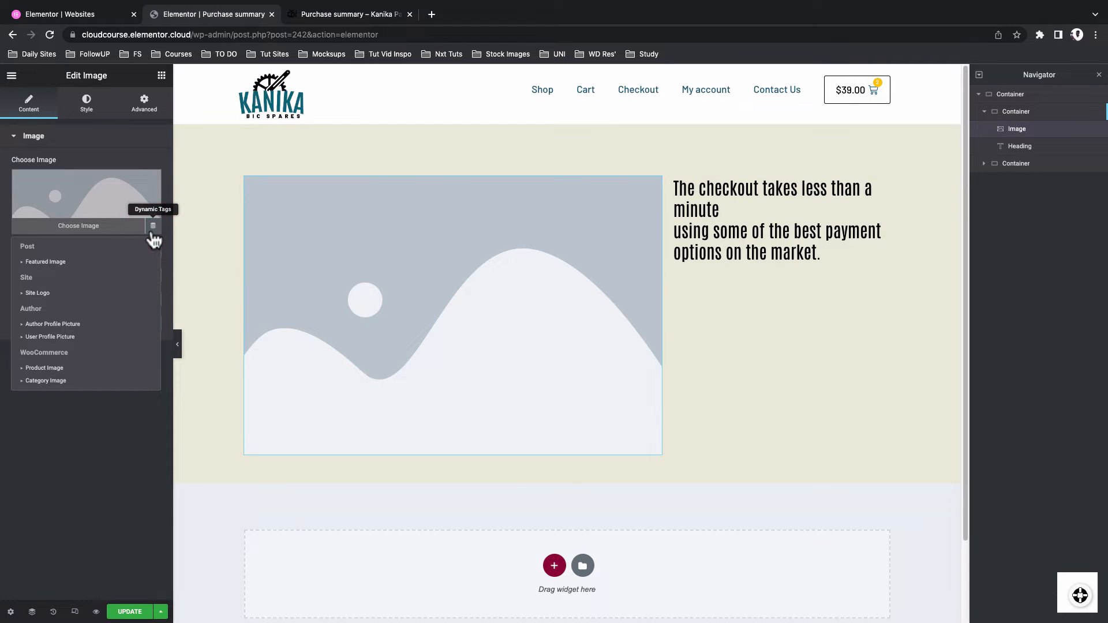
mouse_move(104, 340)
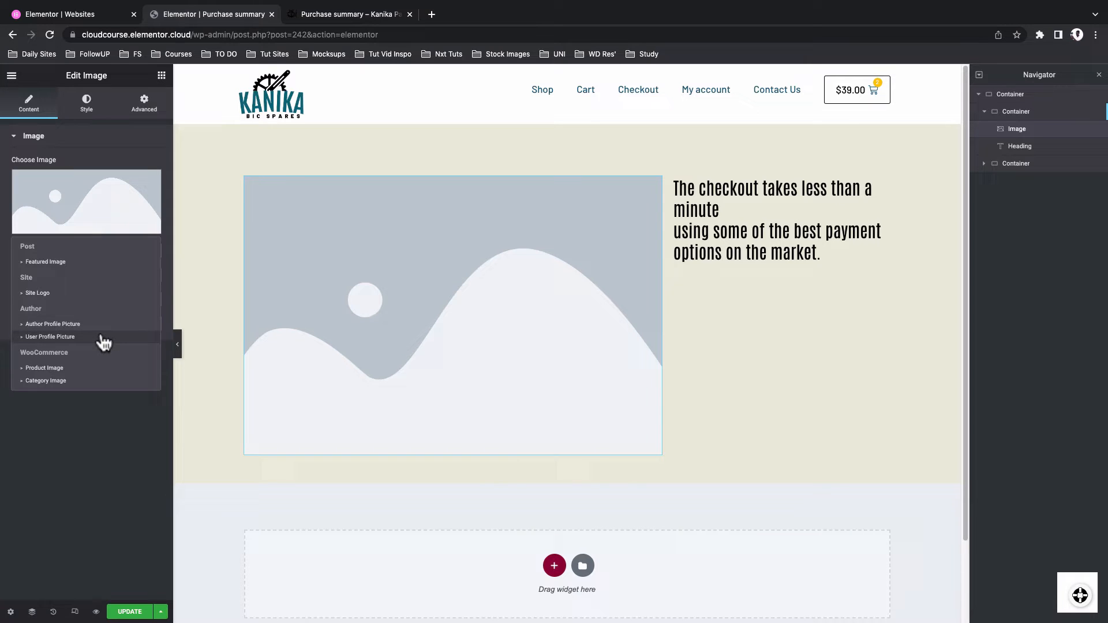
left_click(50, 337)
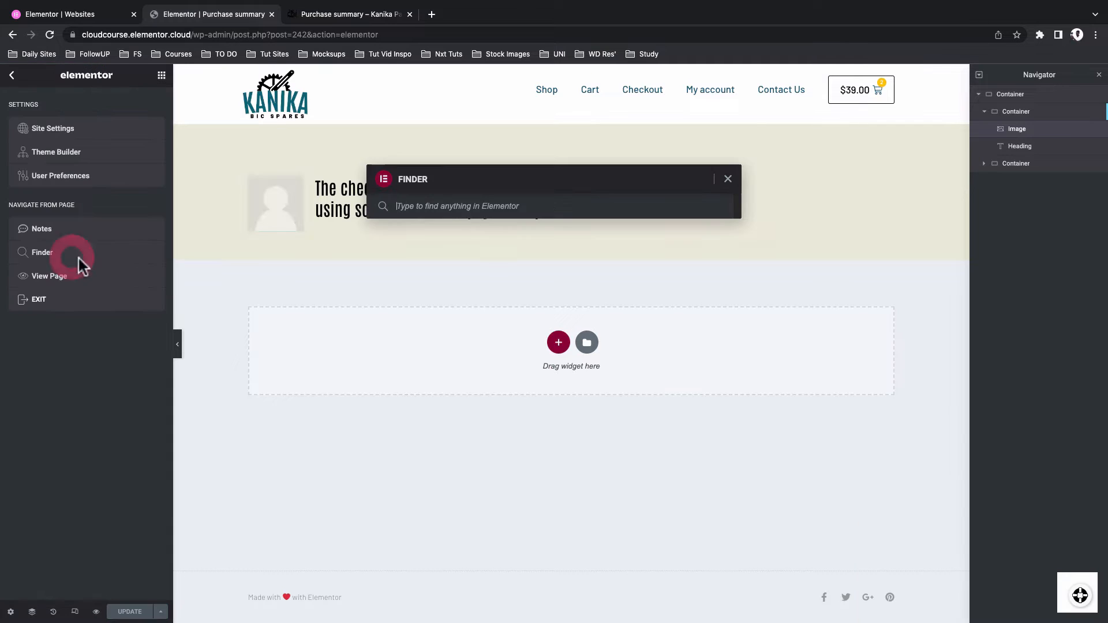
Open the administrator's profile from Dashboard > Users > All Users.
type("d")
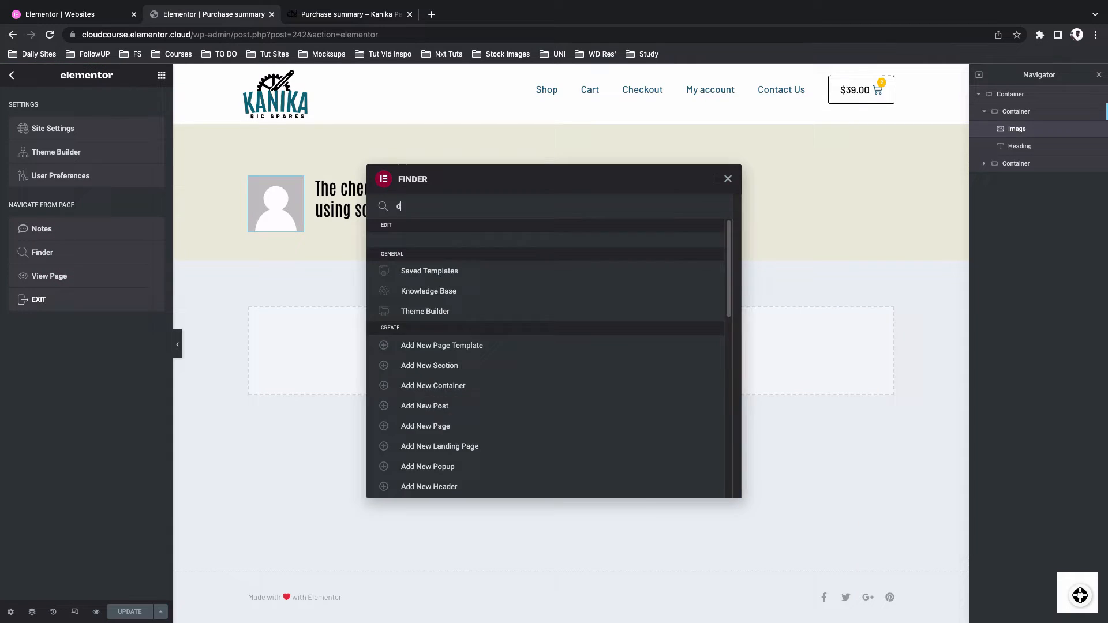
type("ash")
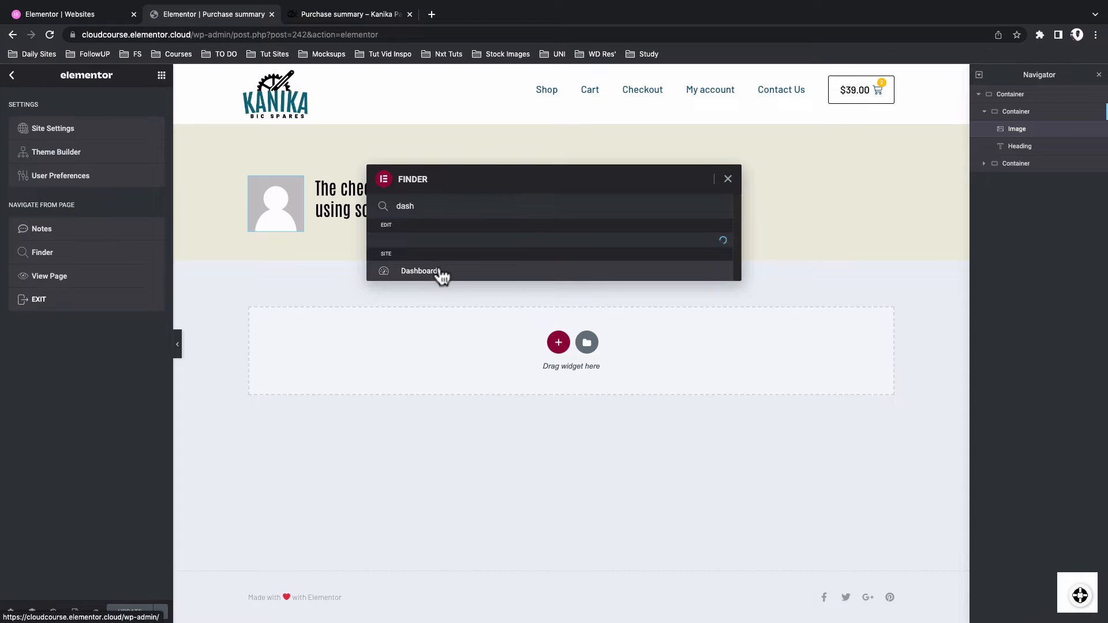
left_click(419, 271)
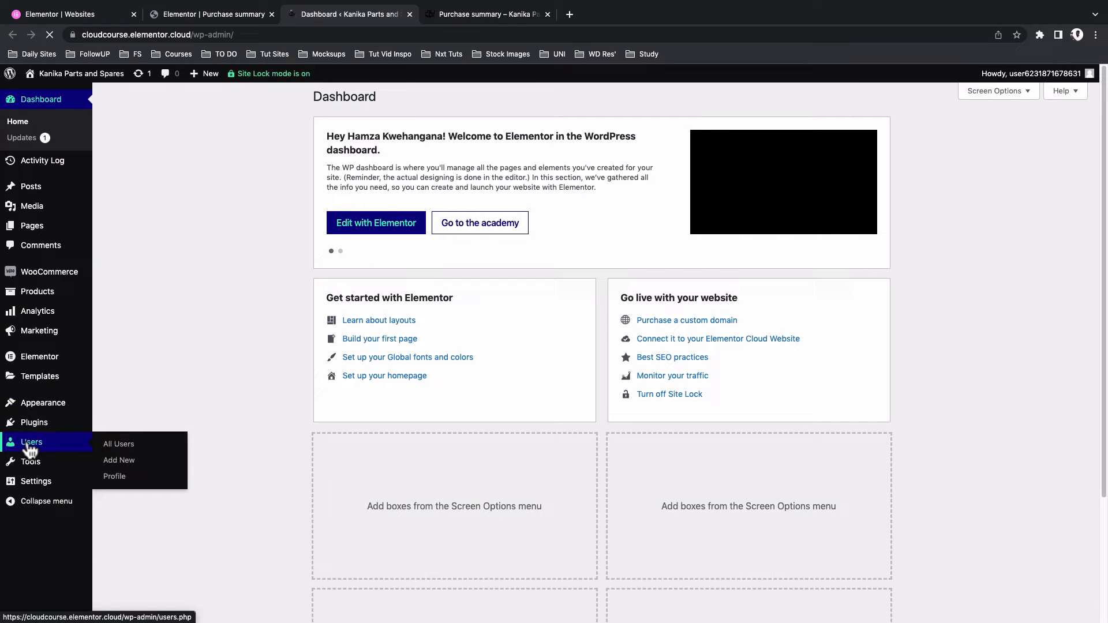
left_click(118, 444)
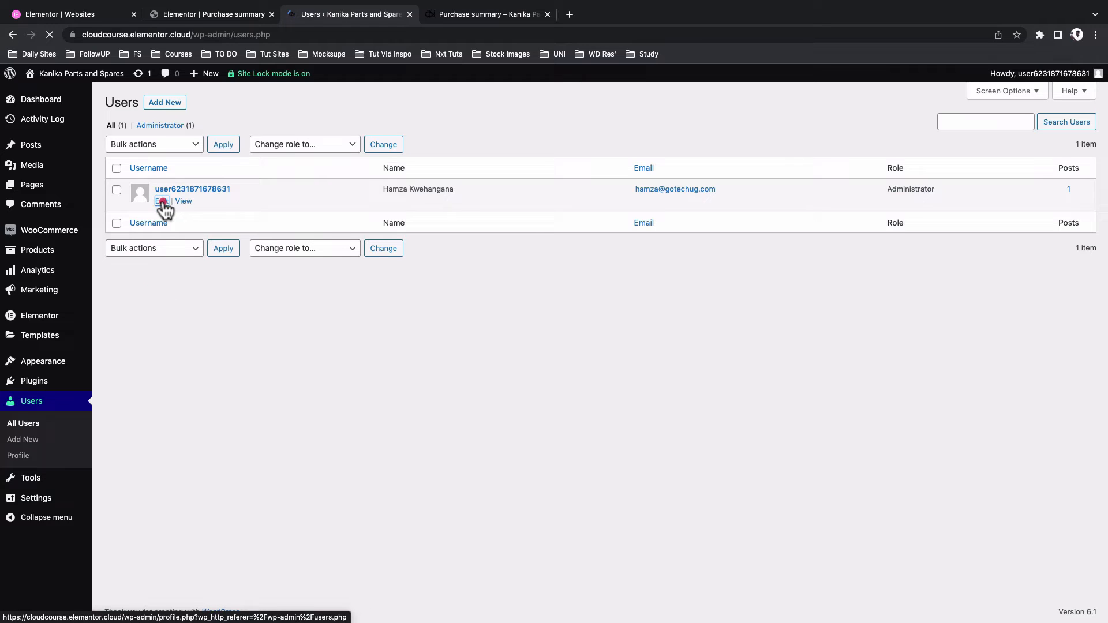
left_click(159, 201)
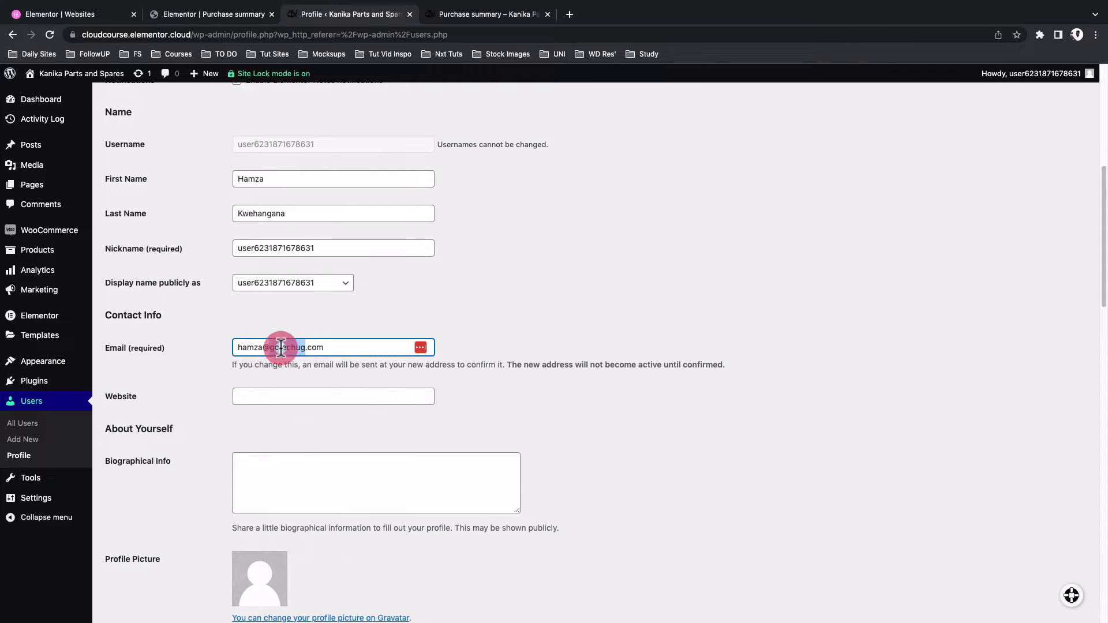
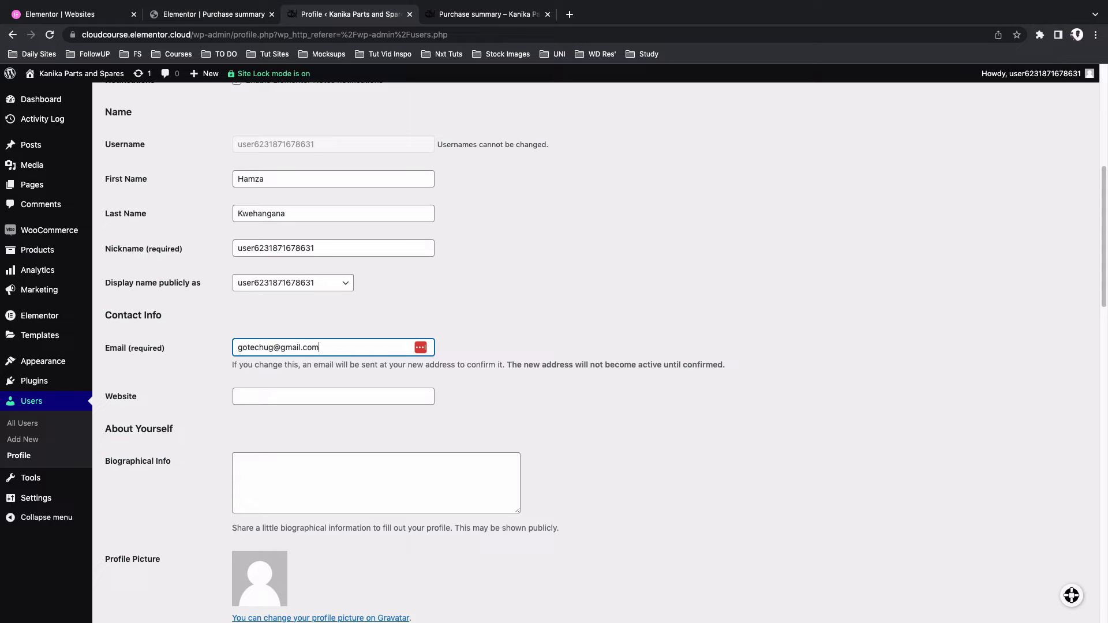
scroll("down", 3)
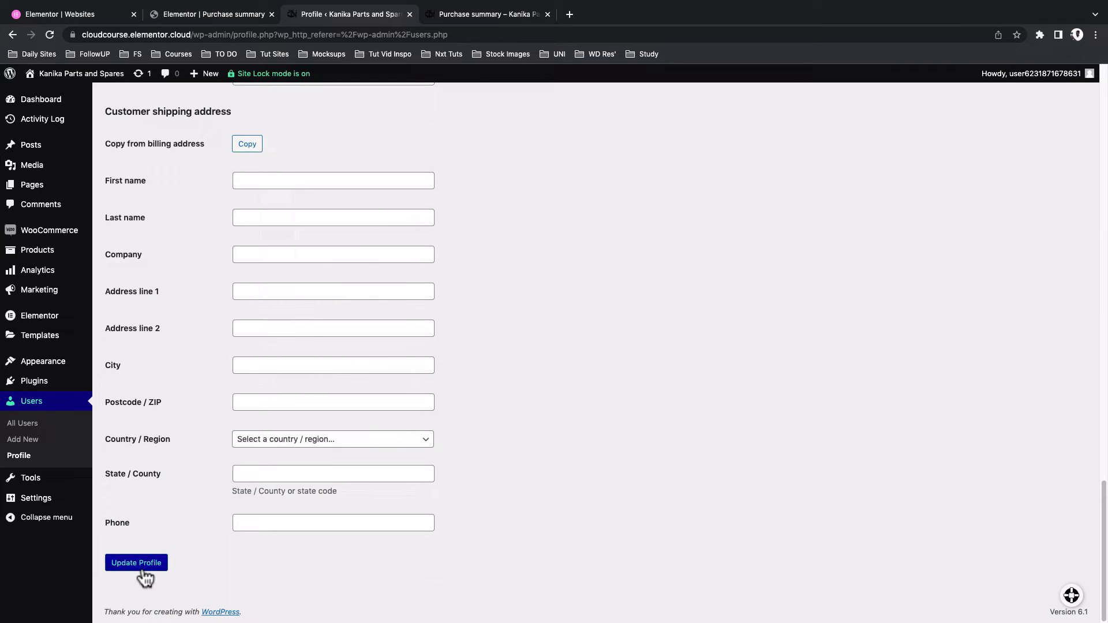
left_click(136, 563)
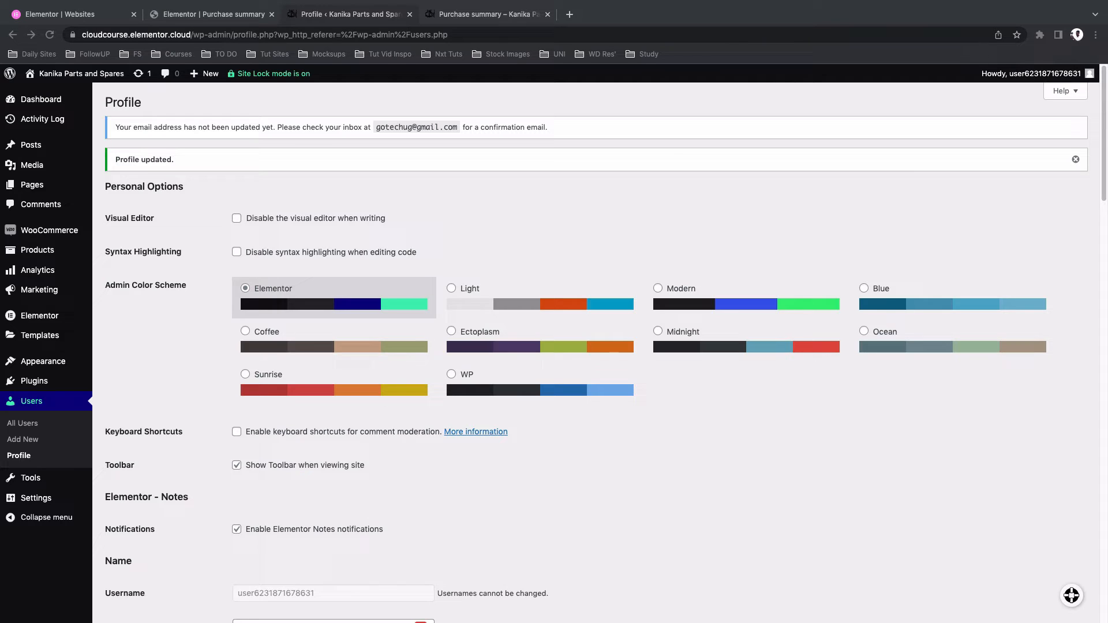
left_click(23, 422)
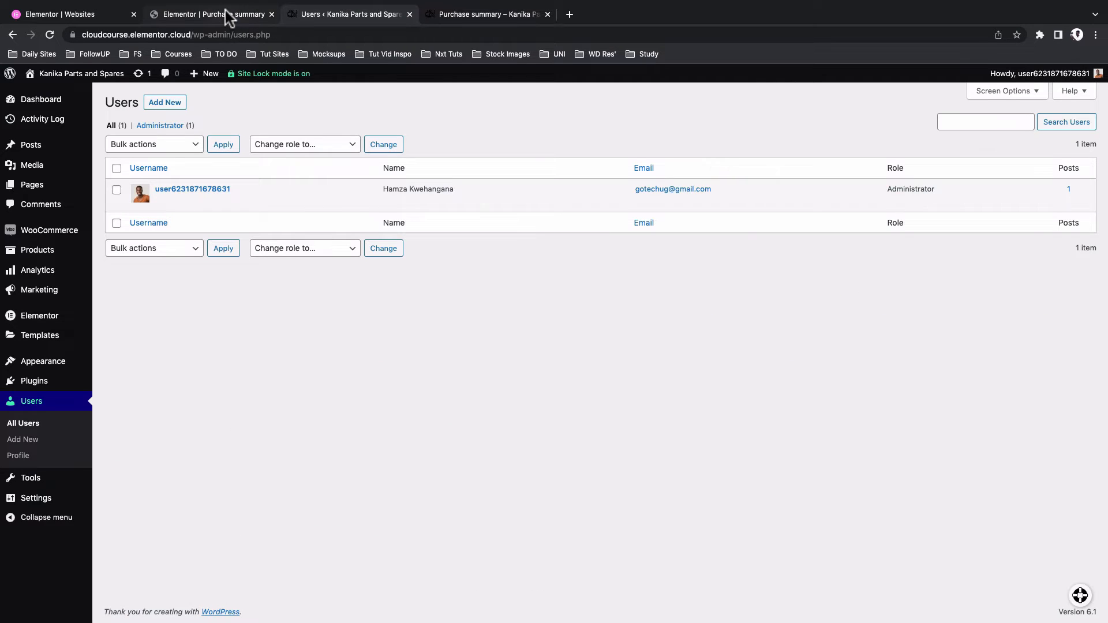
Reload the Elementor editor to show the real photo, and open the image's Style settings.
left_click(212, 14)
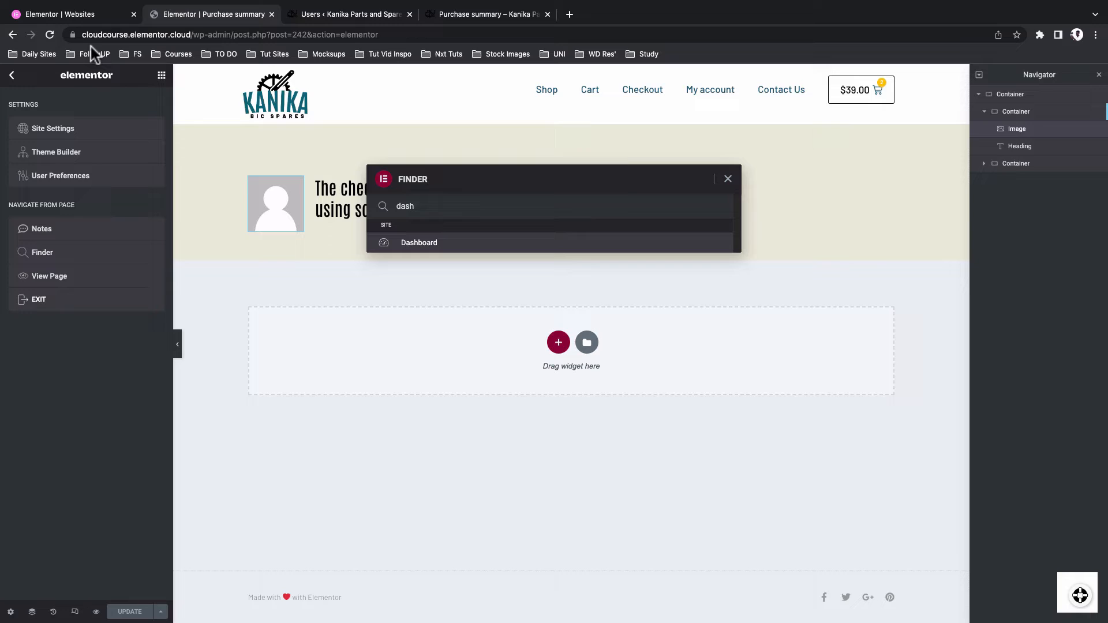
left_click(418, 242)
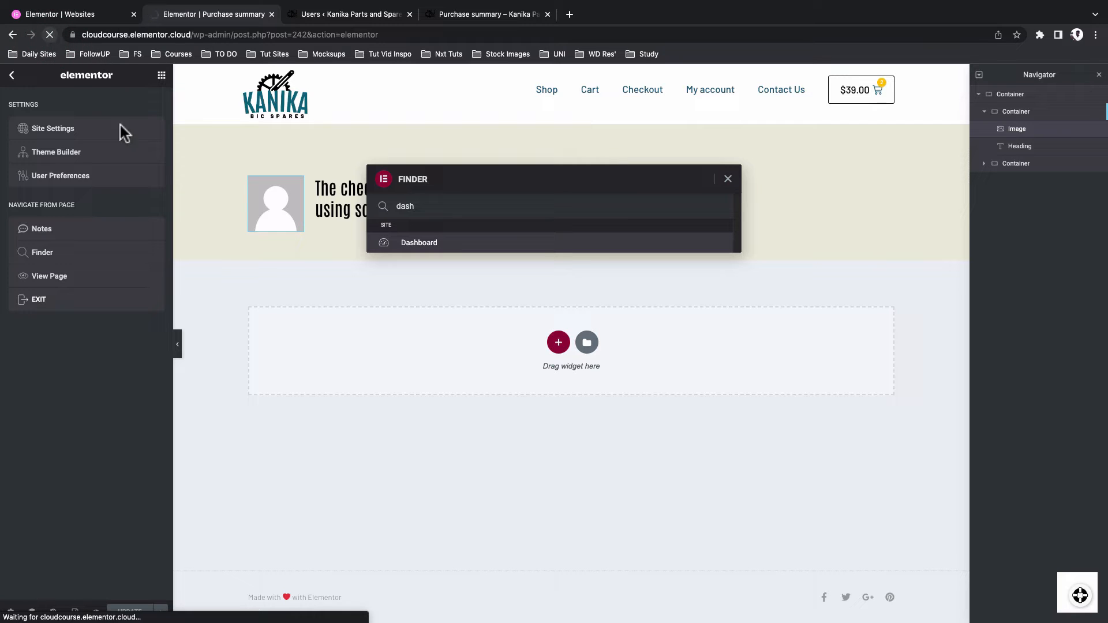
mouse_move(290, 232)
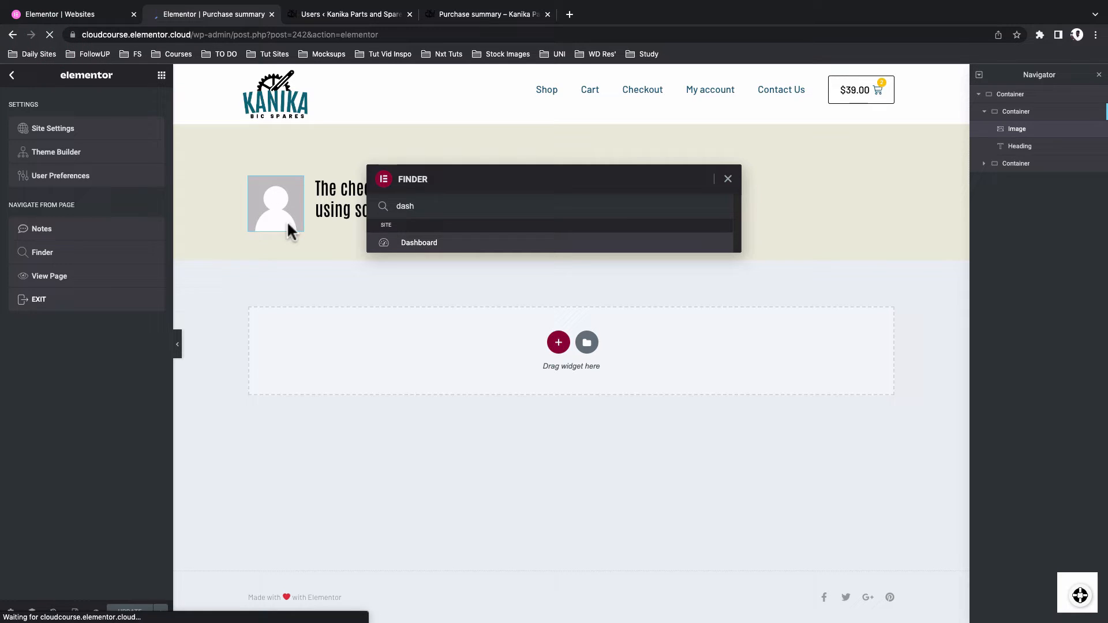
left_click(727, 179)
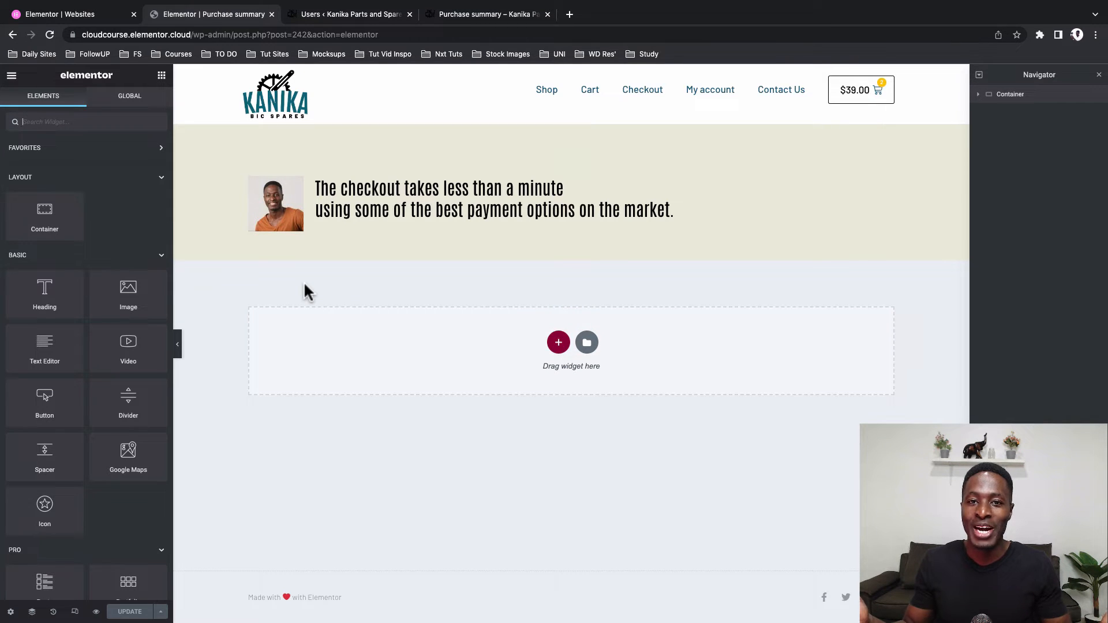
left_click(274, 202)
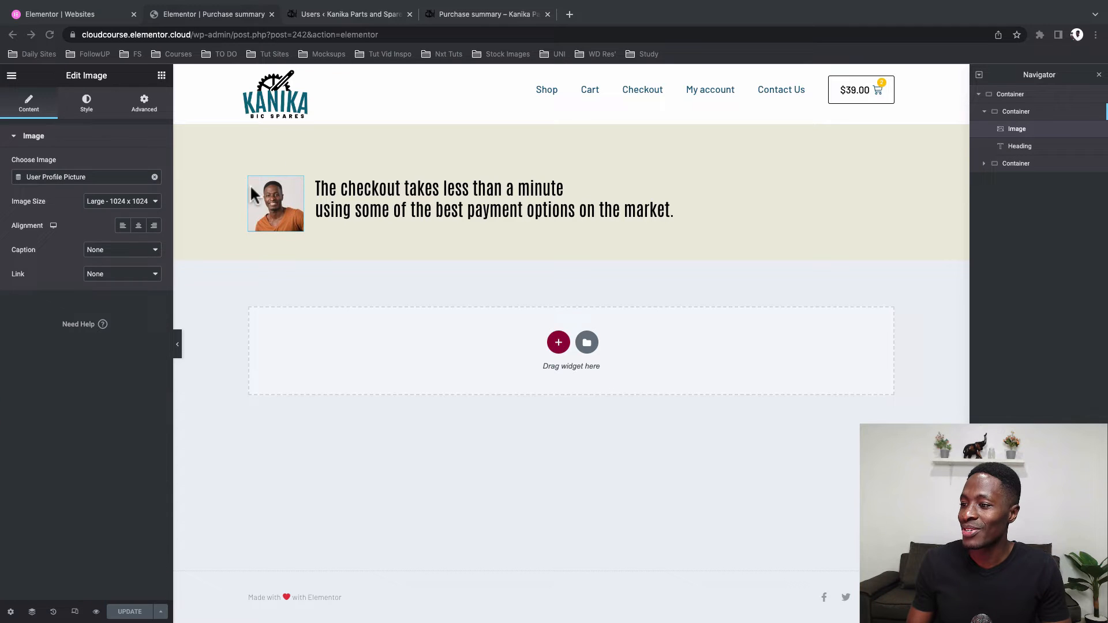
mouse_move(297, 196)
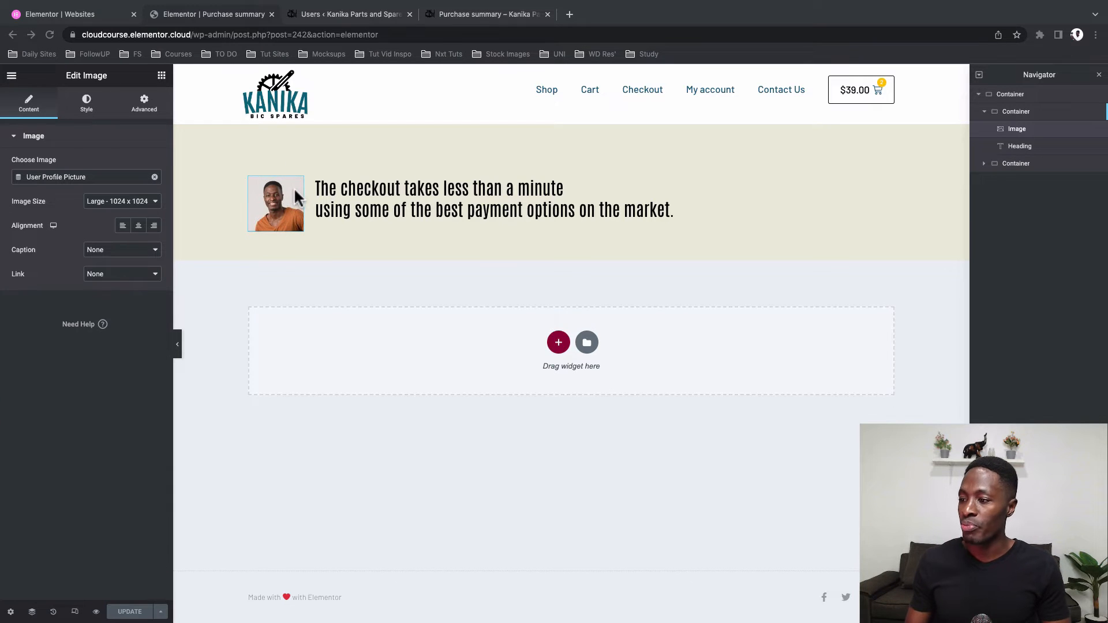
left_click(86, 103)
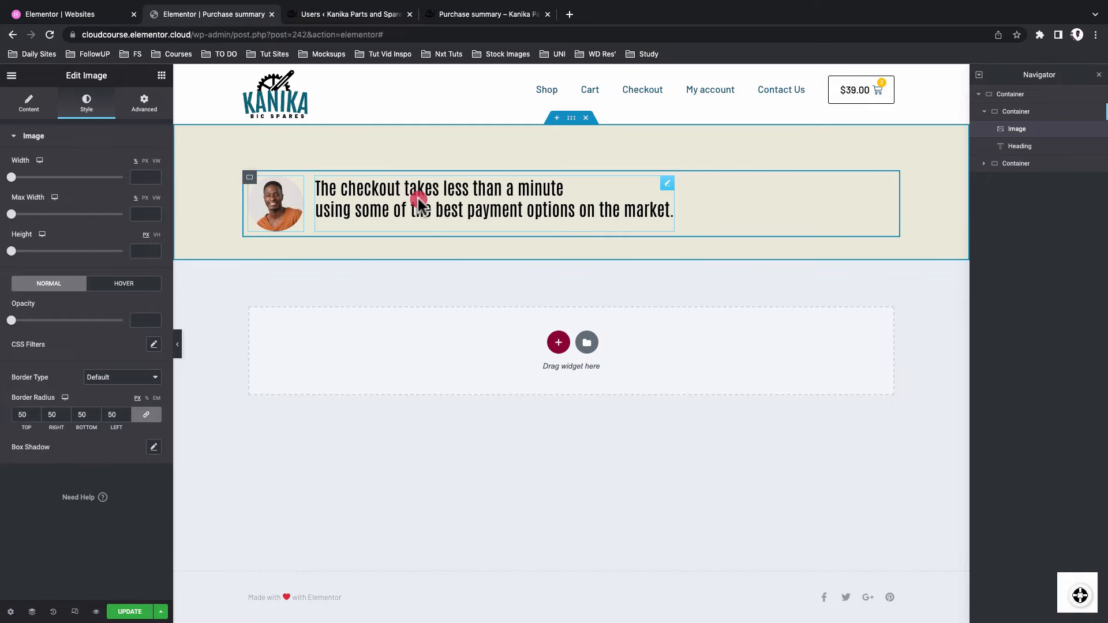
Select the banner heading and set its Title to the User Info dynamic tag.
left_click(494, 198)
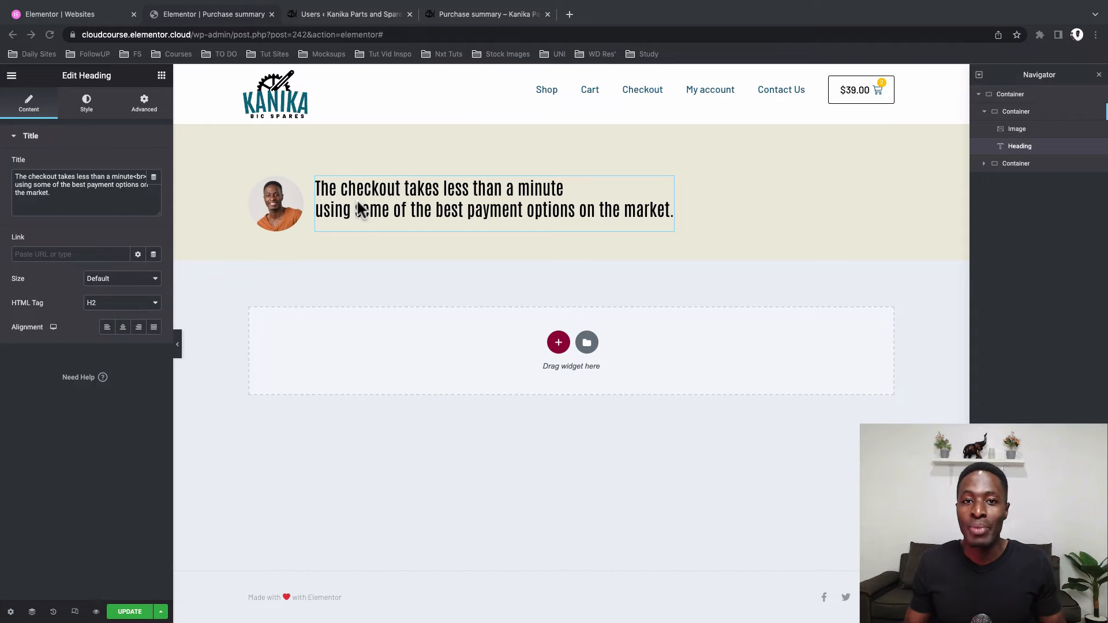
left_click(675, 194)
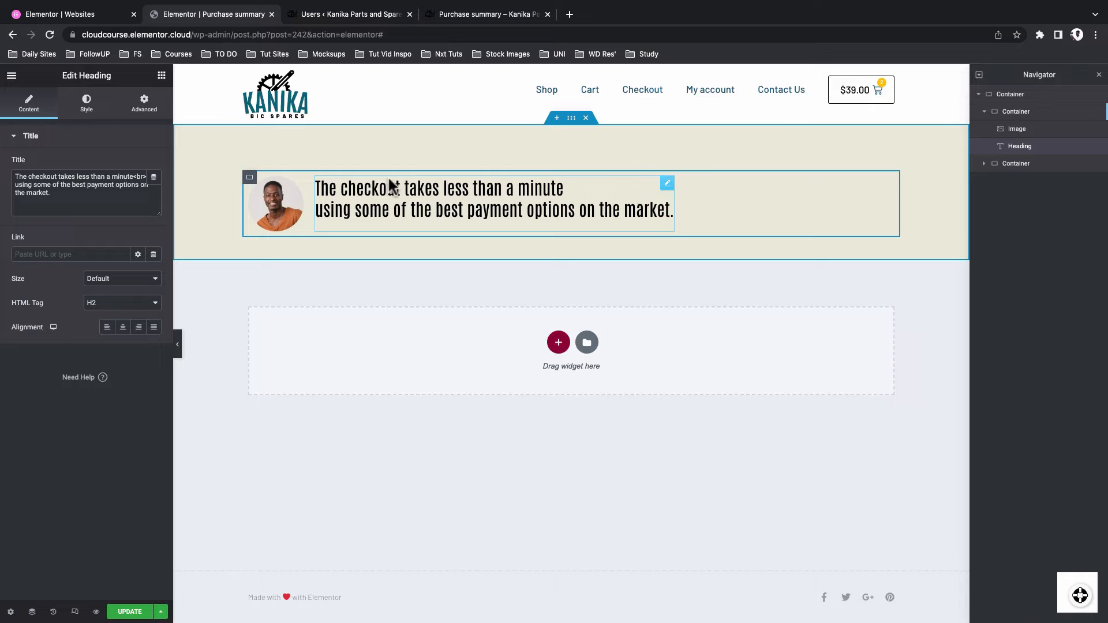
left_click(154, 178)
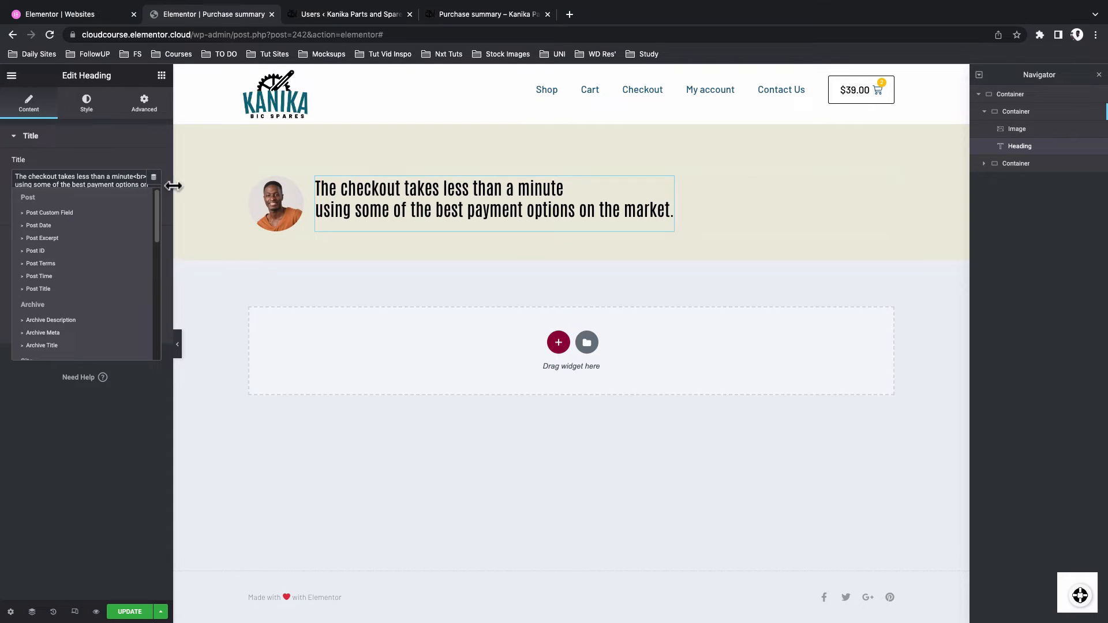
scroll("down", 3)
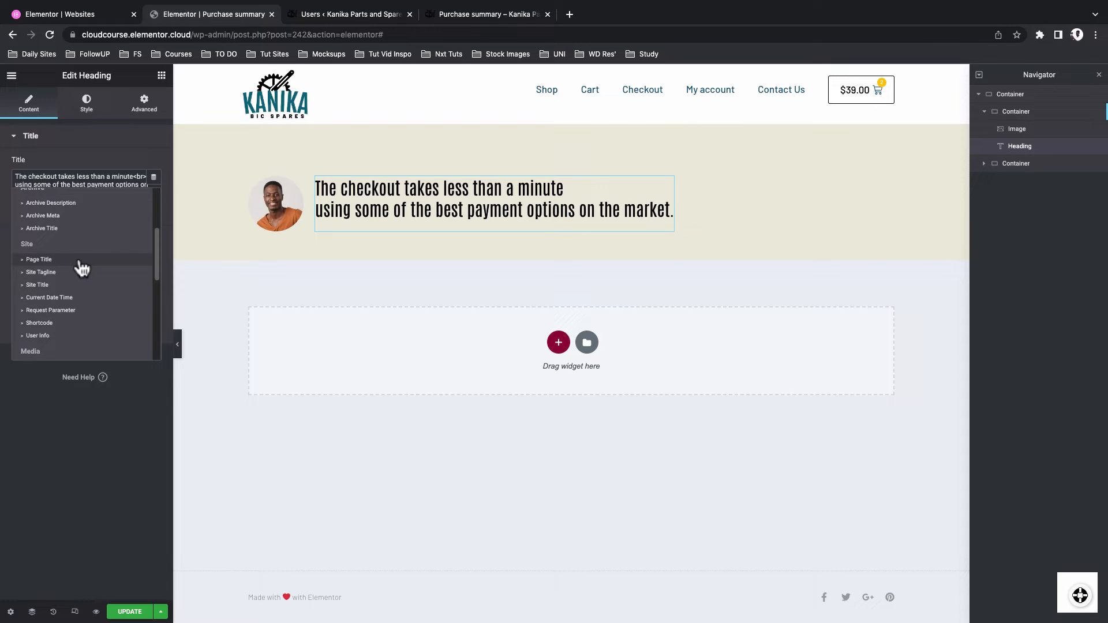
scroll("down", 3)
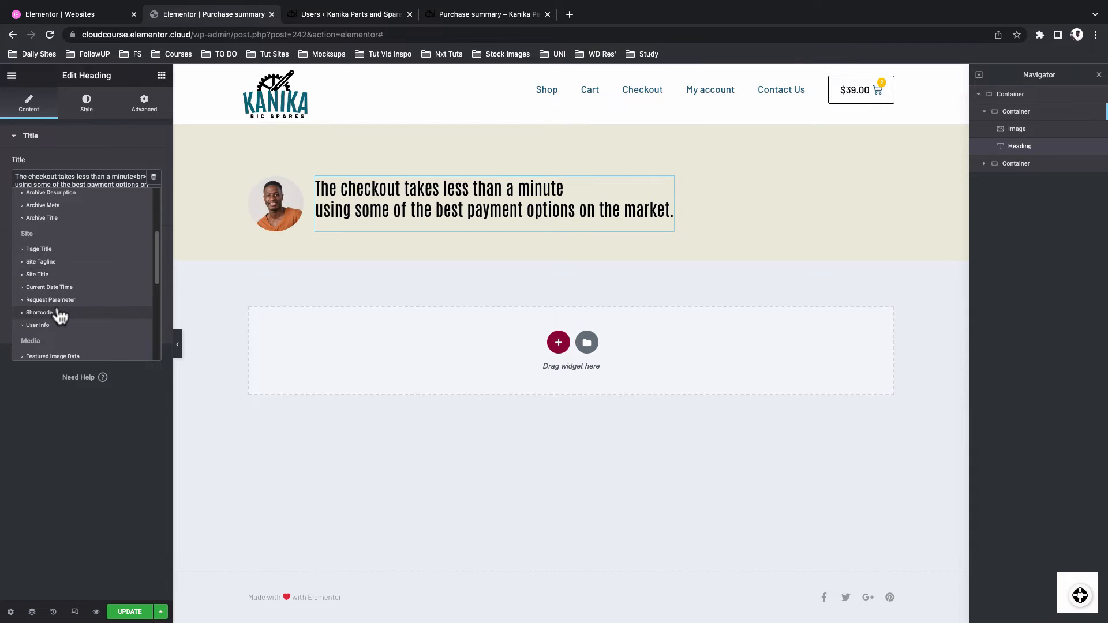
left_click(38, 325)
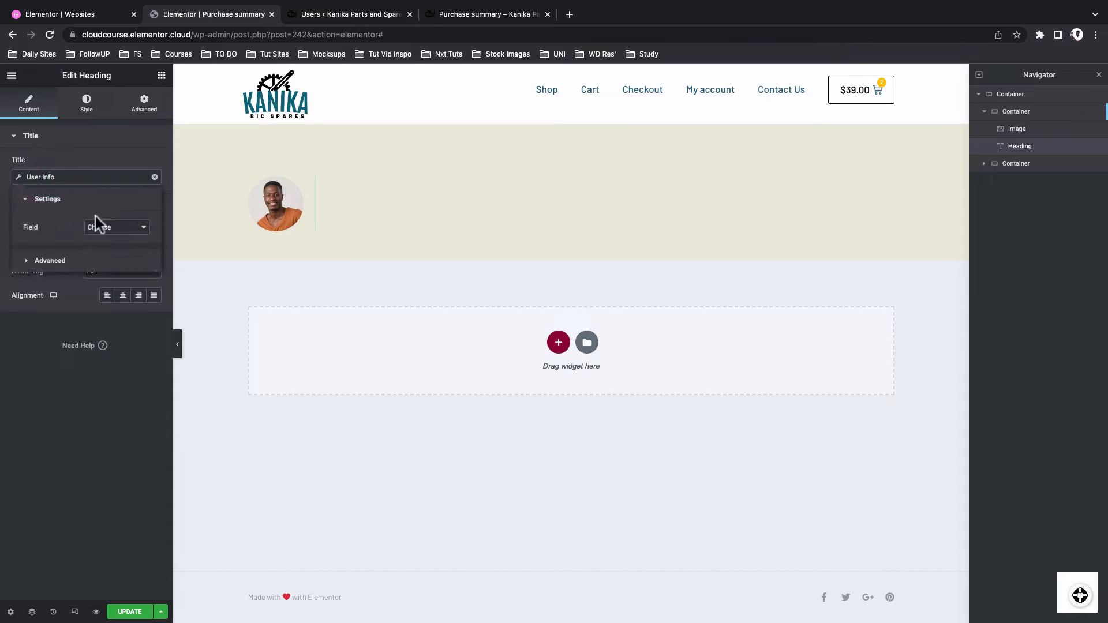
Show the user's first name with 'Hi' before and ', Thank You. Your order has been received.' after.
left_click(116, 226)
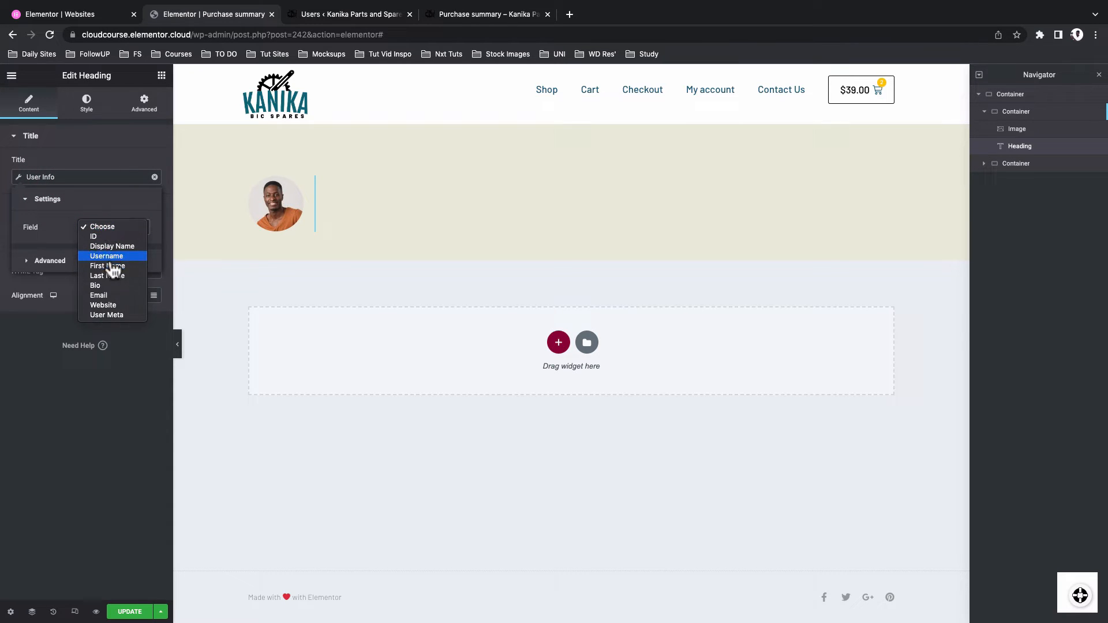
left_click(107, 265)
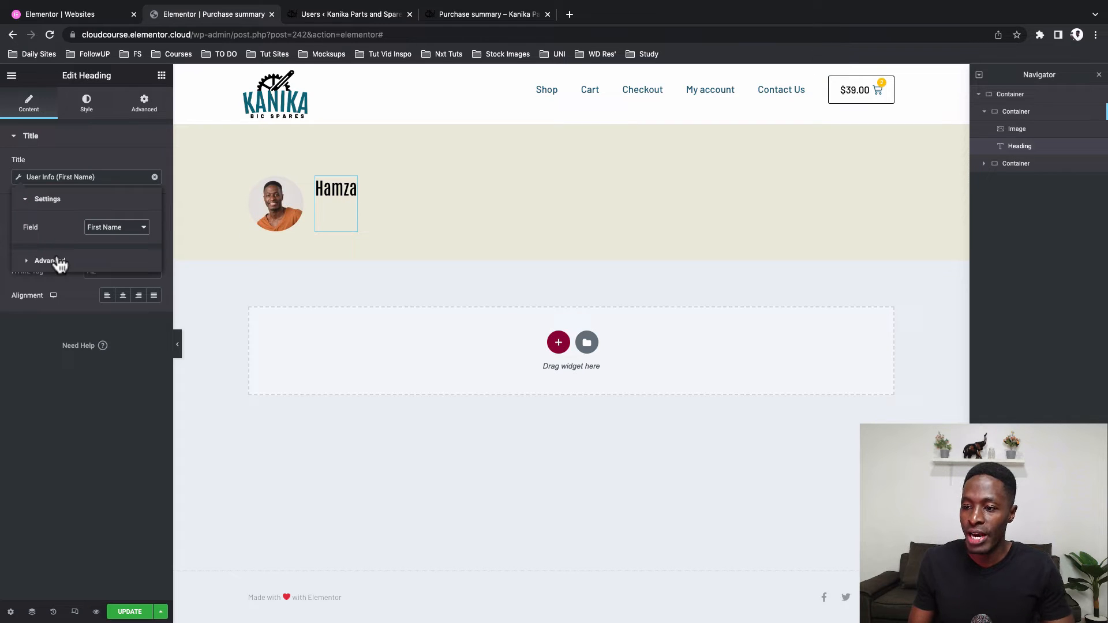
left_click(45, 261)
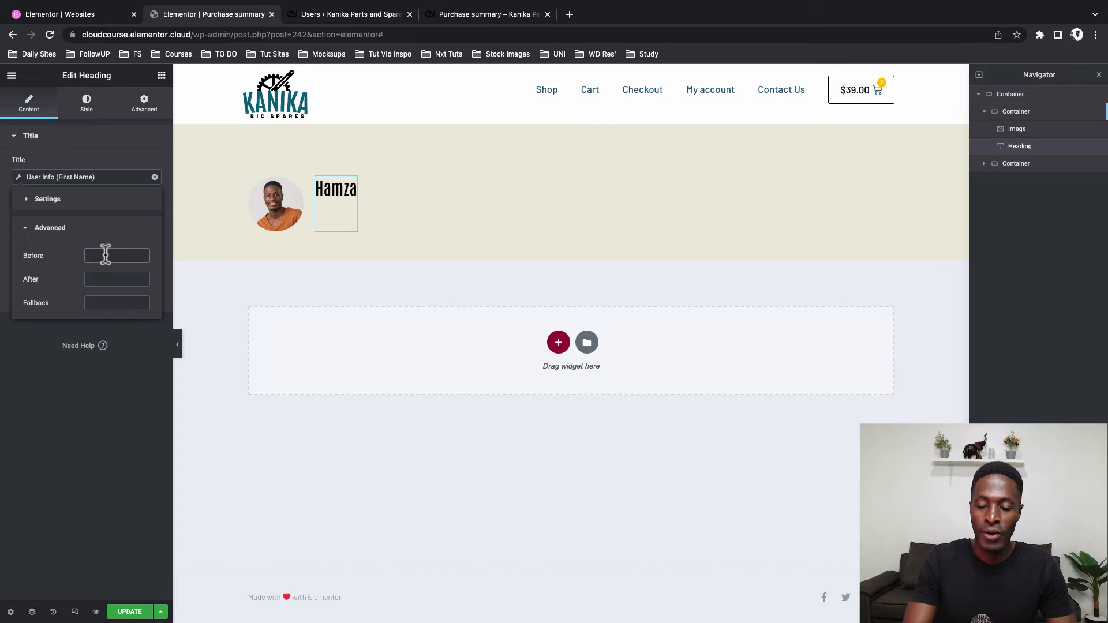
type("Hi")
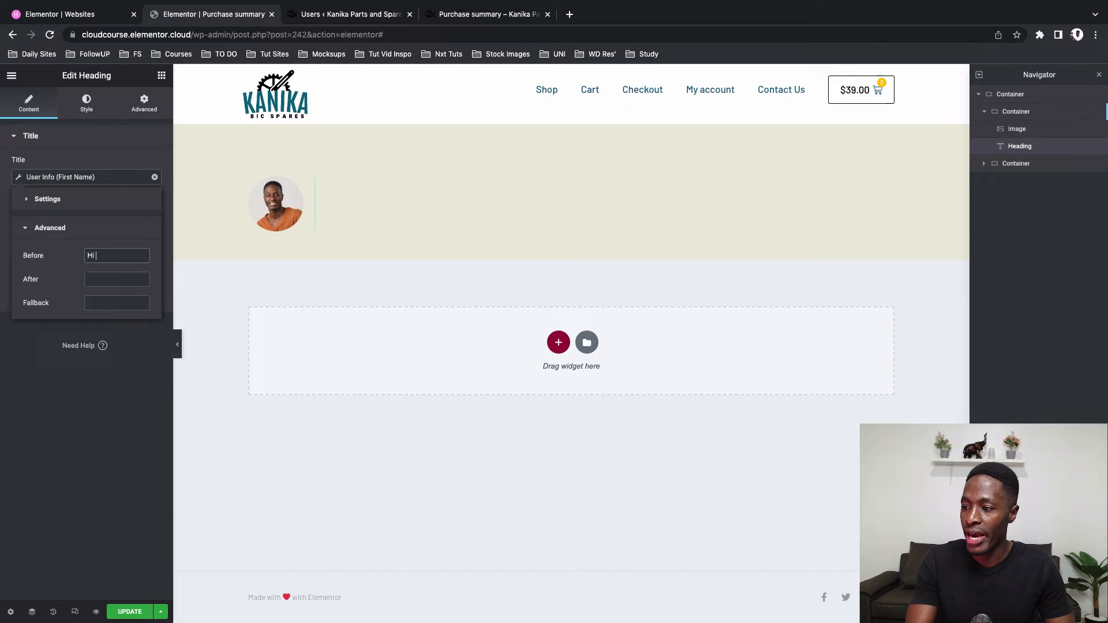
left_click(116, 280)
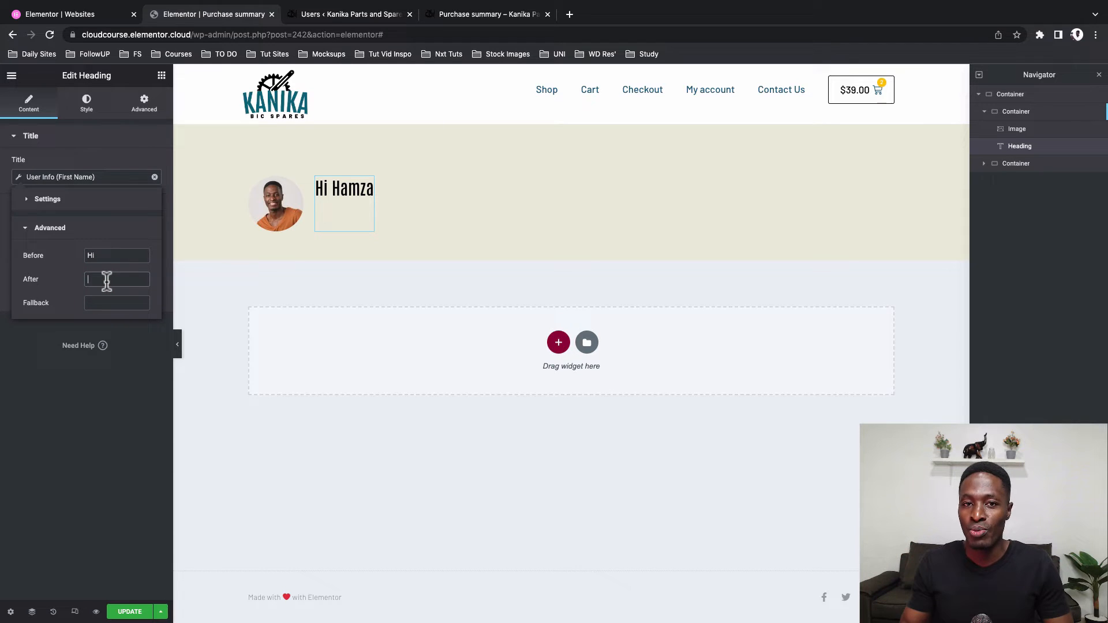
type(", Thank You. Your order has been received.")
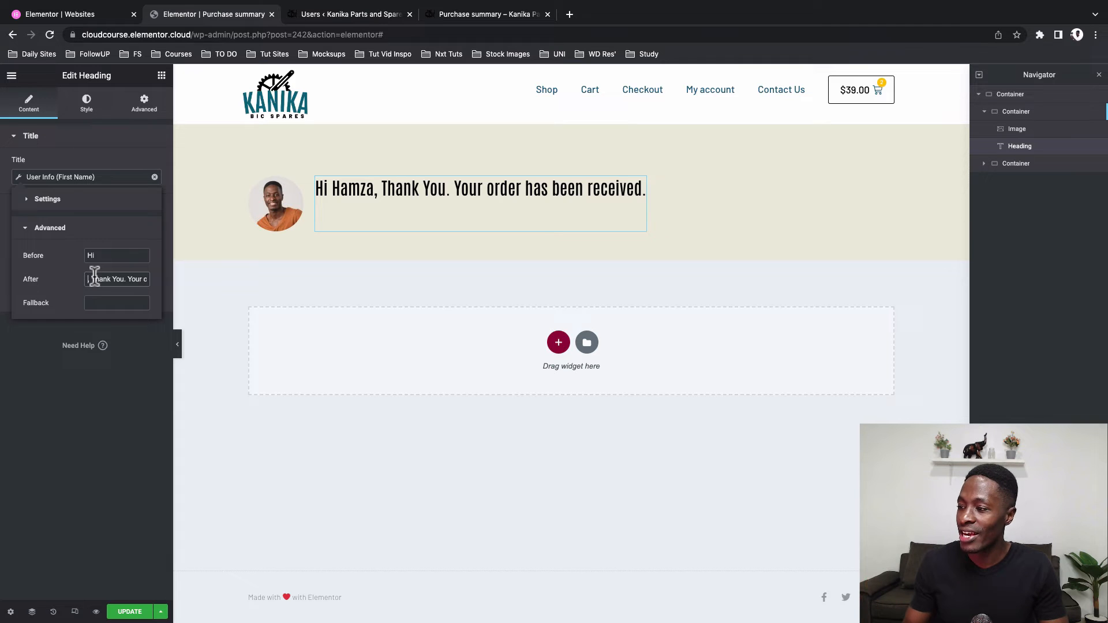
mouse_move(125, 256)
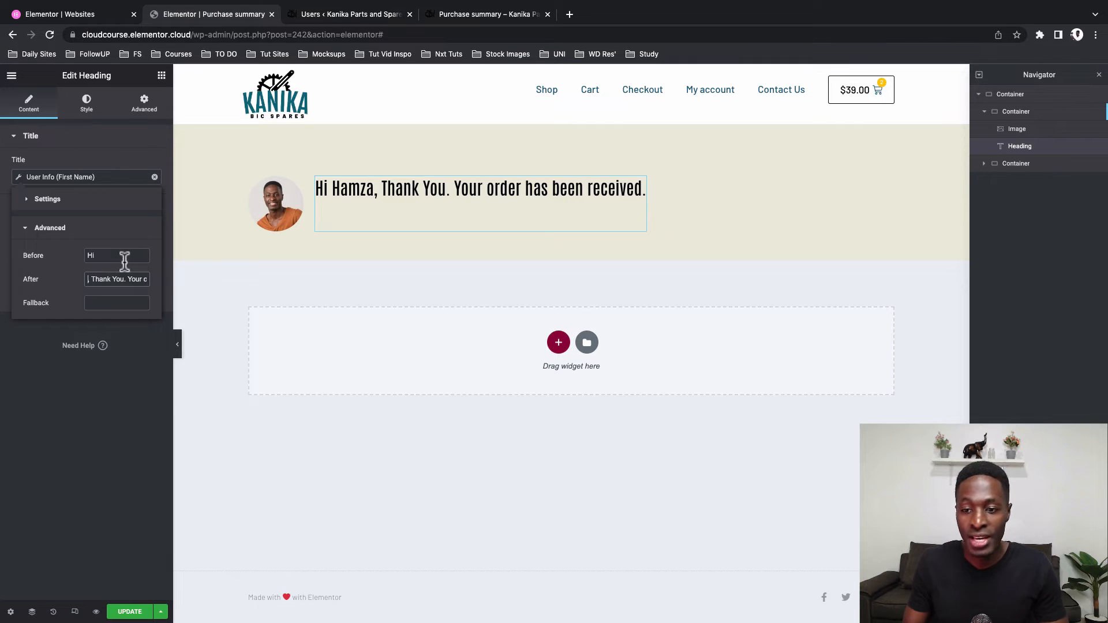
left_click(276, 205)
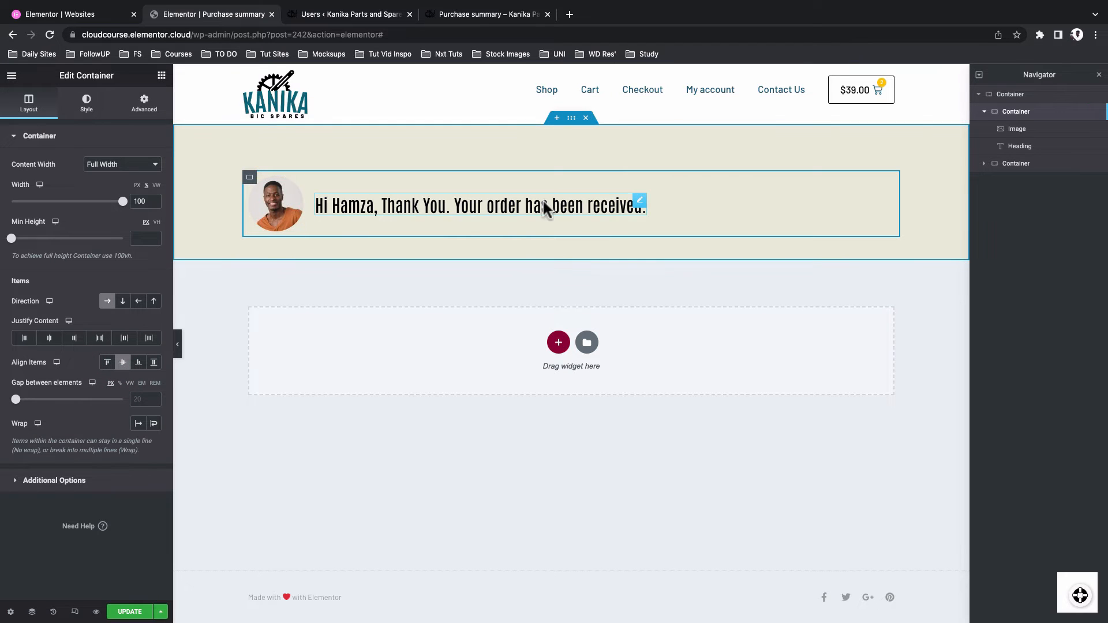
mouse_move(416, 198)
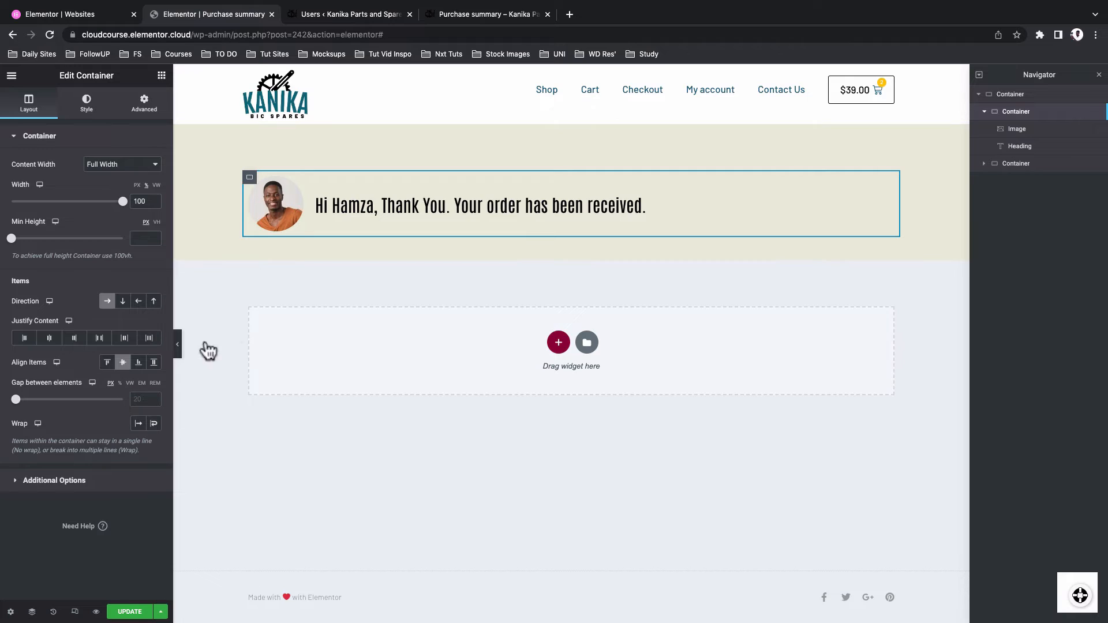
mouse_move(85, 504)
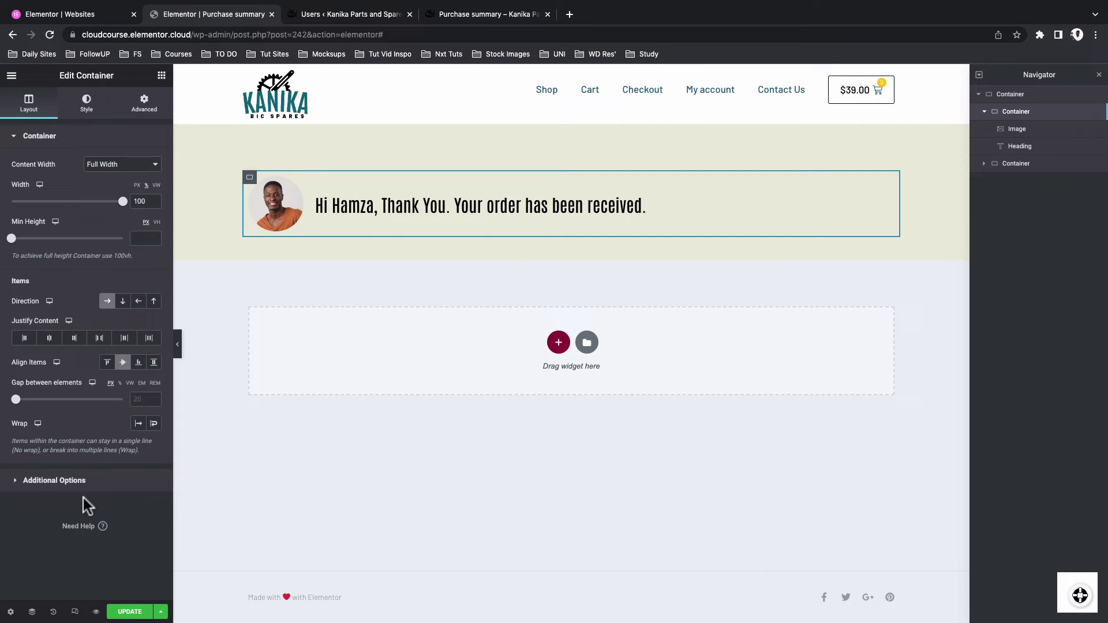
mouse_move(205, 488)
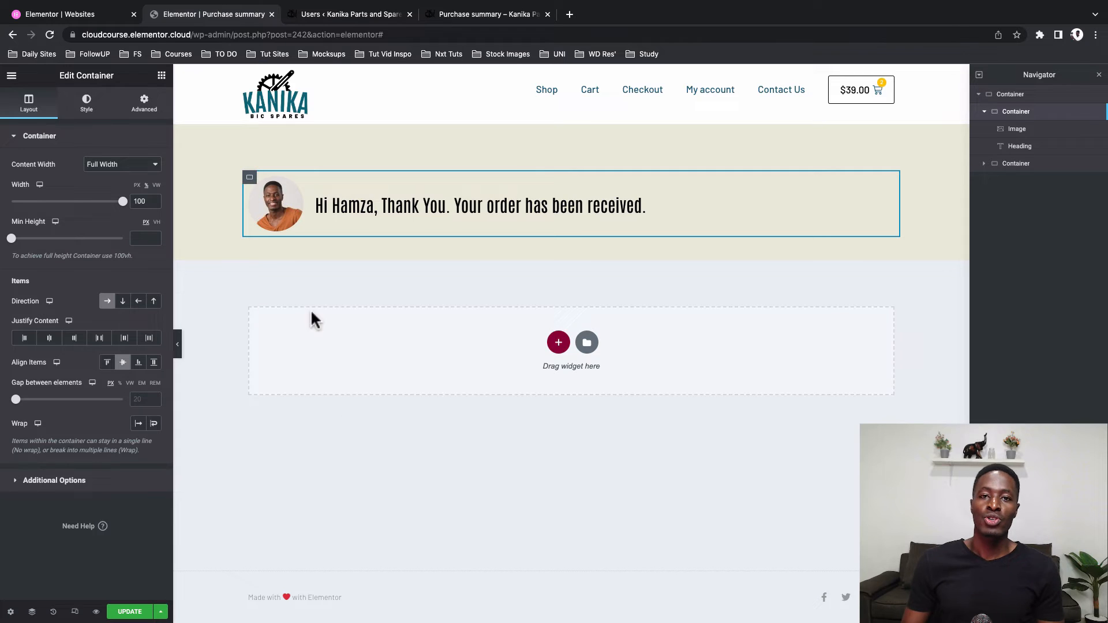
mouse_move(125, 255)
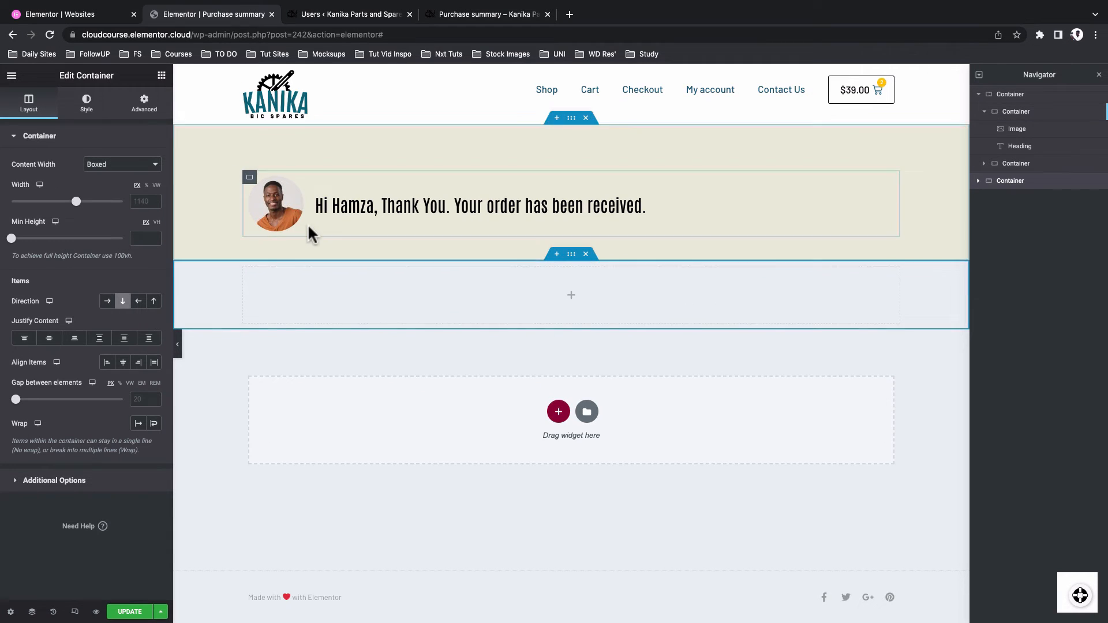
Search the widget panel for 'pur' to find the Purchase Summary widget.
left_click(10, 75)
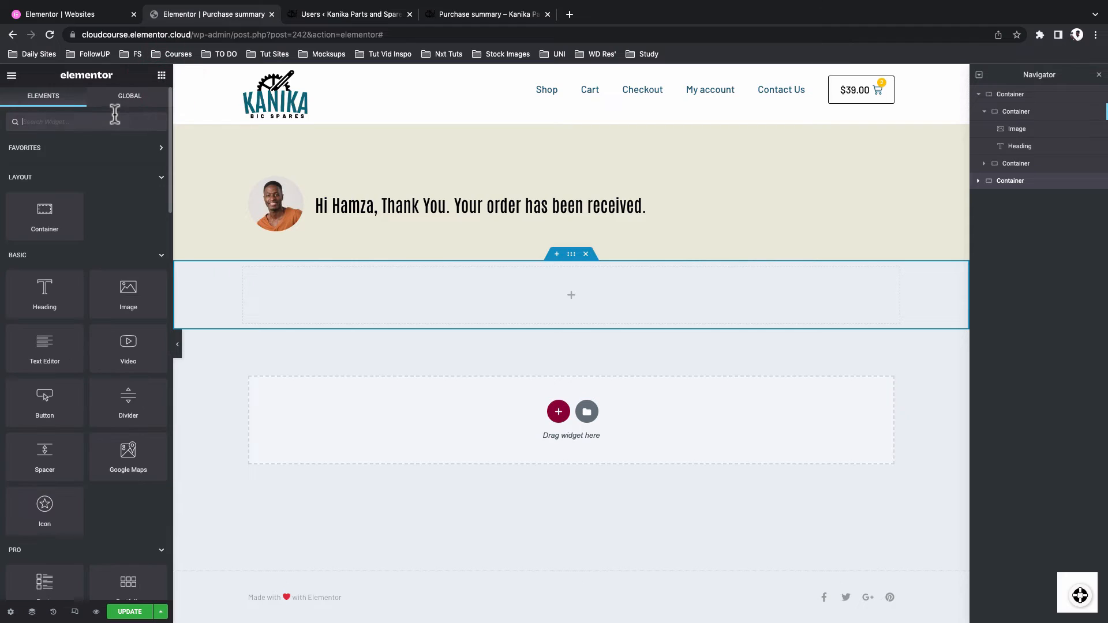
type("pur")
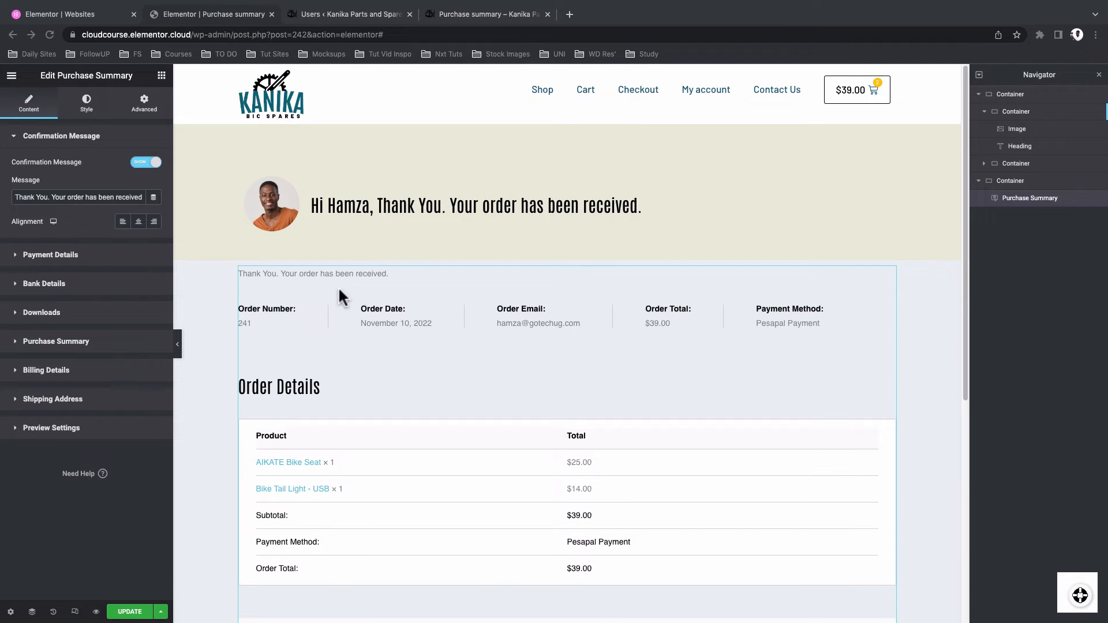
mouse_move(367, 278)
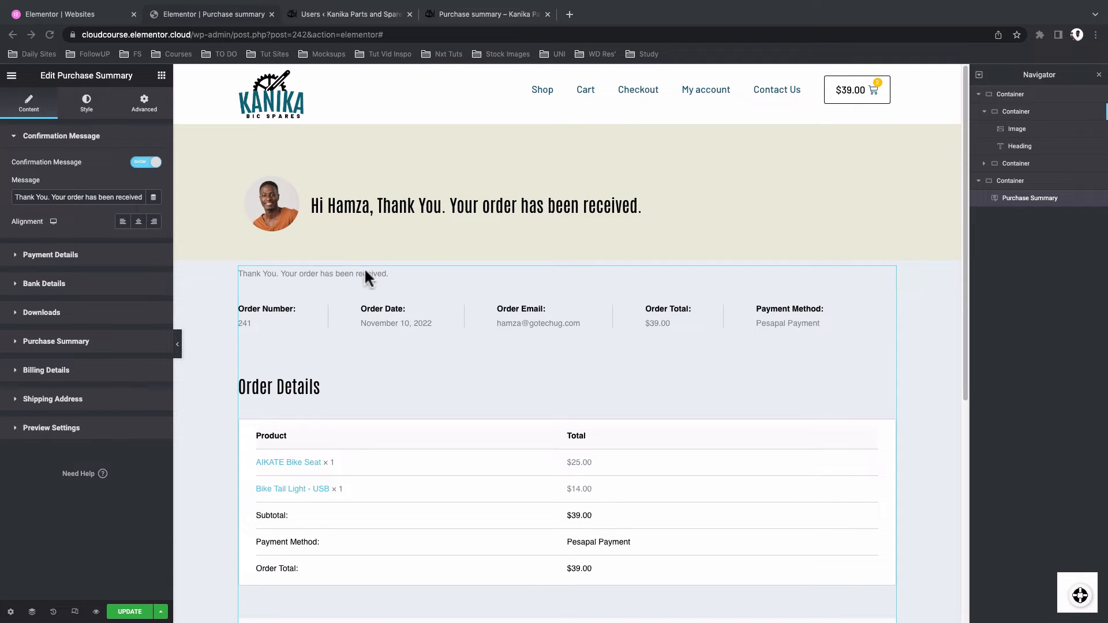
mouse_move(522, 221)
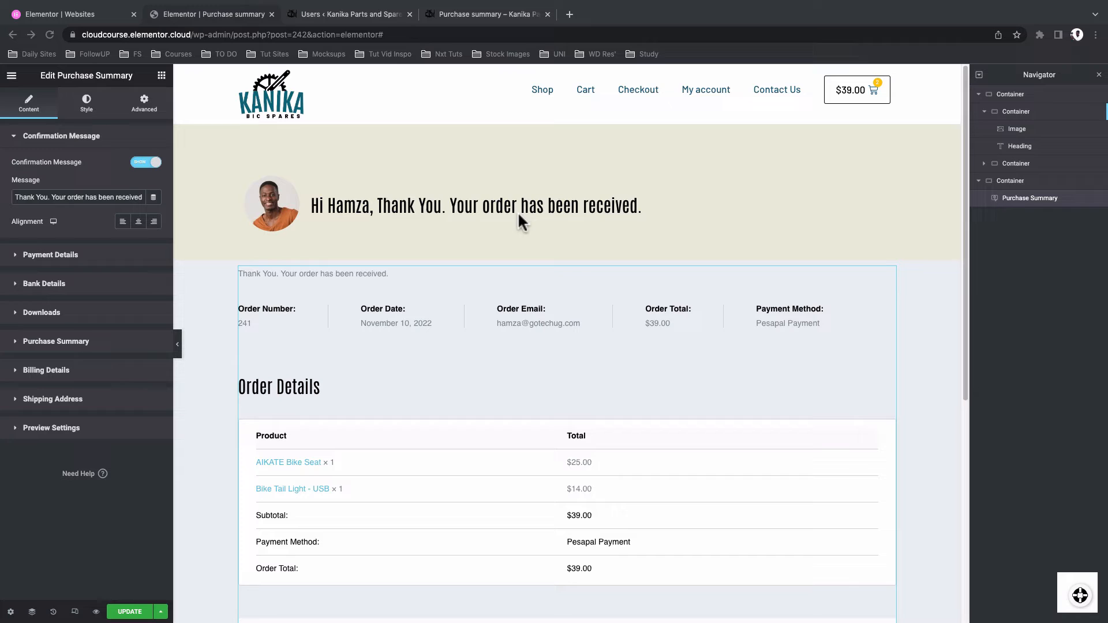
mouse_move(425, 271)
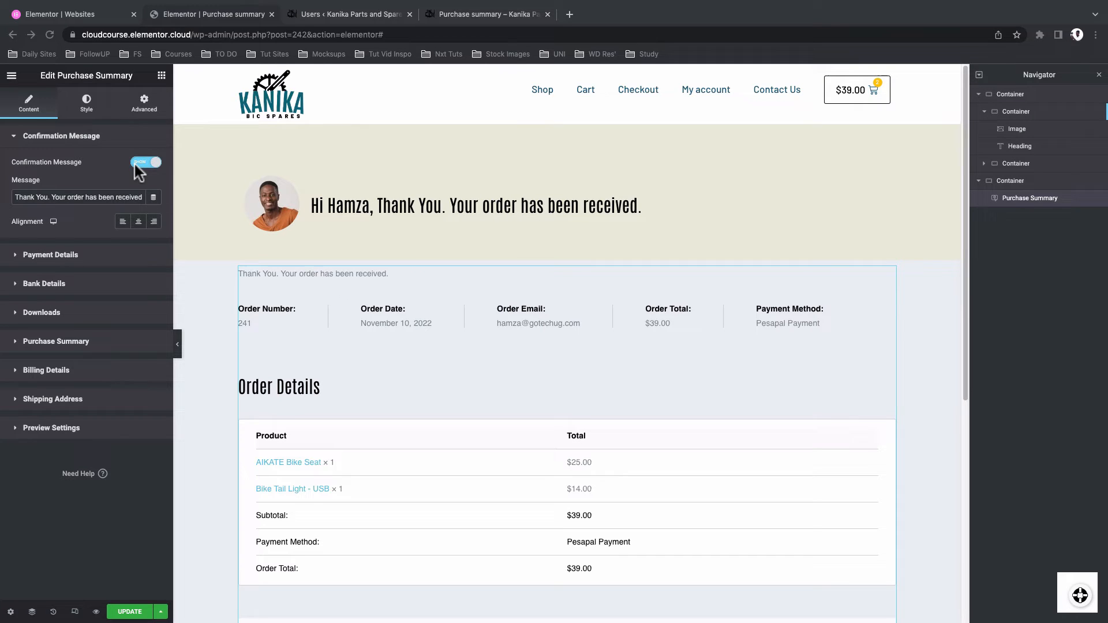
Turn off the Confirmation Message and give the summary's container 40 px top padding.
left_click(146, 161)
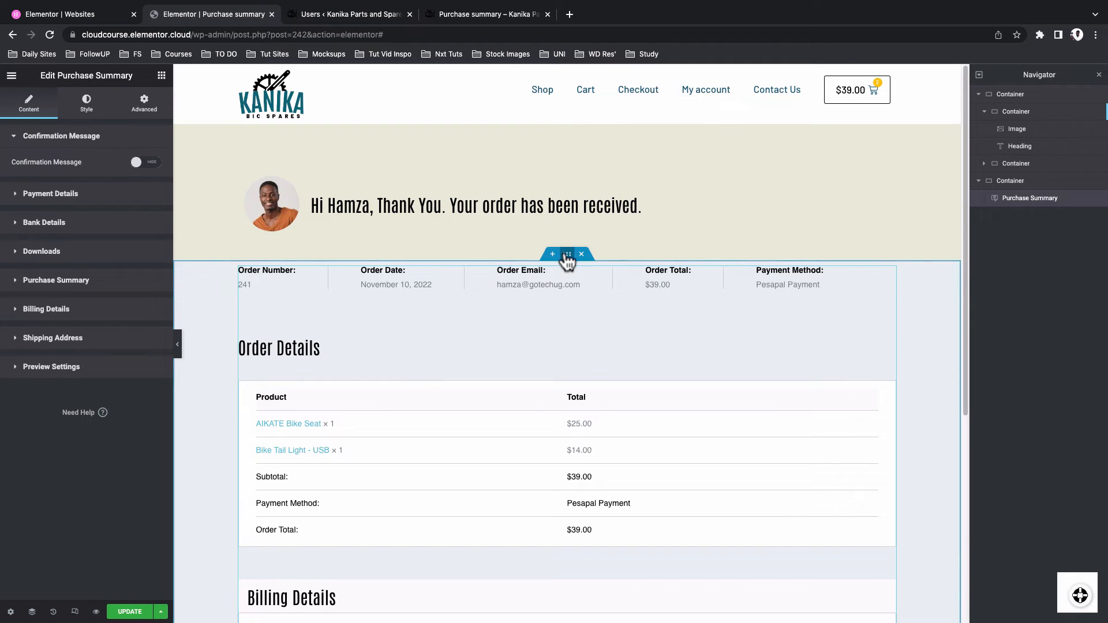
left_click(566, 254)
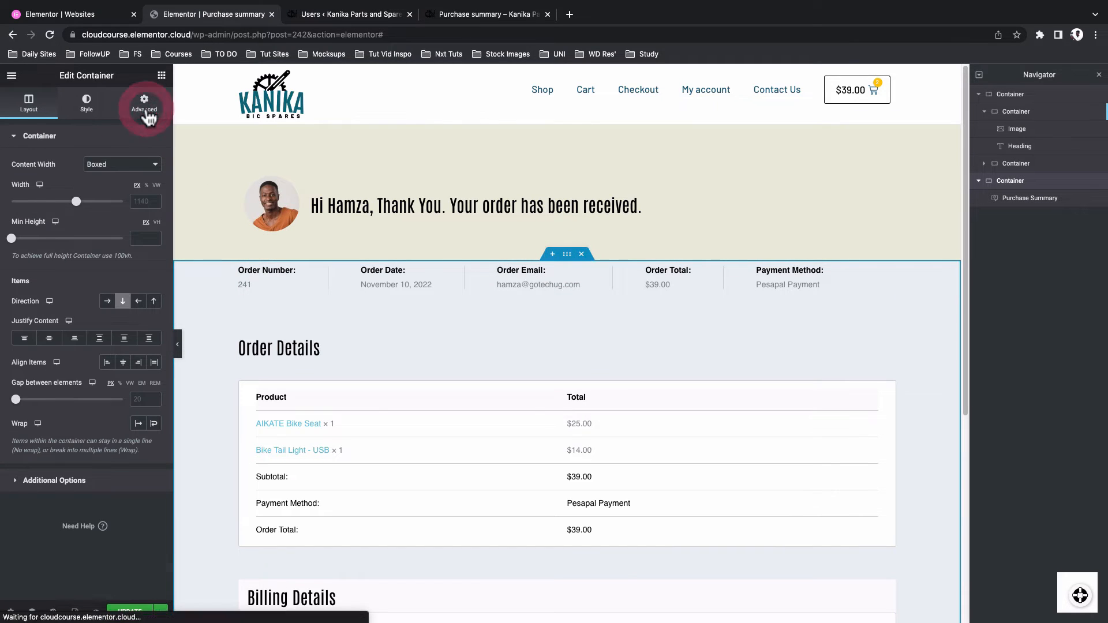
left_click(144, 103)
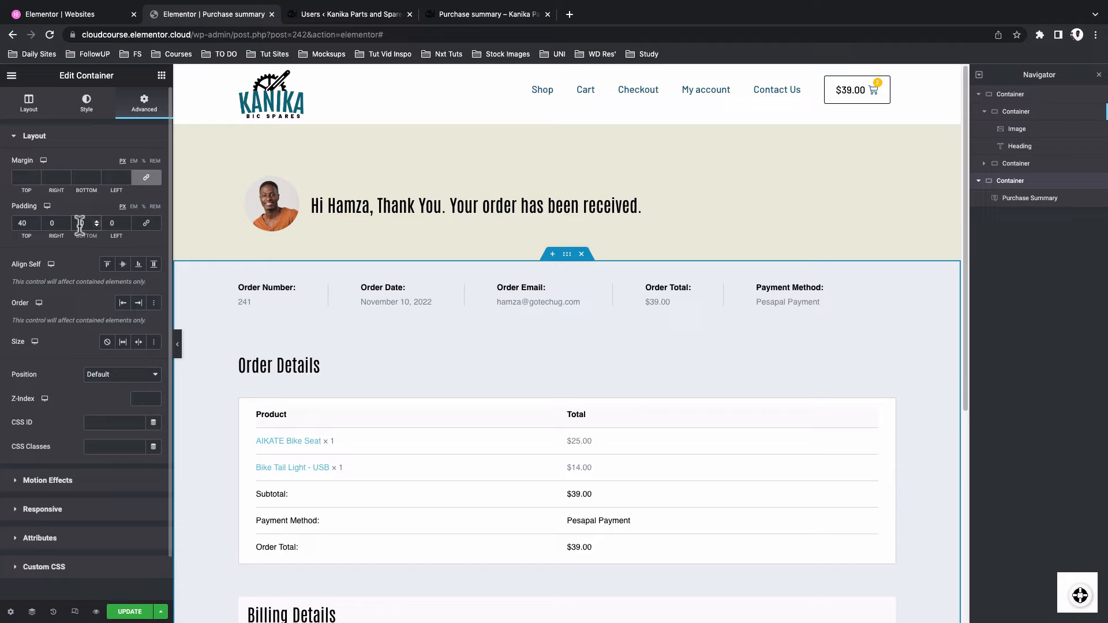
left_click(1029, 198)
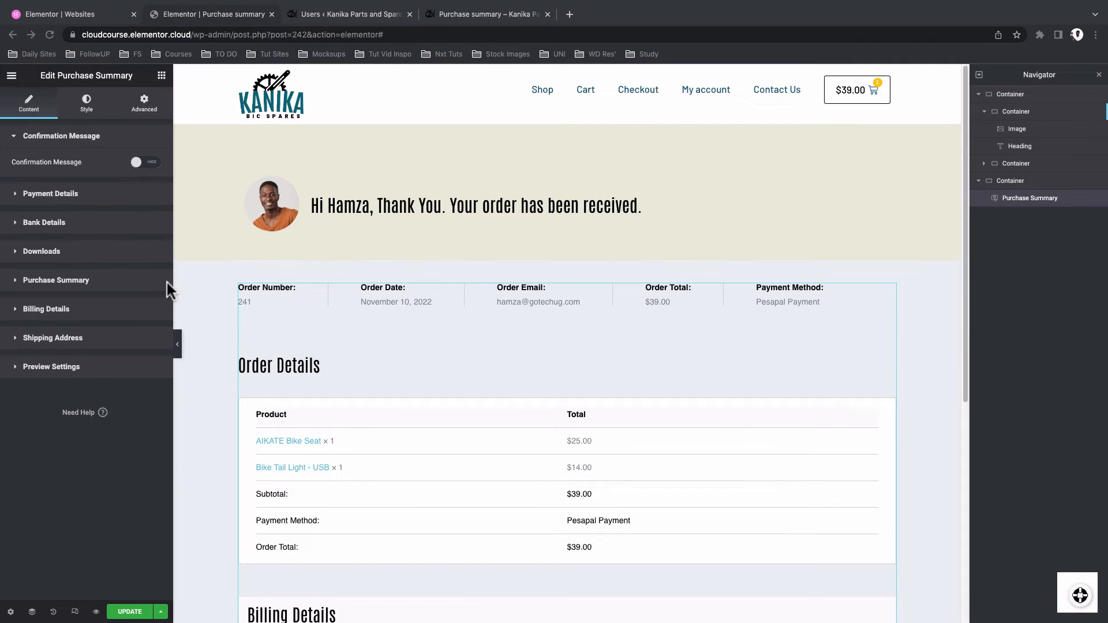
mouse_move(70, 197)
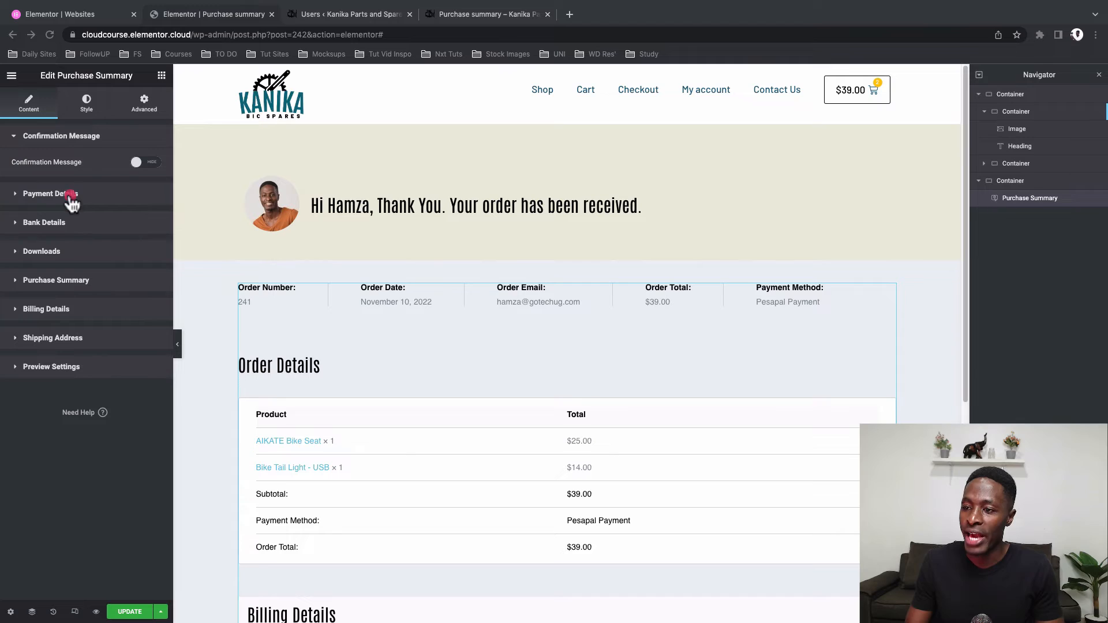
Set the Purchase Summary preview to use the Latest Order instead of a specific order ID.
left_click(50, 194)
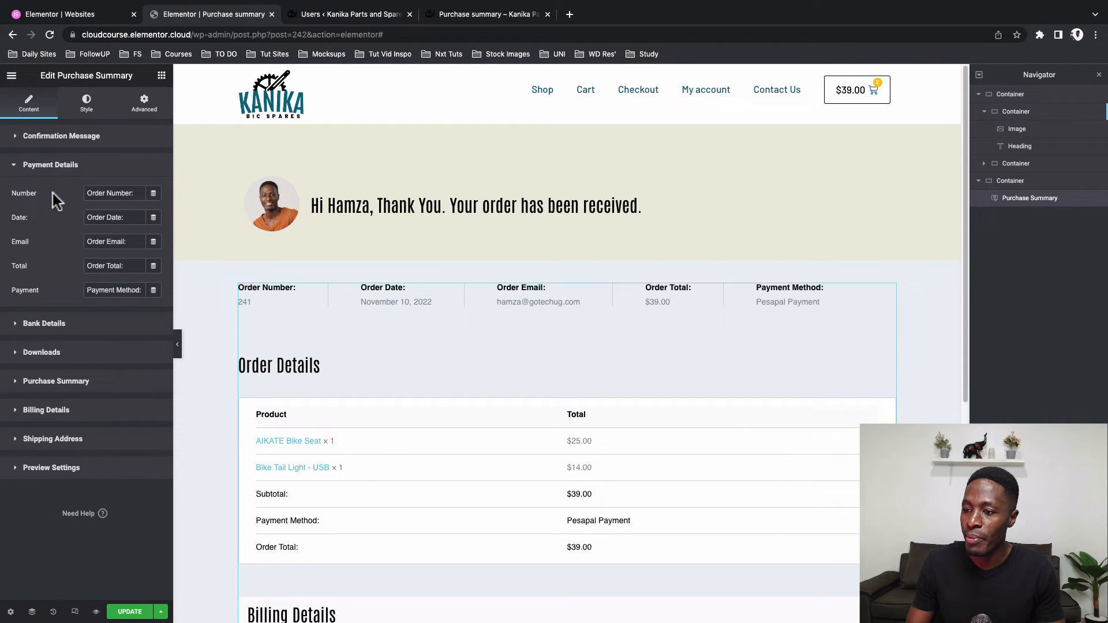
mouse_move(95, 207)
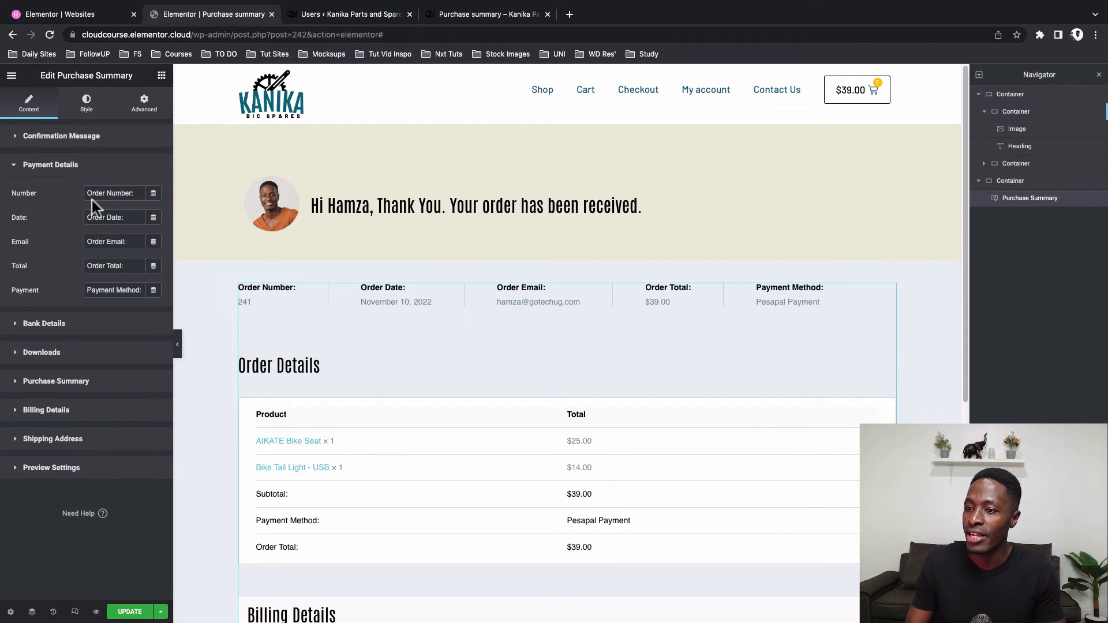
mouse_move(152, 217)
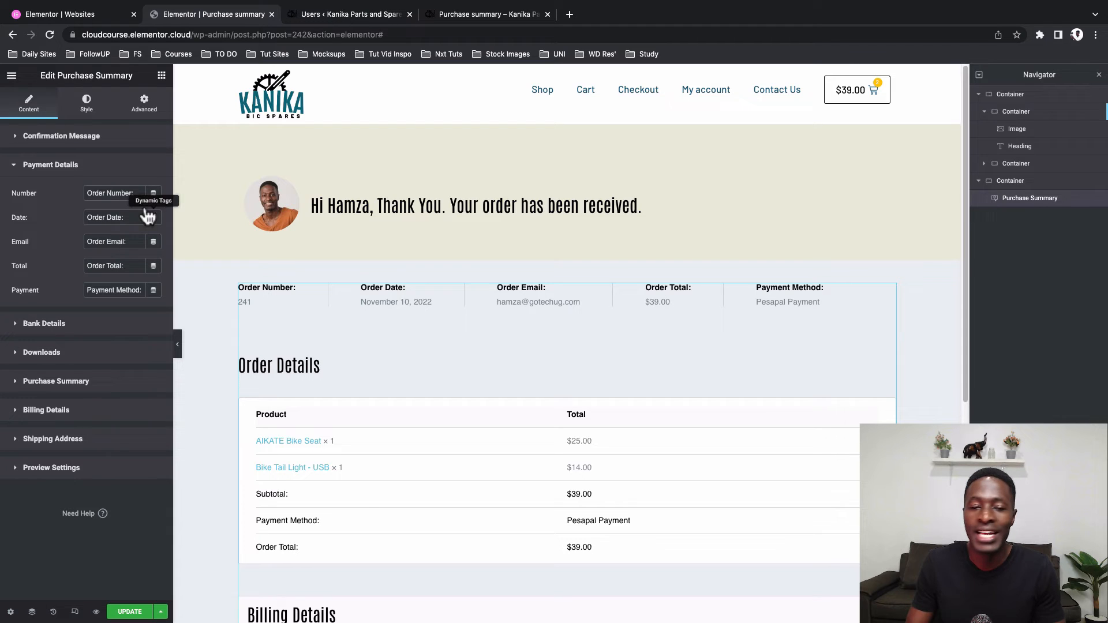
mouse_move(110, 193)
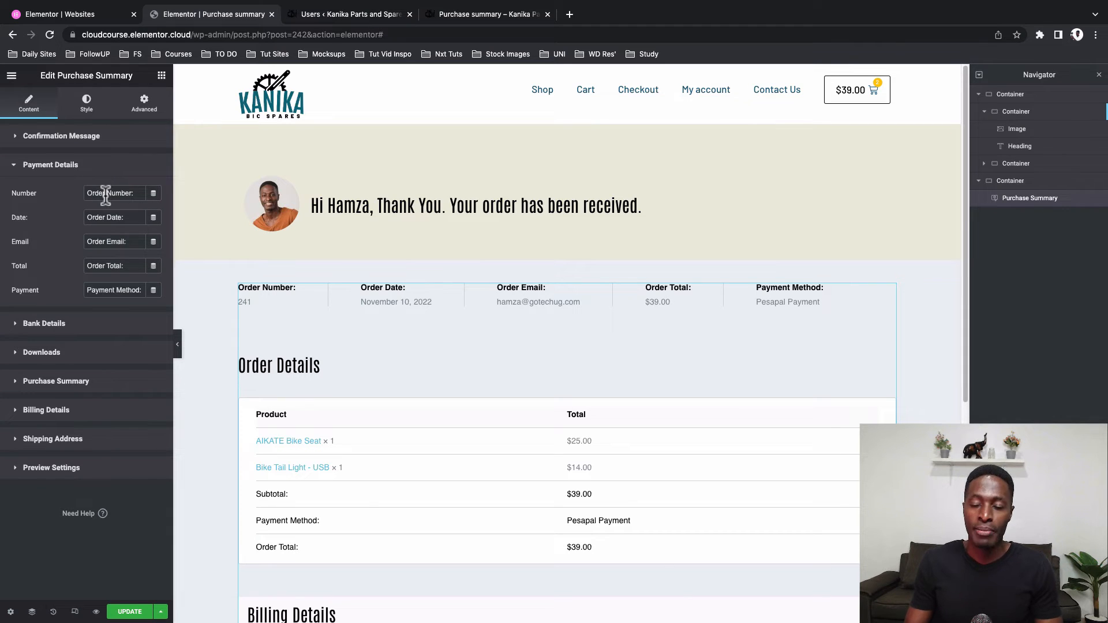
left_click(43, 193)
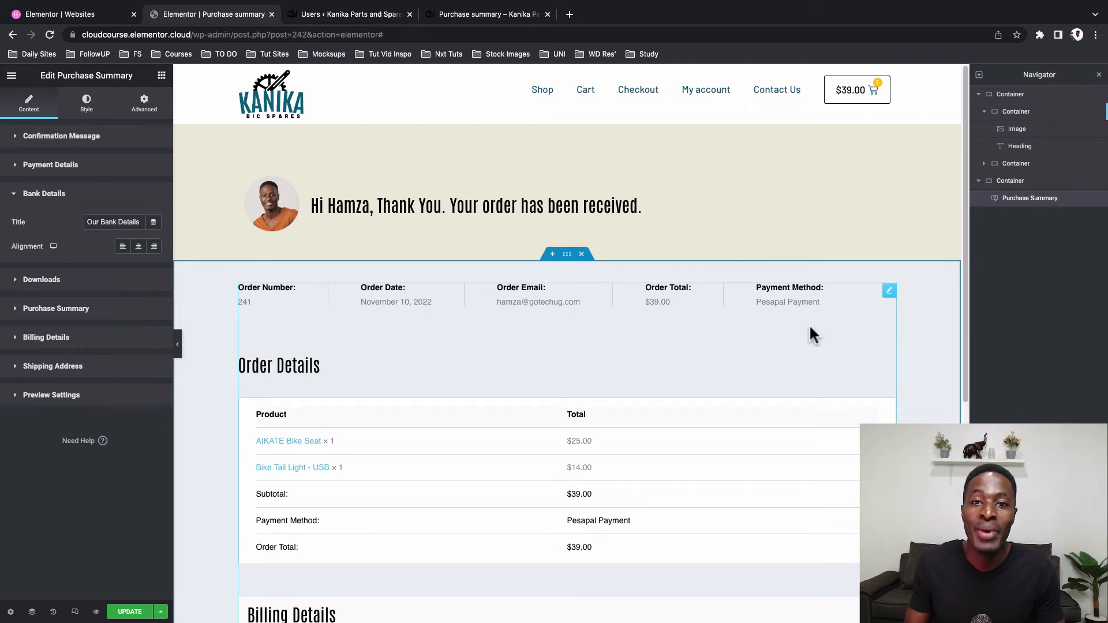
mouse_move(828, 327)
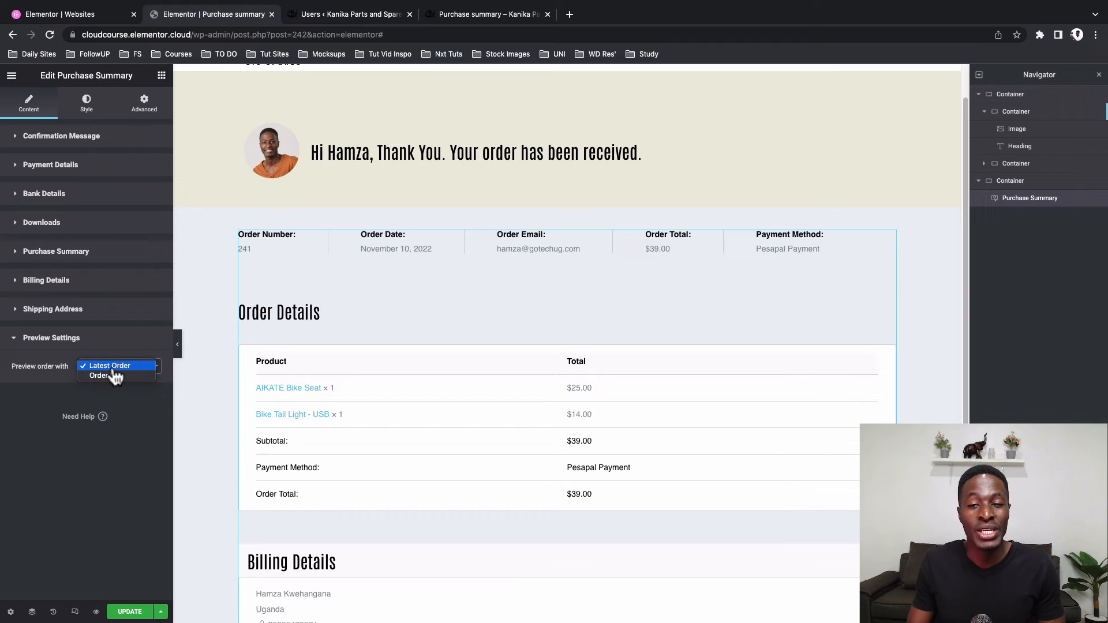
left_click(117, 365)
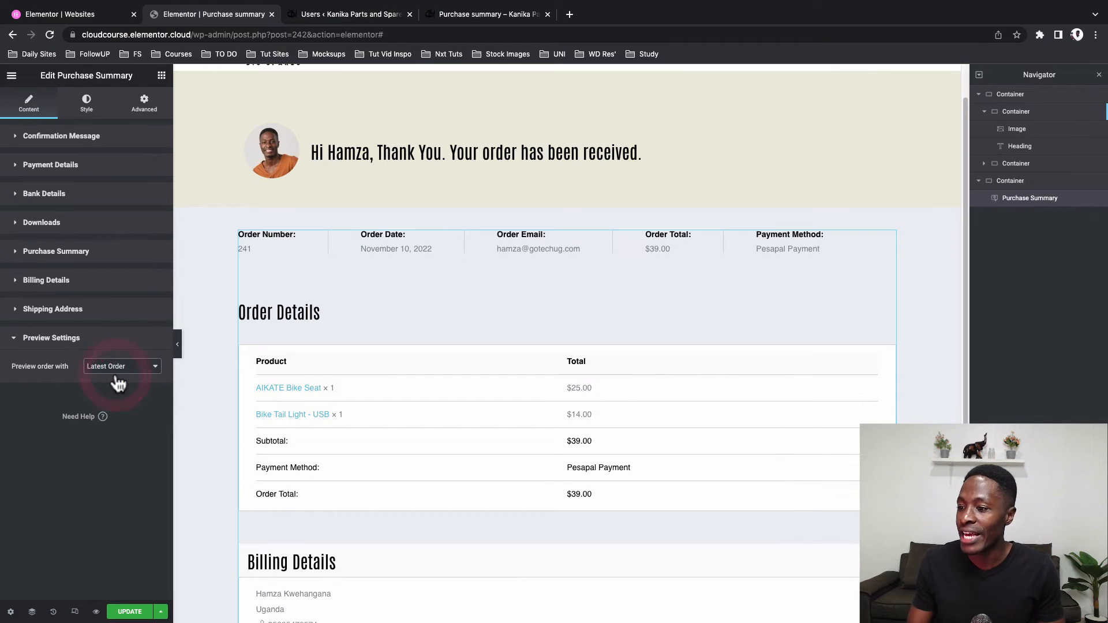
left_click(120, 366)
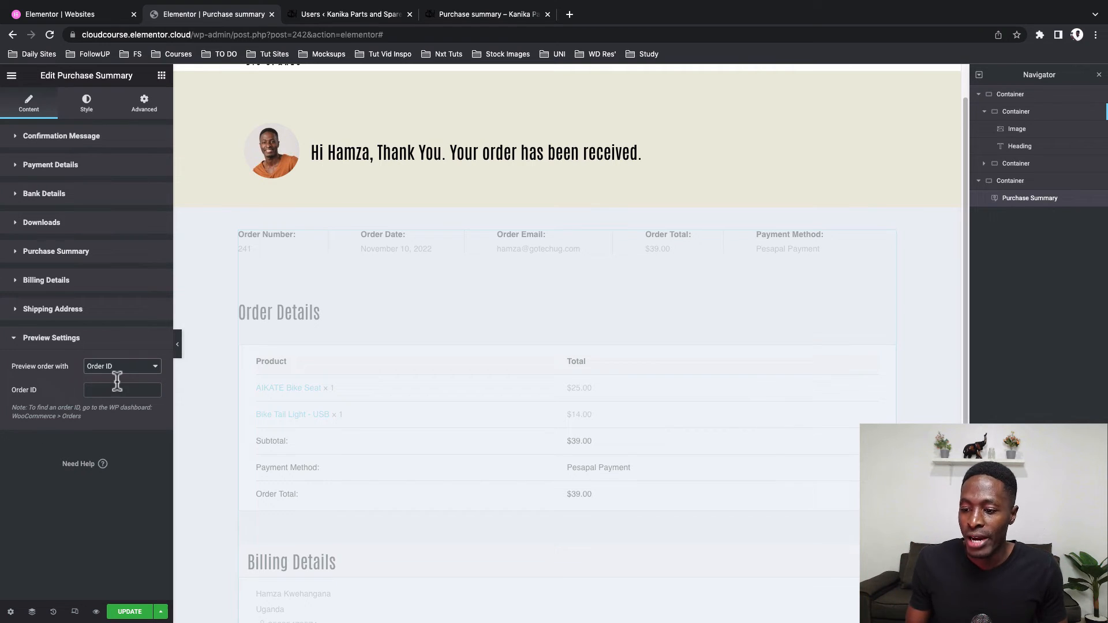
left_click(121, 366)
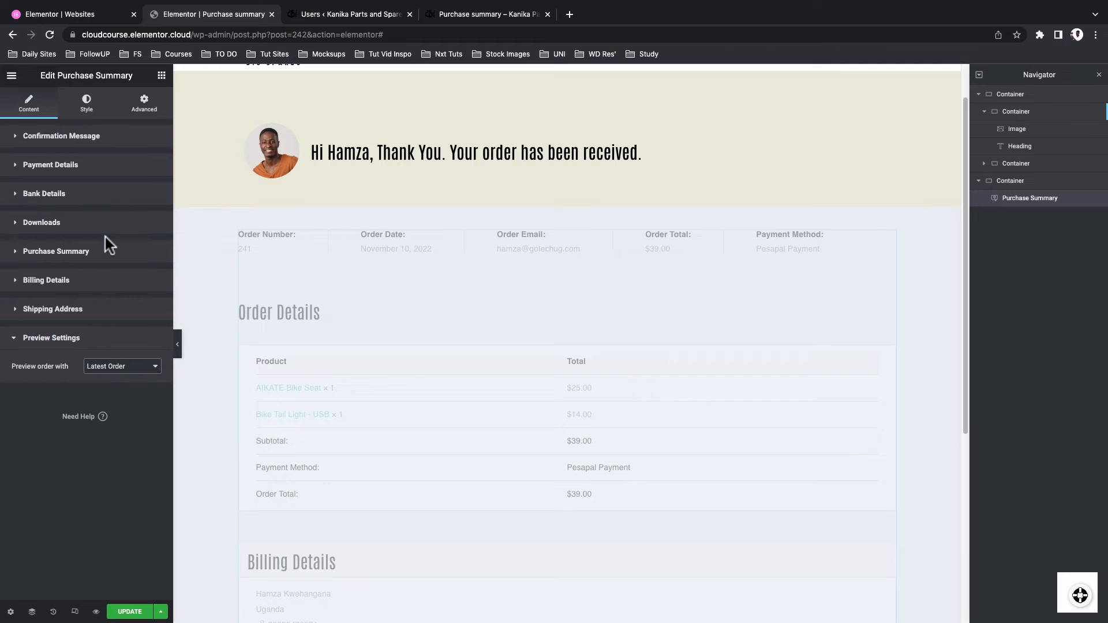
Make the Sections background white, and give General Text the global dark colour and default font.
left_click(86, 102)
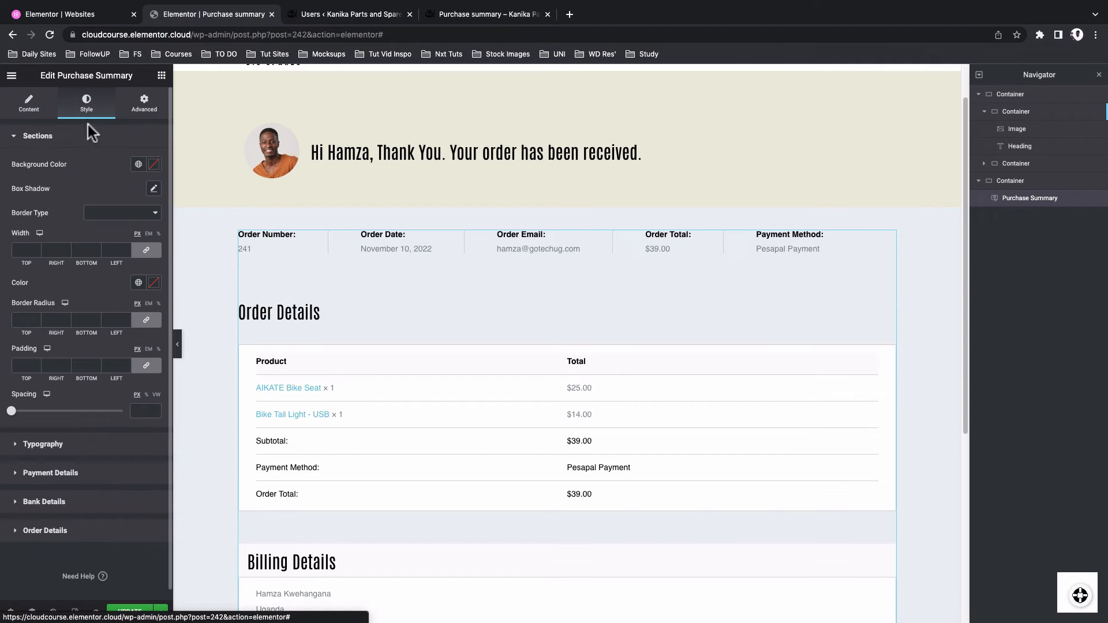
mouse_move(93, 178)
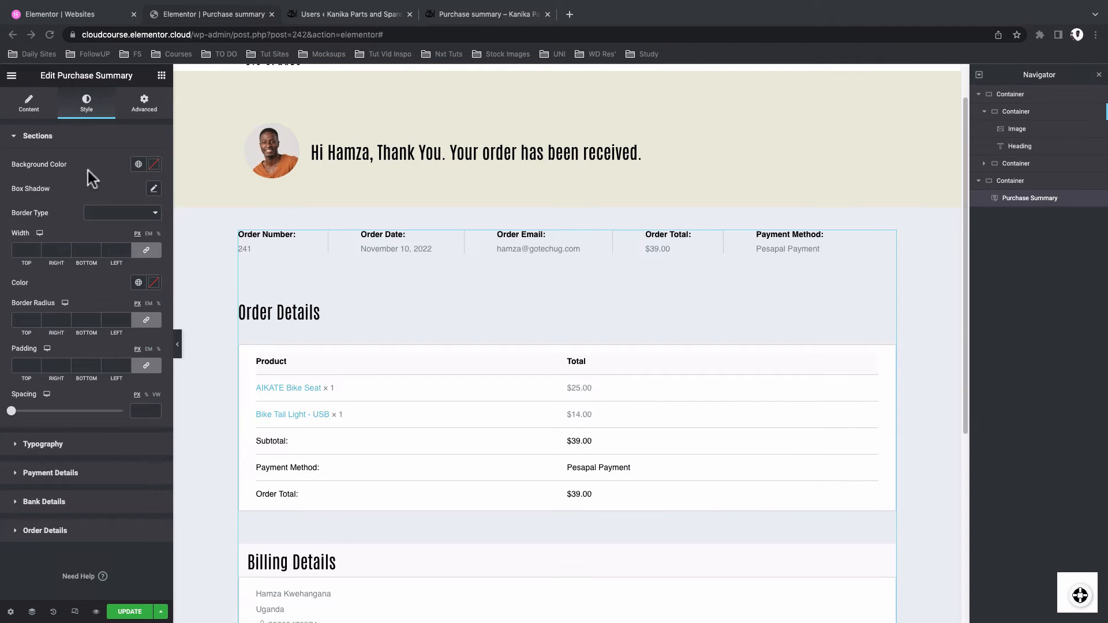
left_click(139, 164)
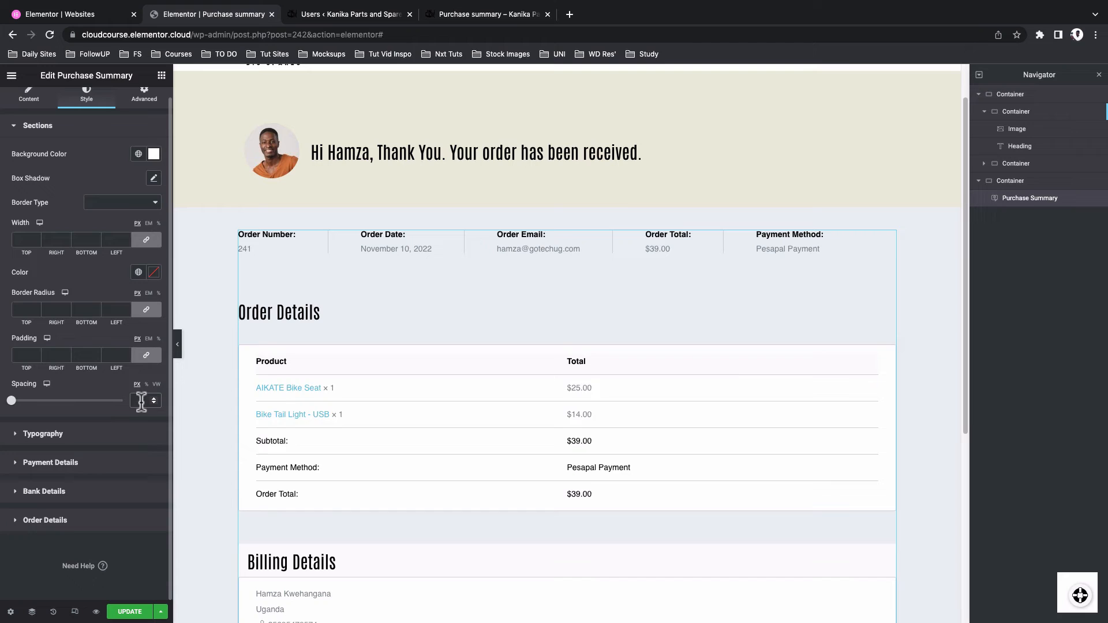
left_click(42, 433)
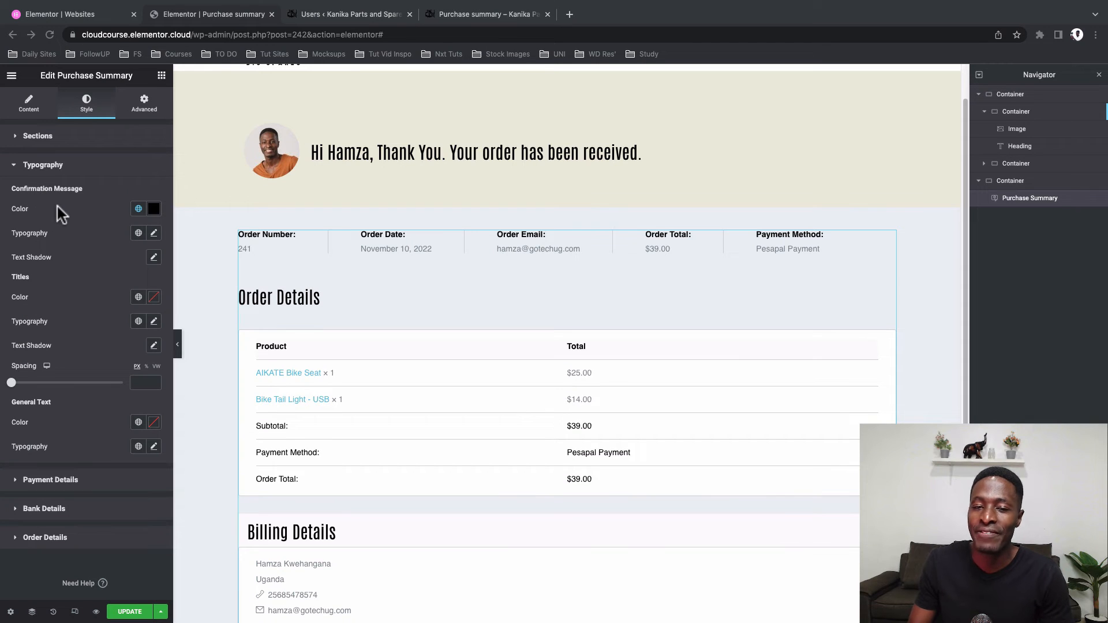
mouse_move(119, 209)
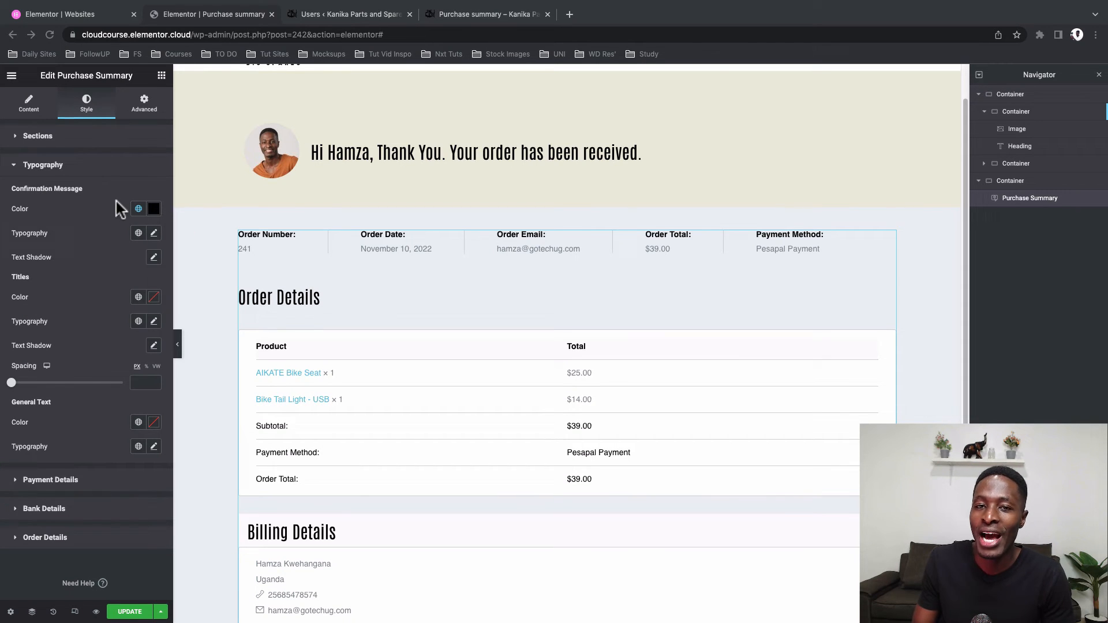
mouse_move(300, 286)
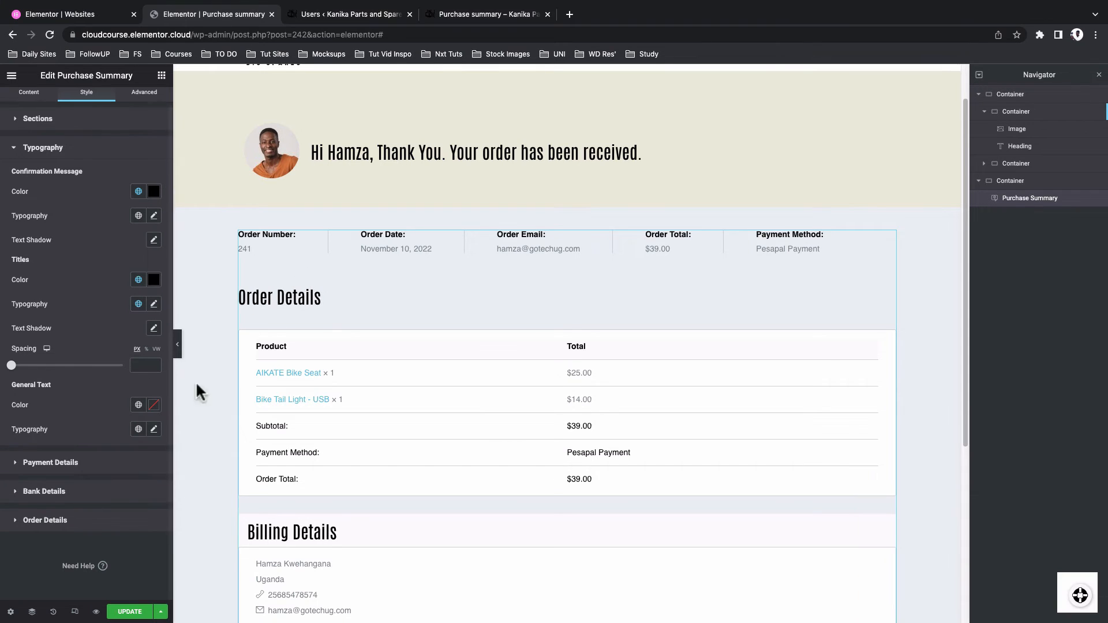
left_click(138, 404)
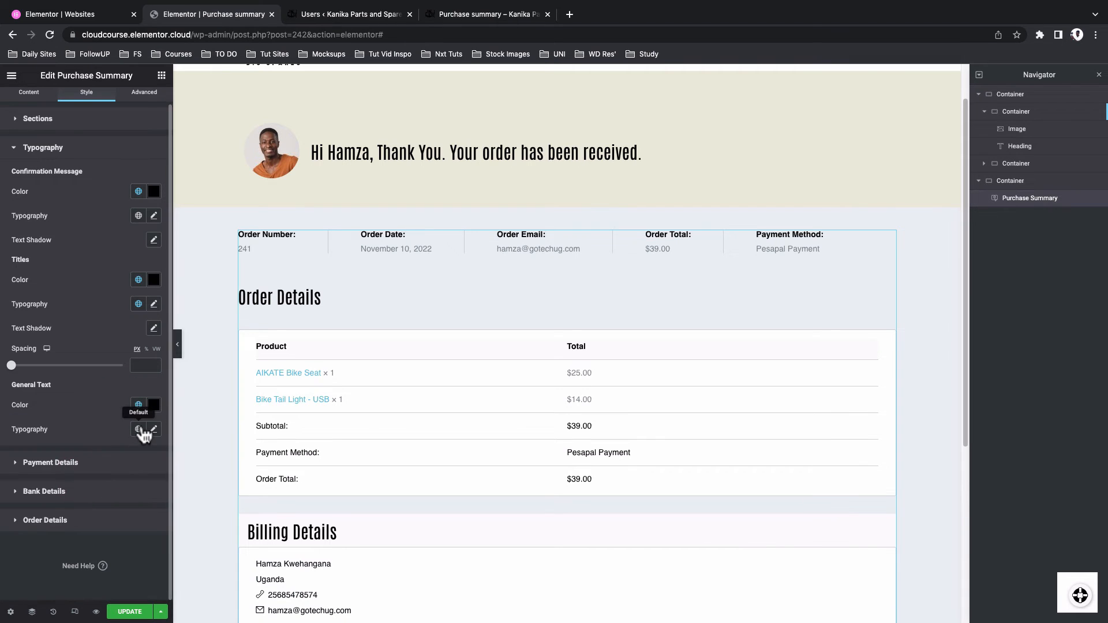
left_click(138, 429)
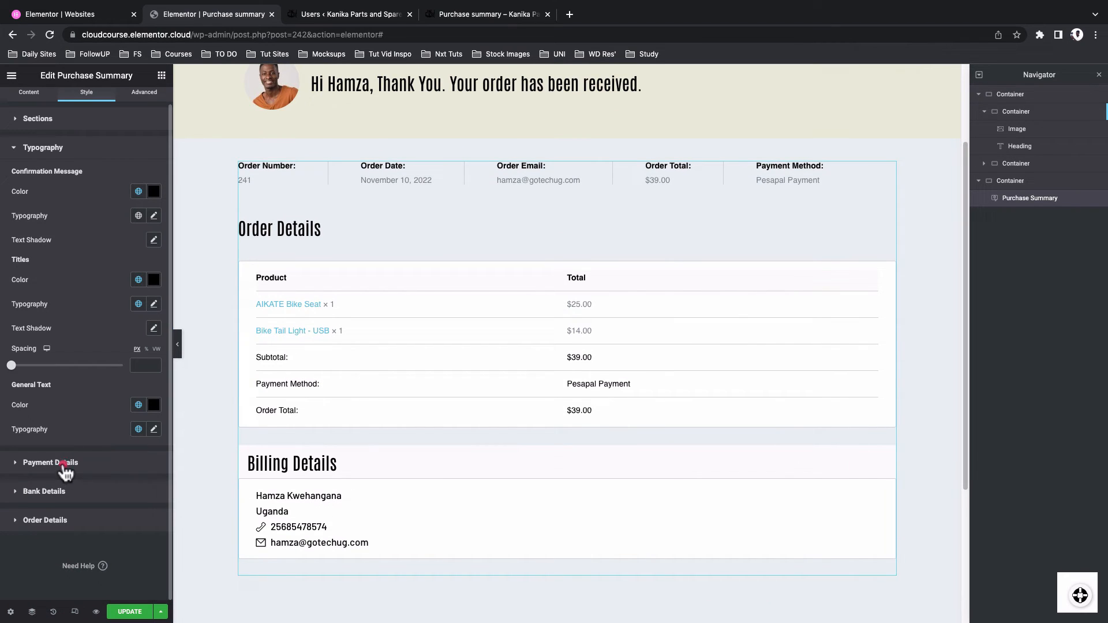
Make the Payment Details titles dark and the values blue, both in the global font.
left_click(50, 463)
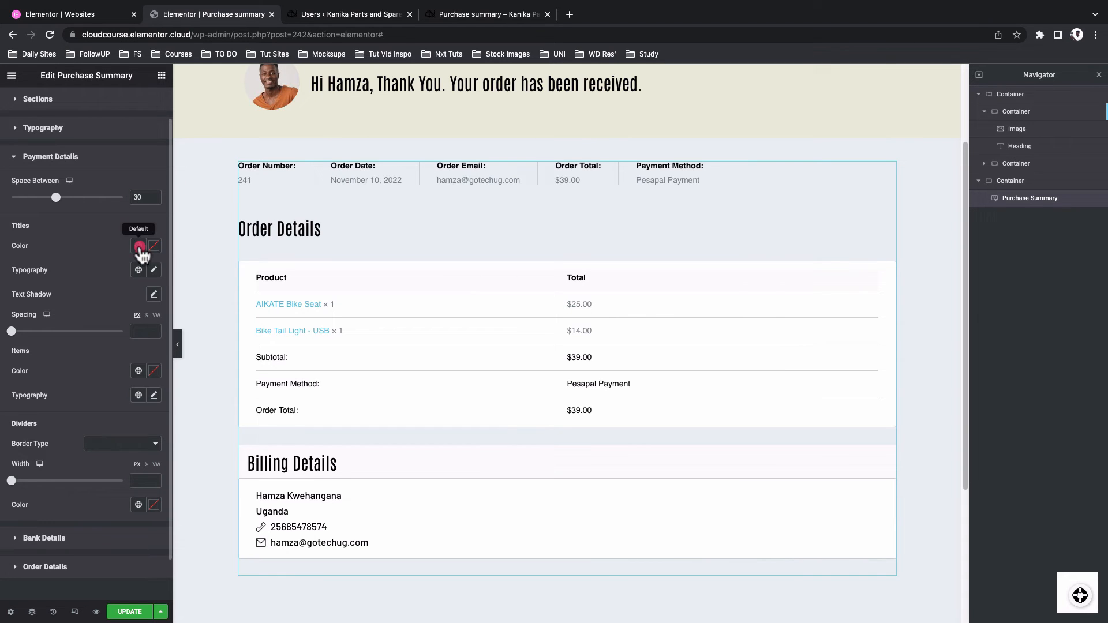
left_click(139, 246)
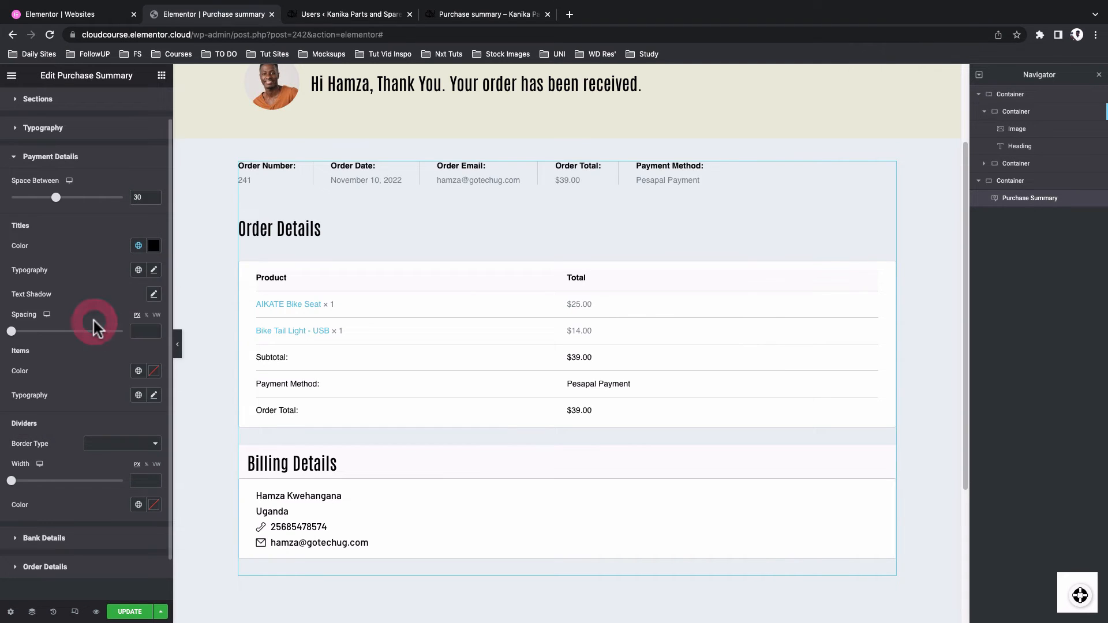
left_click(139, 270)
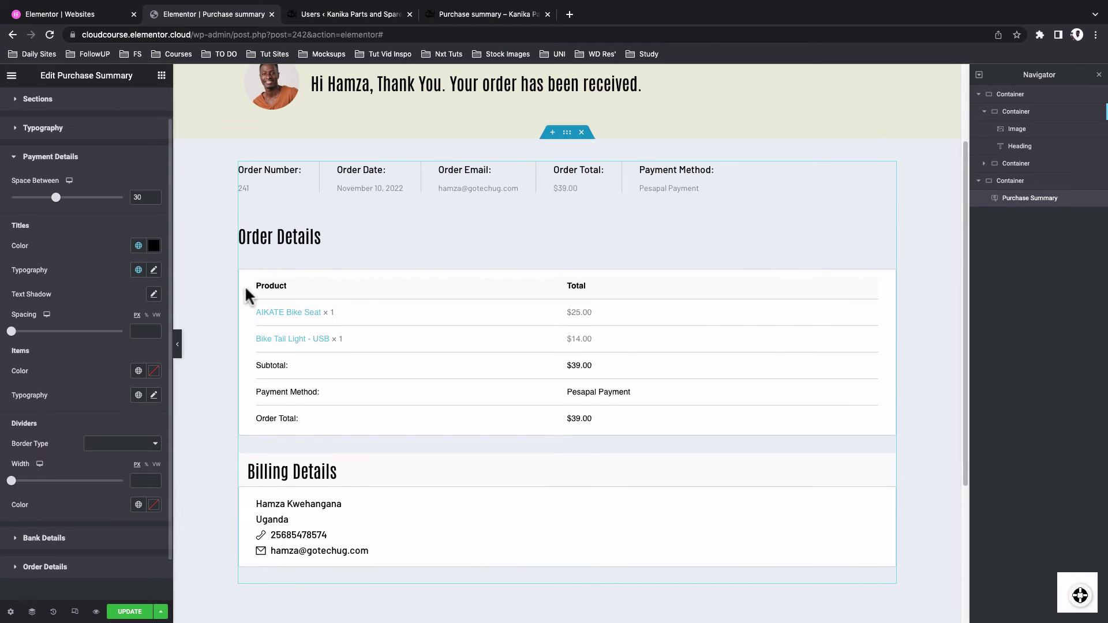
scroll("down", 3)
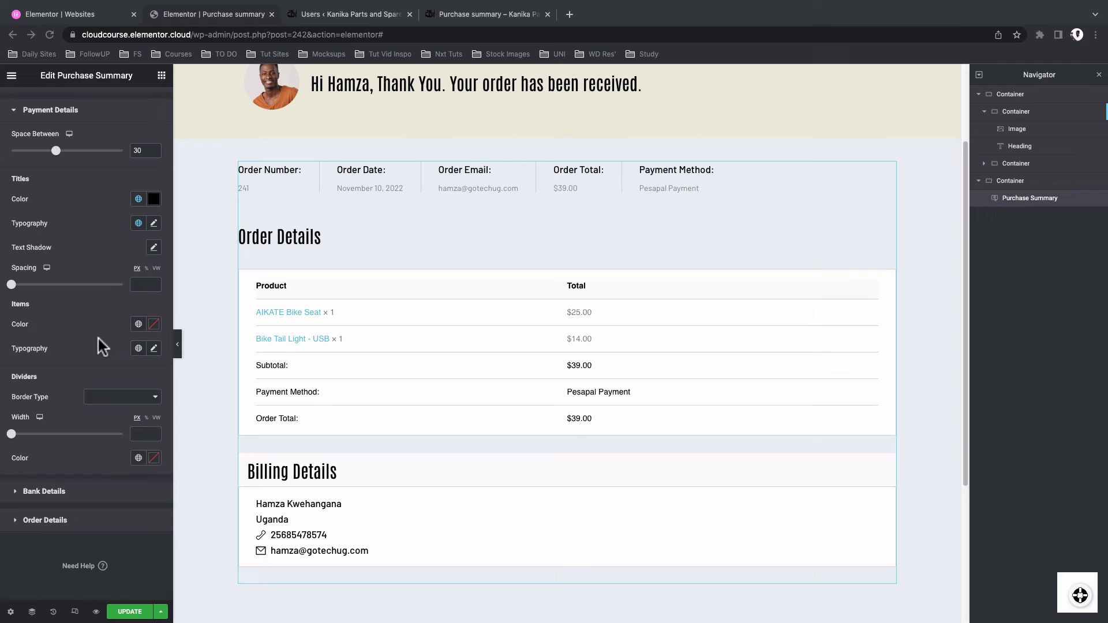
left_click(138, 324)
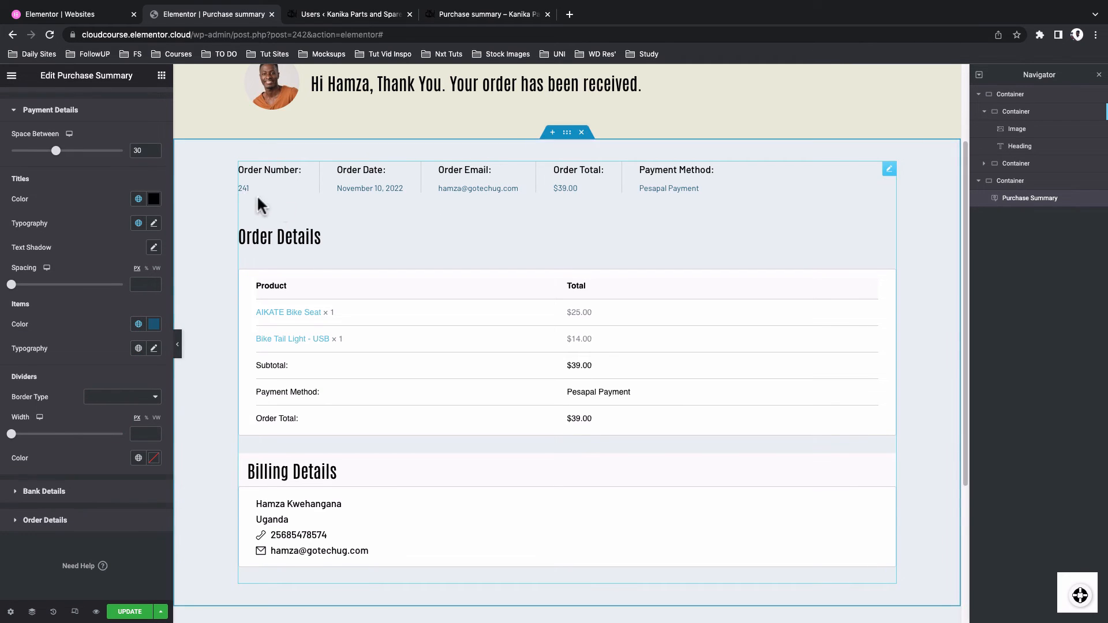
left_click(139, 348)
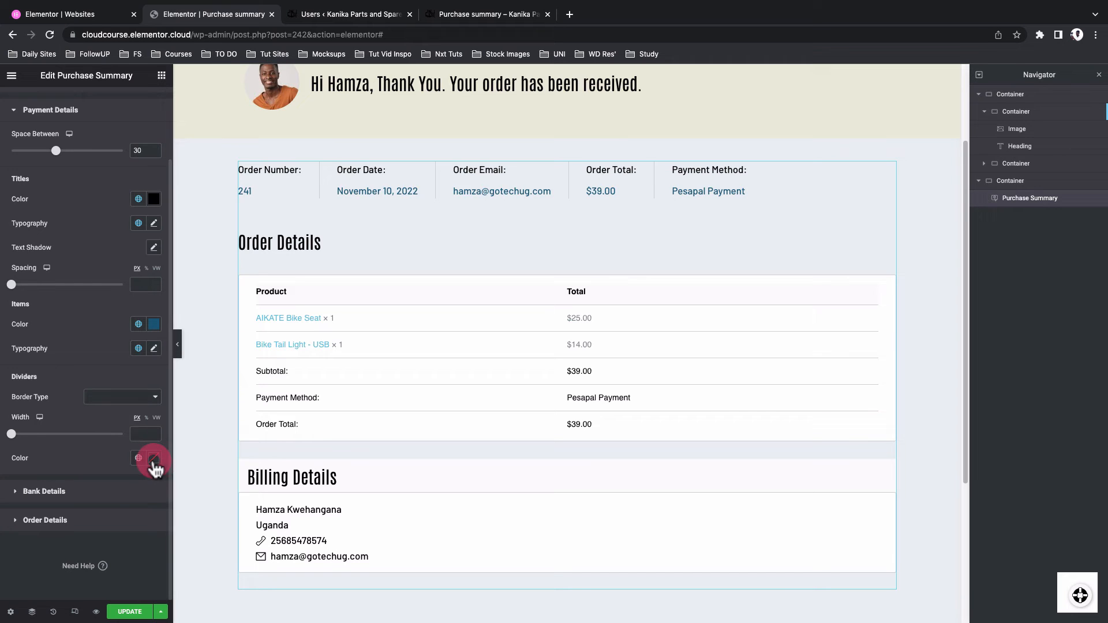
Give the order overview dividers a colour, a Solid border type and a width.
left_click(154, 458)
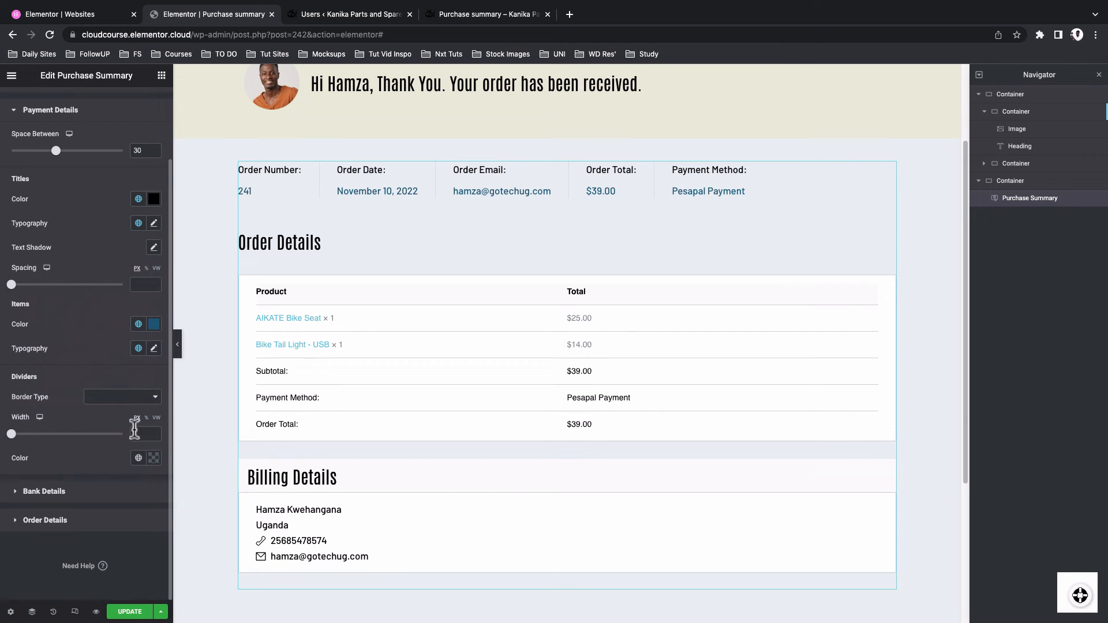
left_click(121, 396)
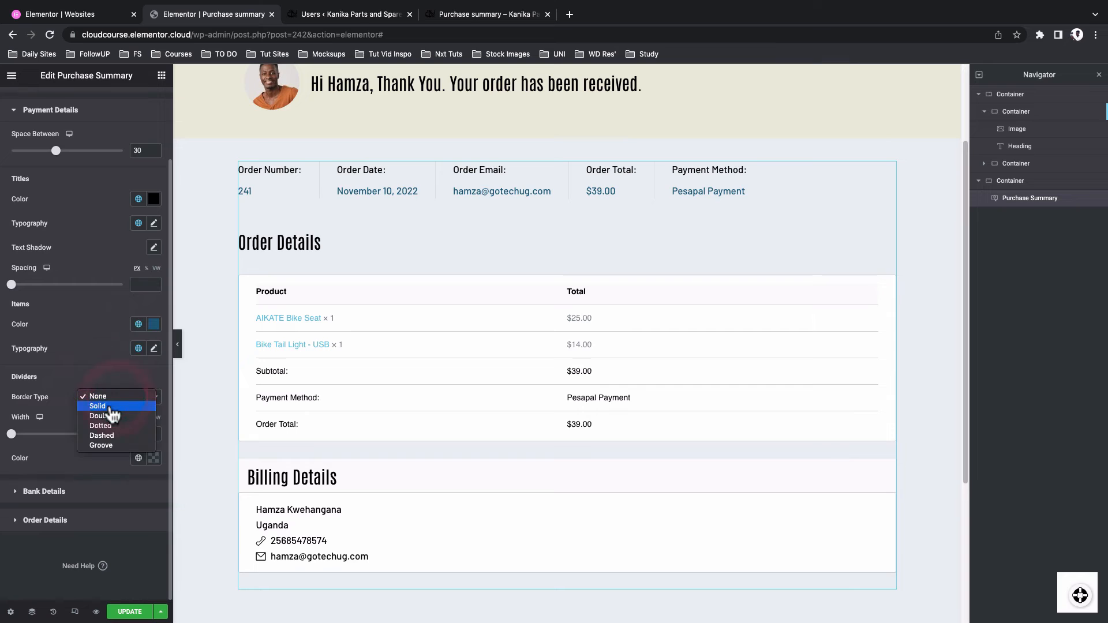
left_click(97, 406)
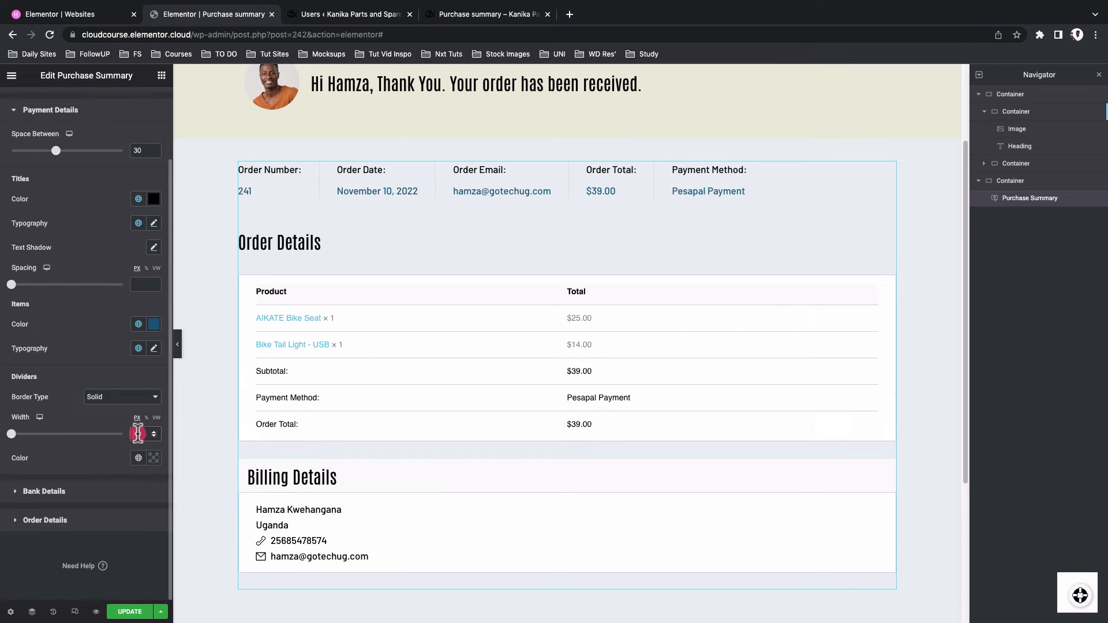
left_click(144, 434)
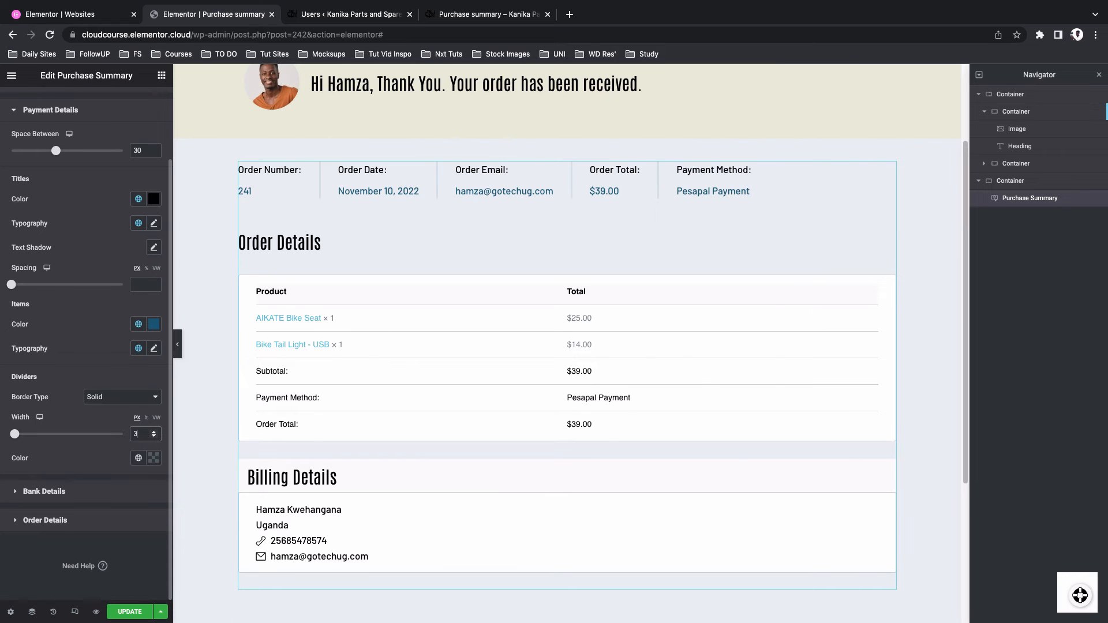
left_click(367, 435)
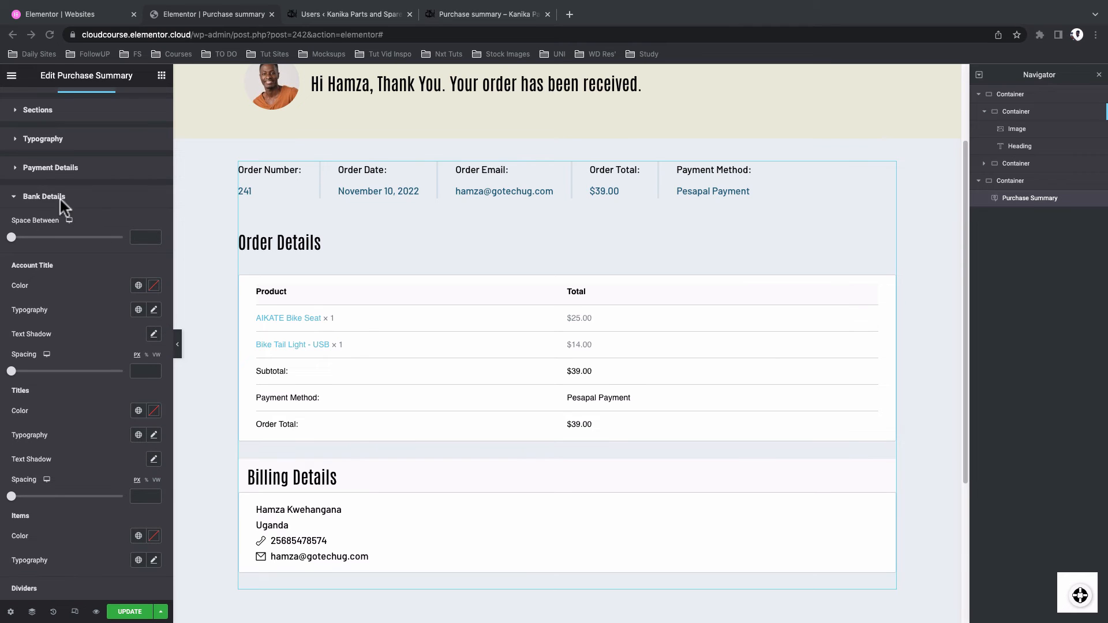
Apply the global font to Order Details titles and totals, and make item prices global blue.
left_click(44, 196)
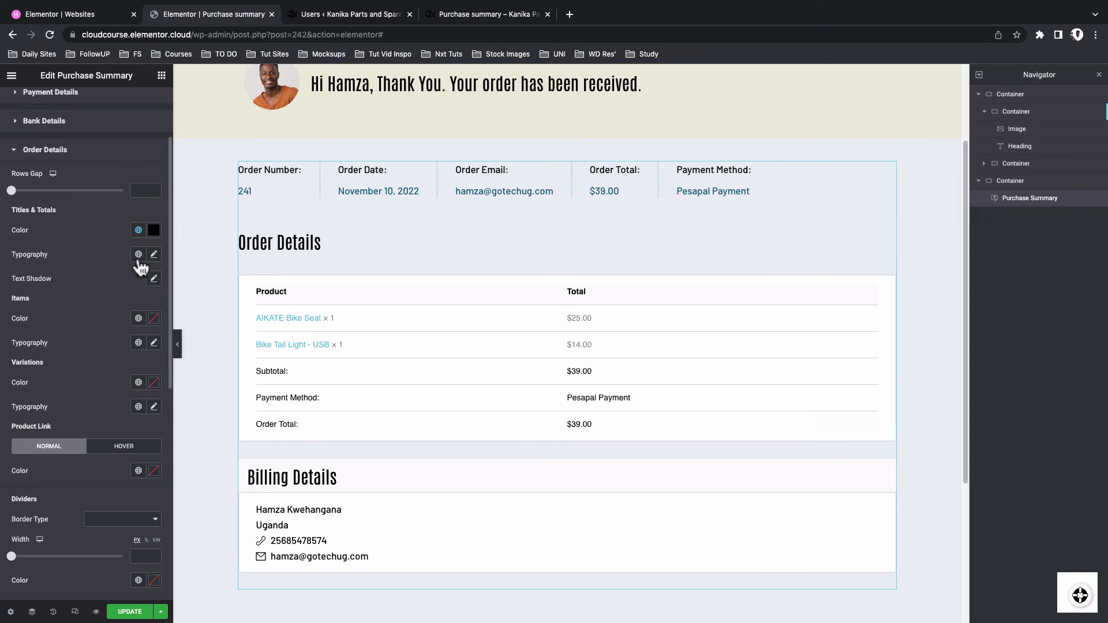
left_click(138, 254)
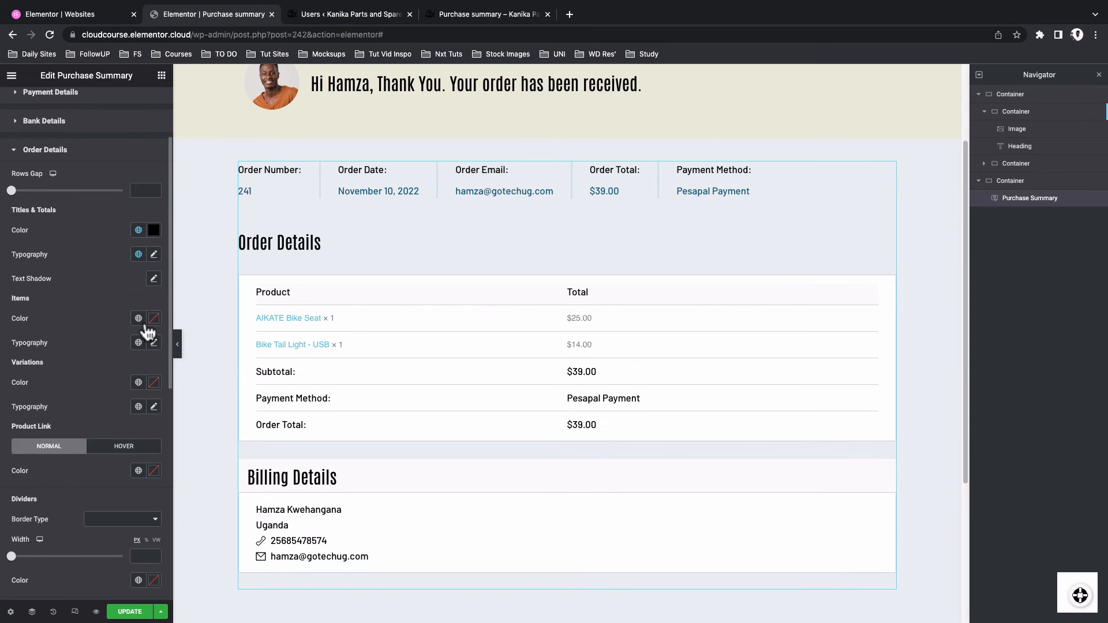
left_click(153, 318)
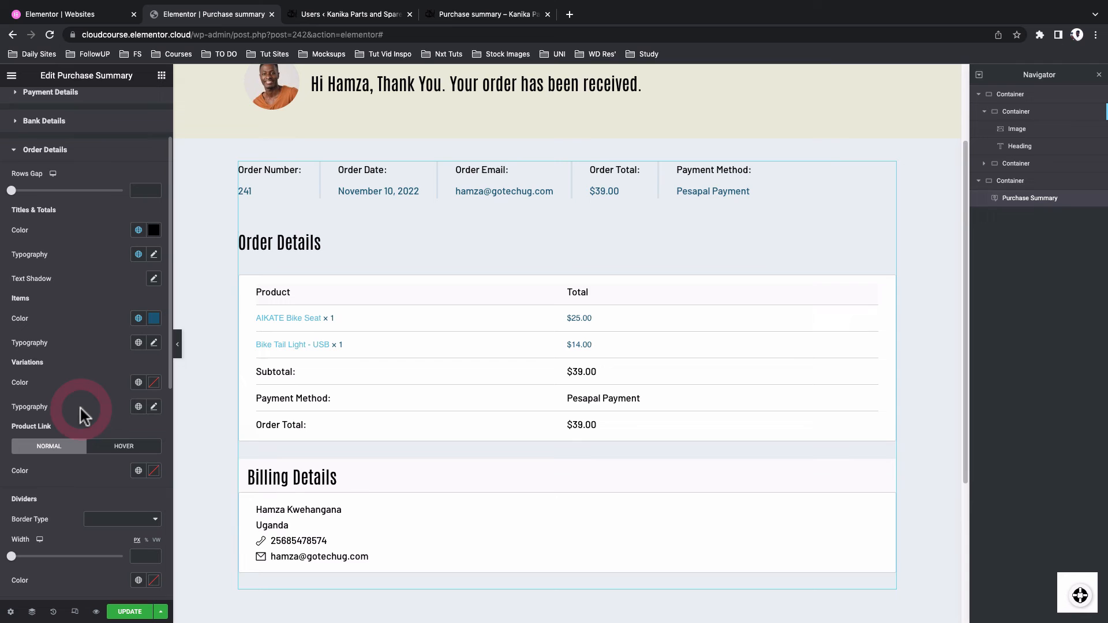
mouse_move(139, 319)
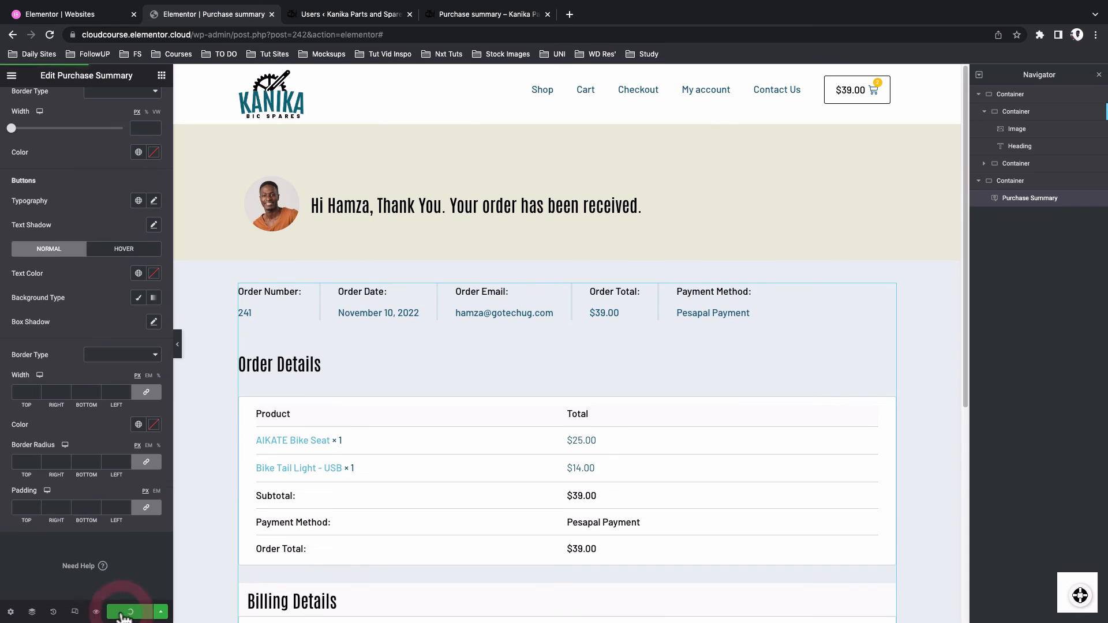
Save the page, then check its layout in tablet and mobile responsive previews.
left_click(126, 611)
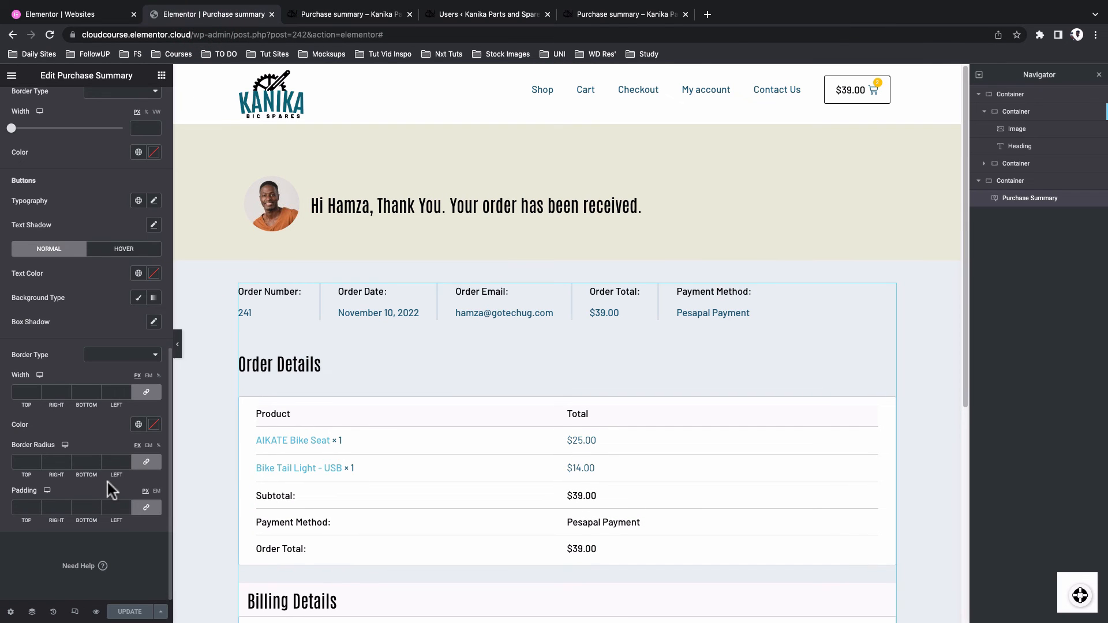
left_click(467, 297)
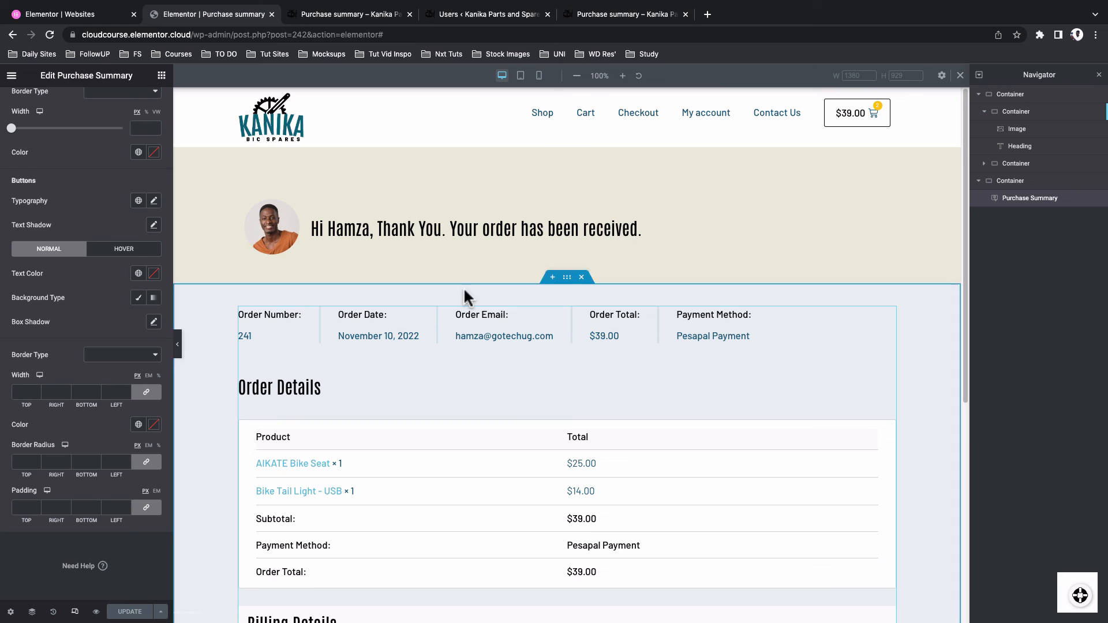
left_click(520, 75)
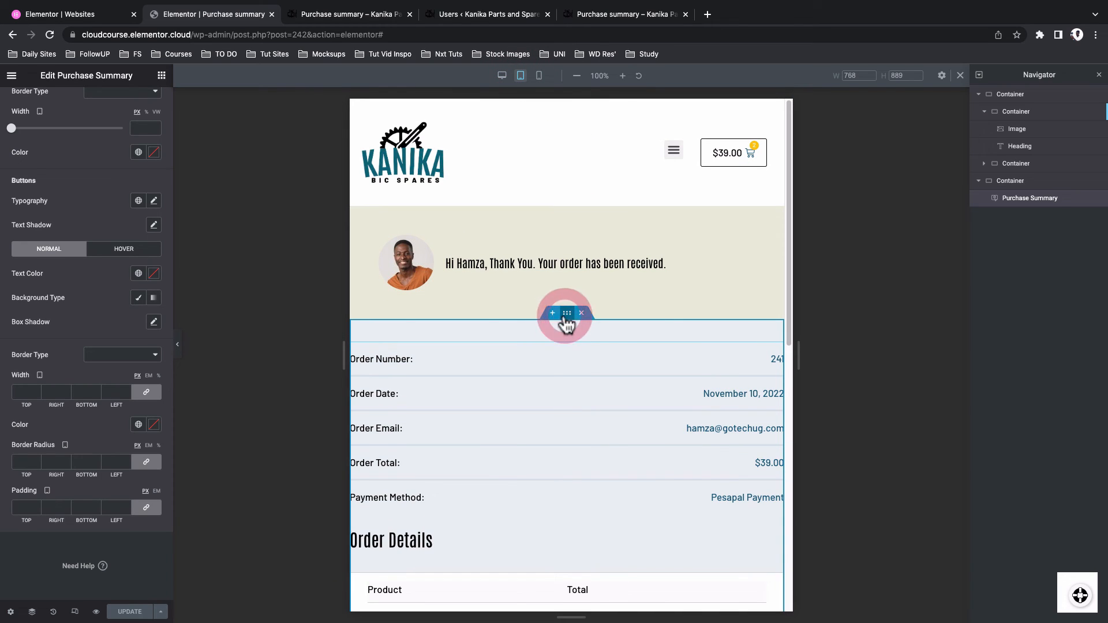
left_click(566, 312)
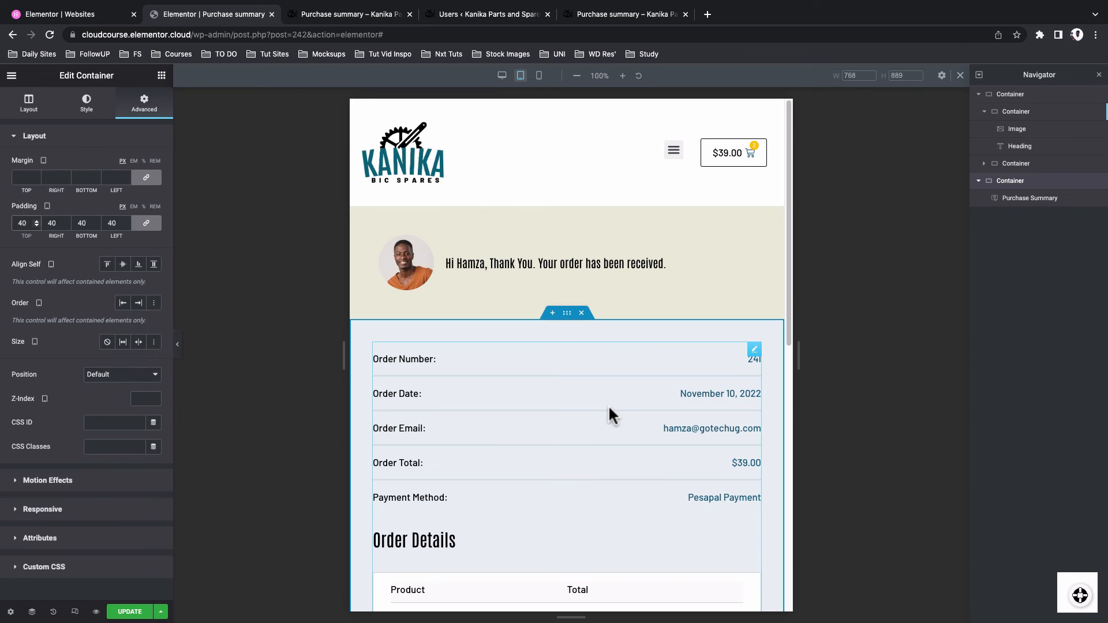
scroll("down", 3)
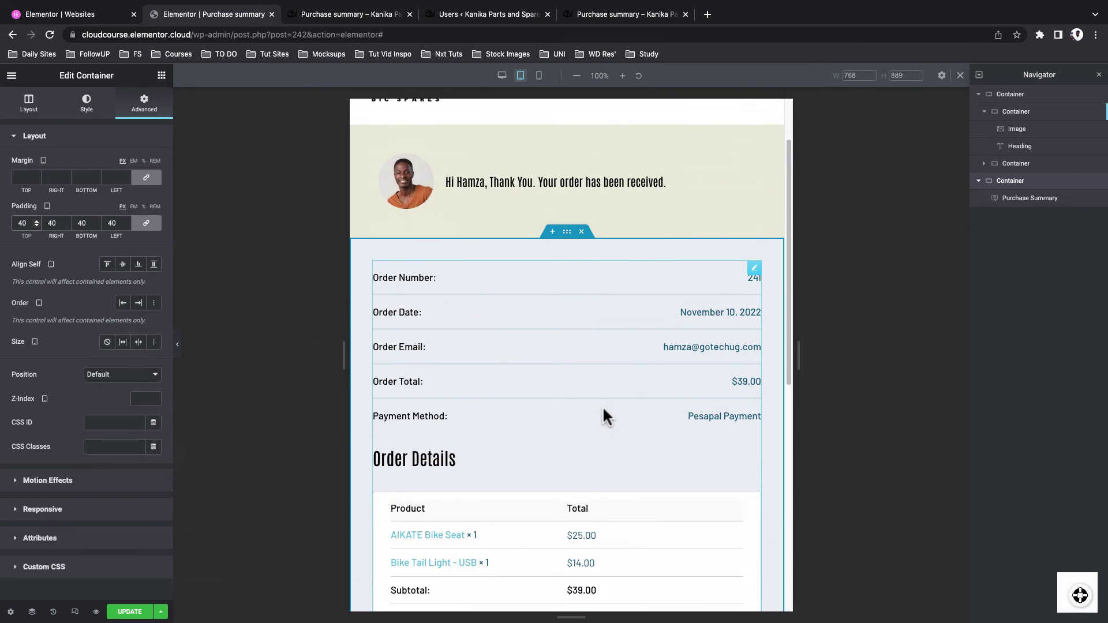
left_click(539, 75)
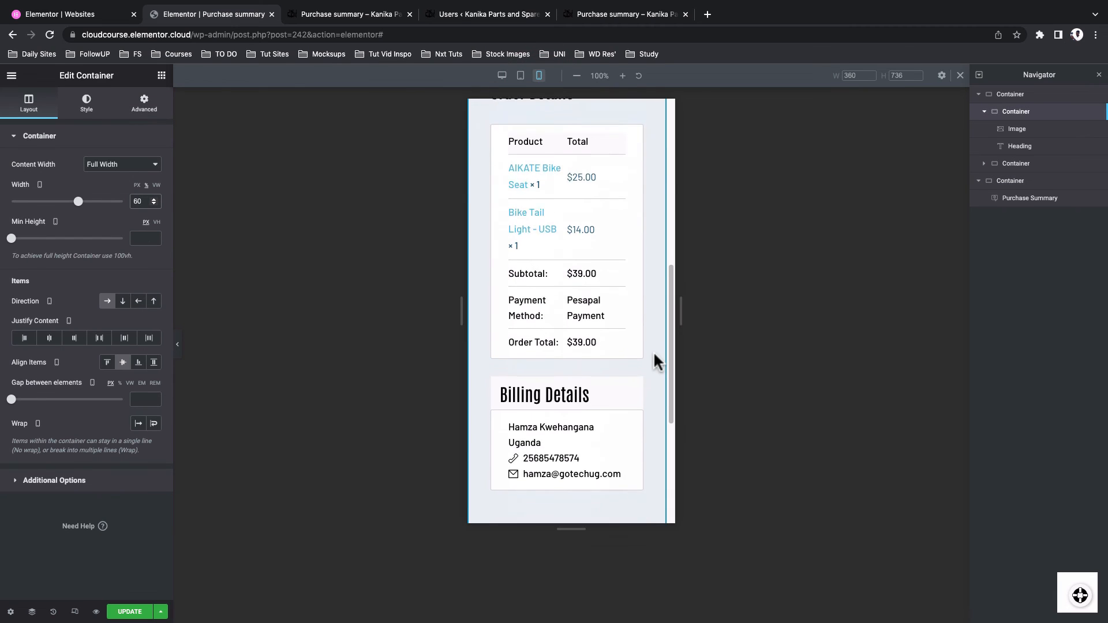
scroll("down", 3)
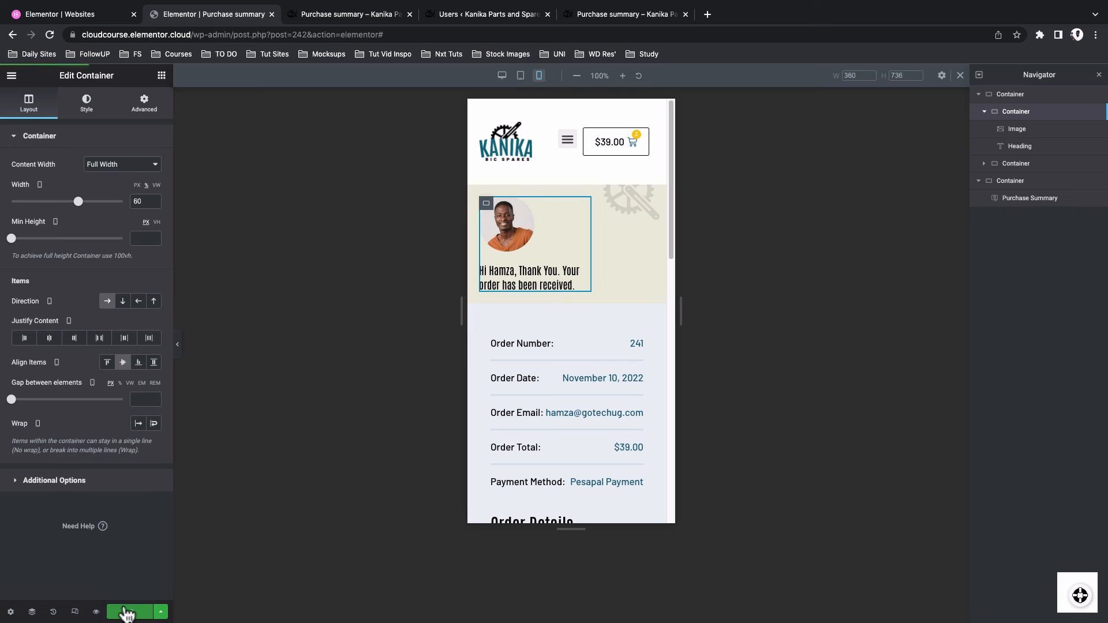
Save the purchase summary page again and return to the editor tab.
left_click(127, 612)
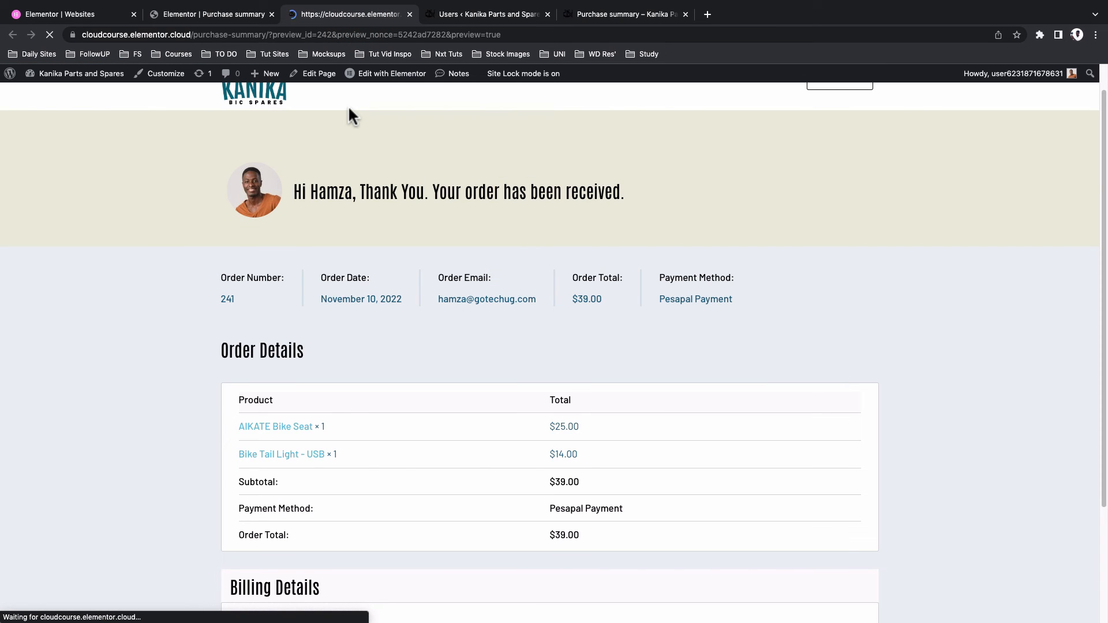
left_click(486, 13)
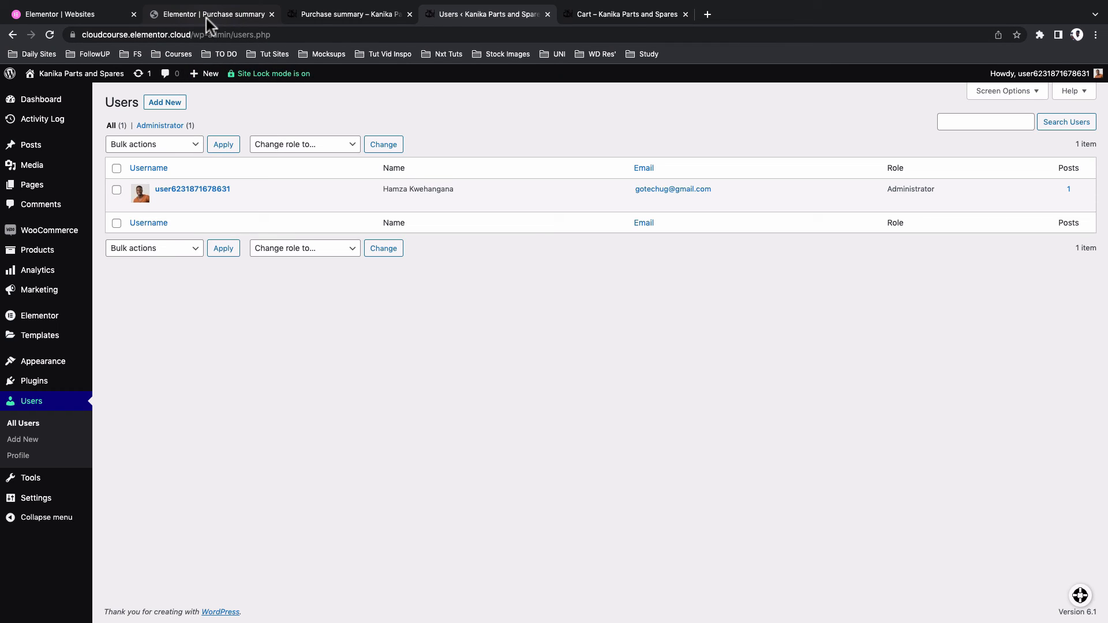
left_click(211, 14)
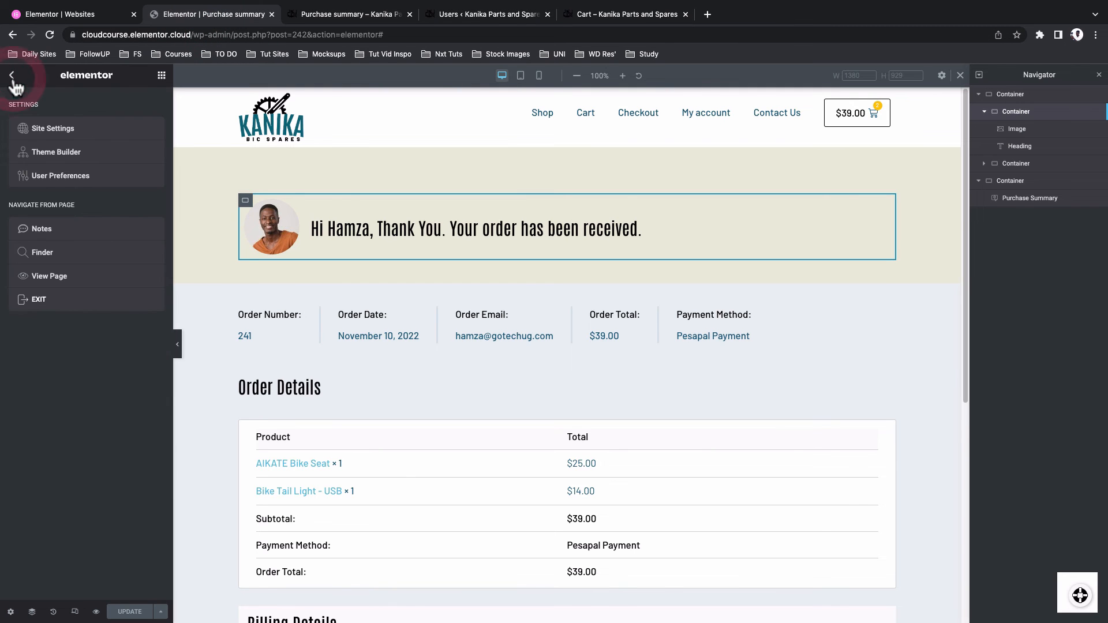
In Site Settings > WooCommerce, choose 'Purchase summary' as the purchase summary page and update.
left_click(52, 128)
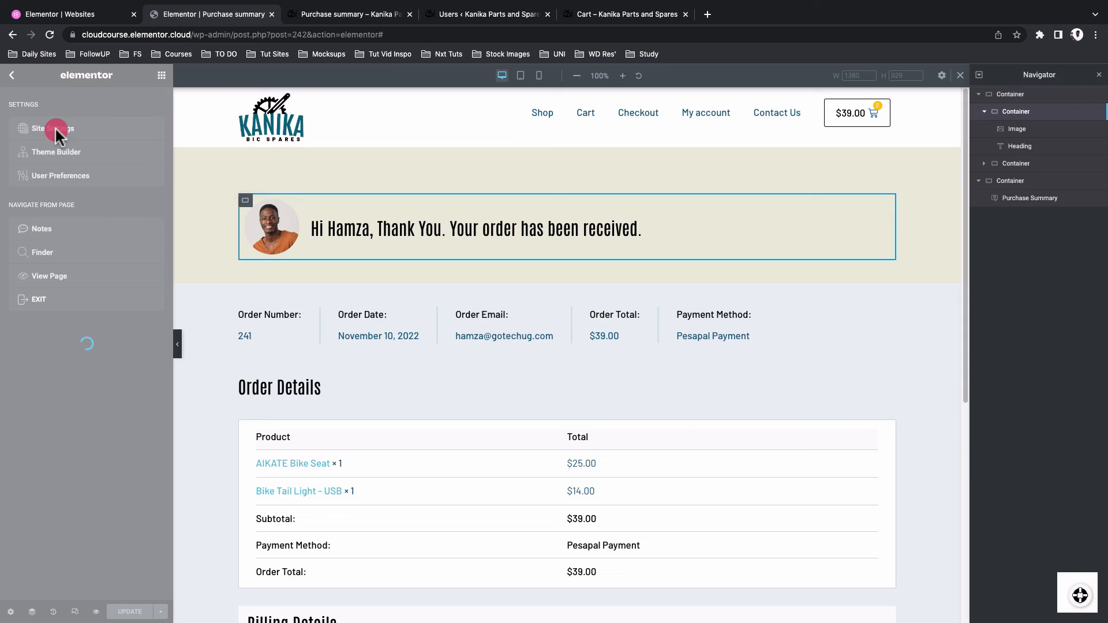
left_click(48, 128)
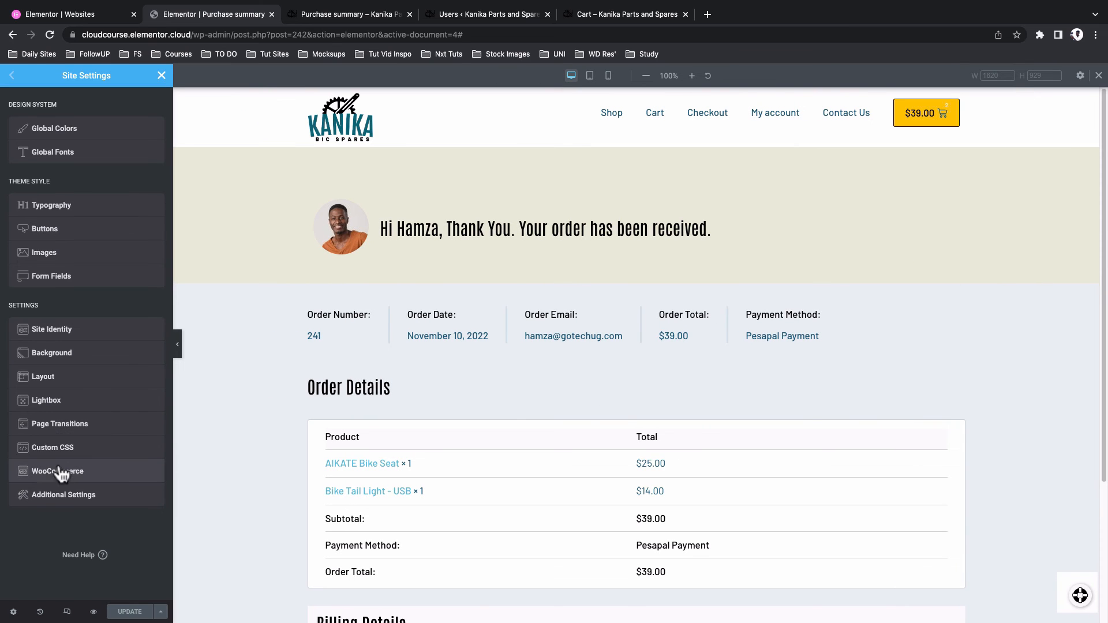
left_click(54, 471)
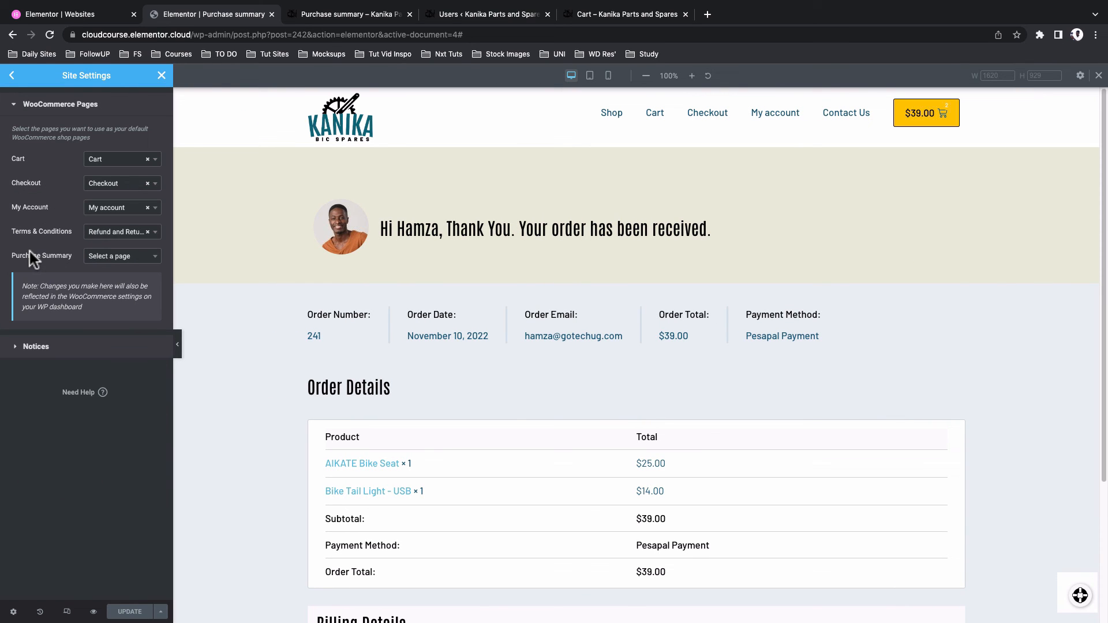
left_click(122, 256)
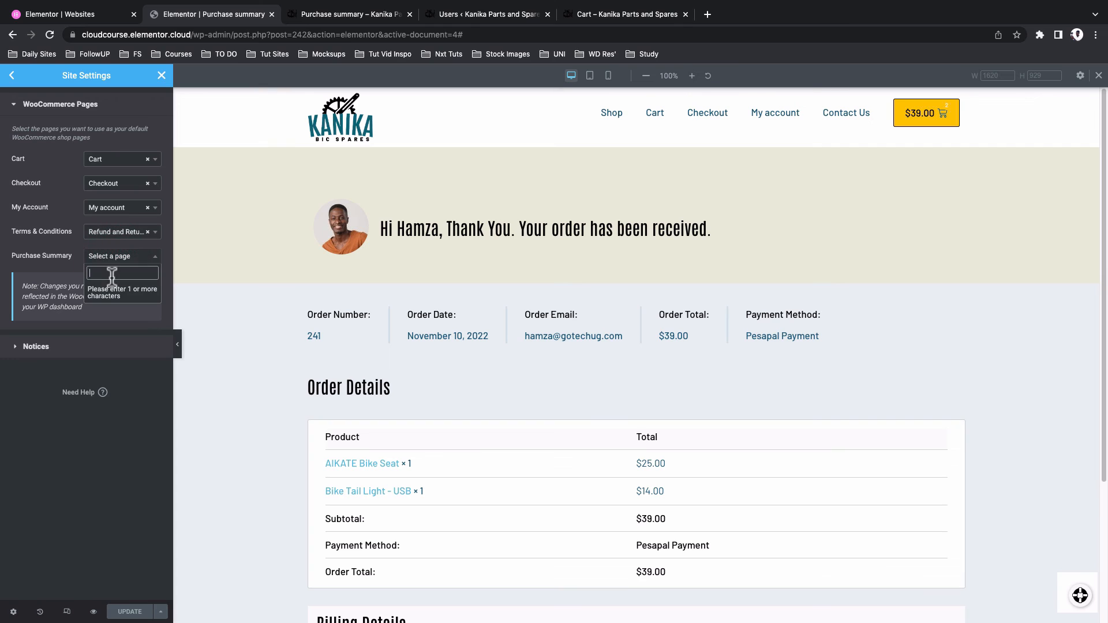
type("purc")
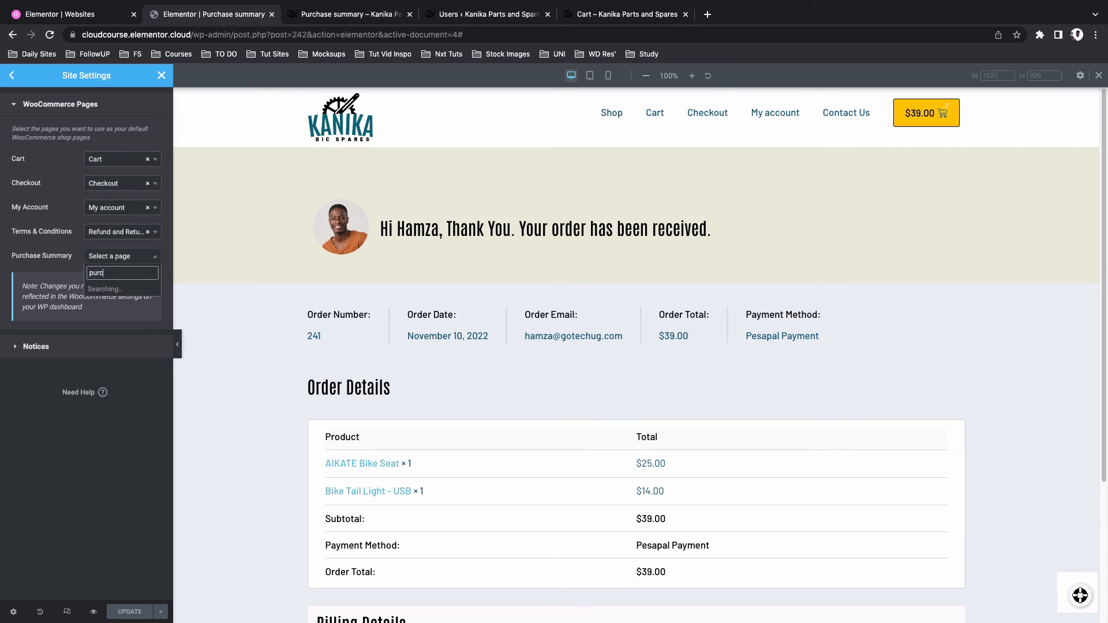
left_click(121, 286)
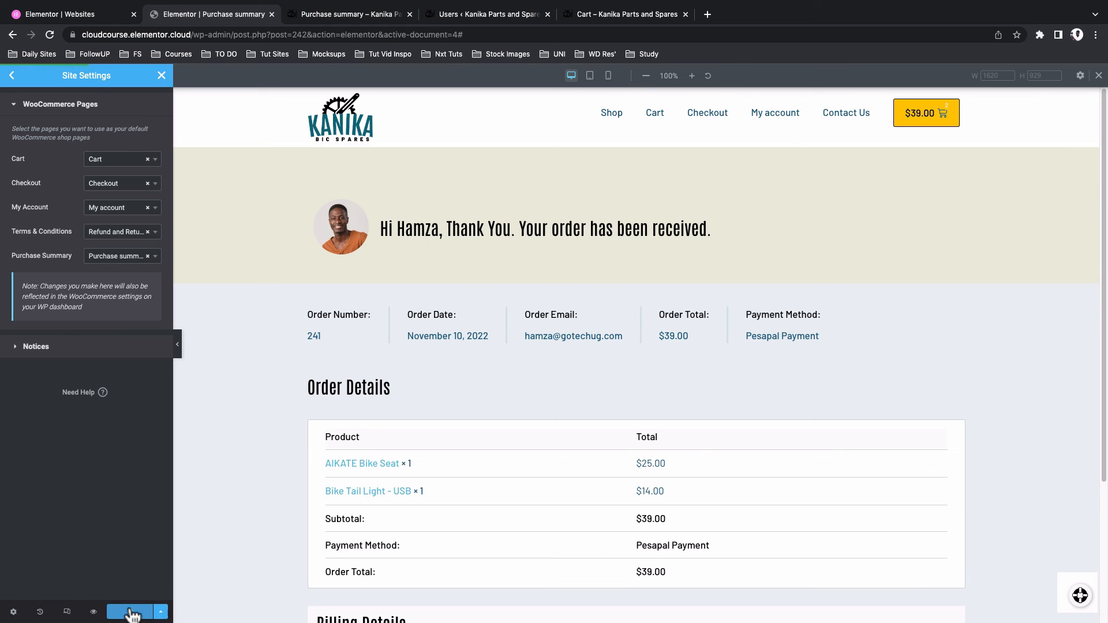
left_click(624, 14)
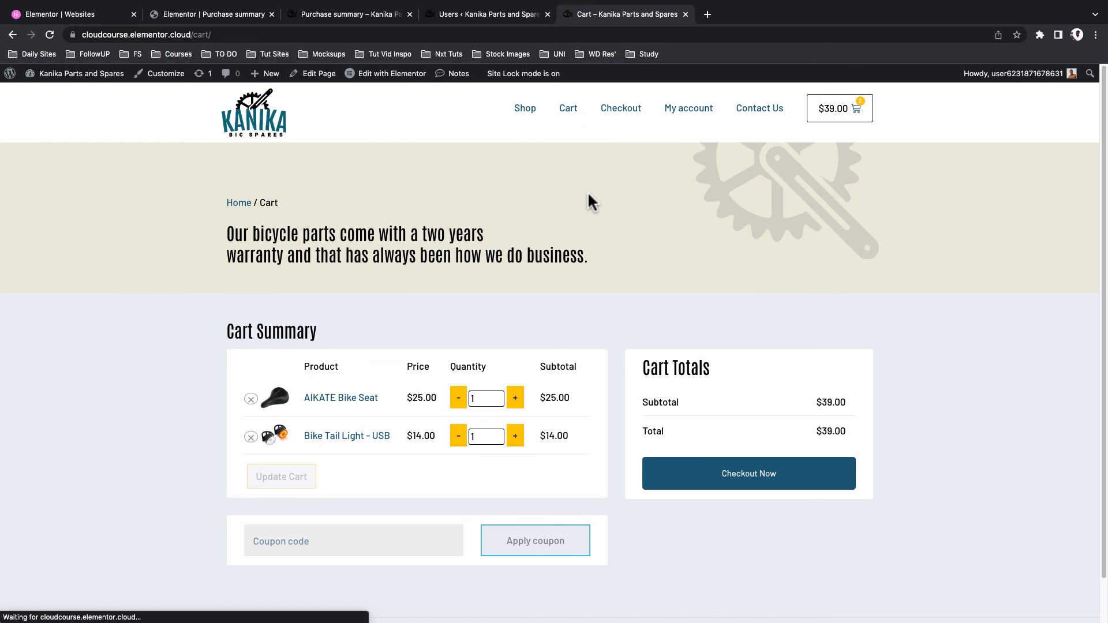
mouse_move(819, 252)
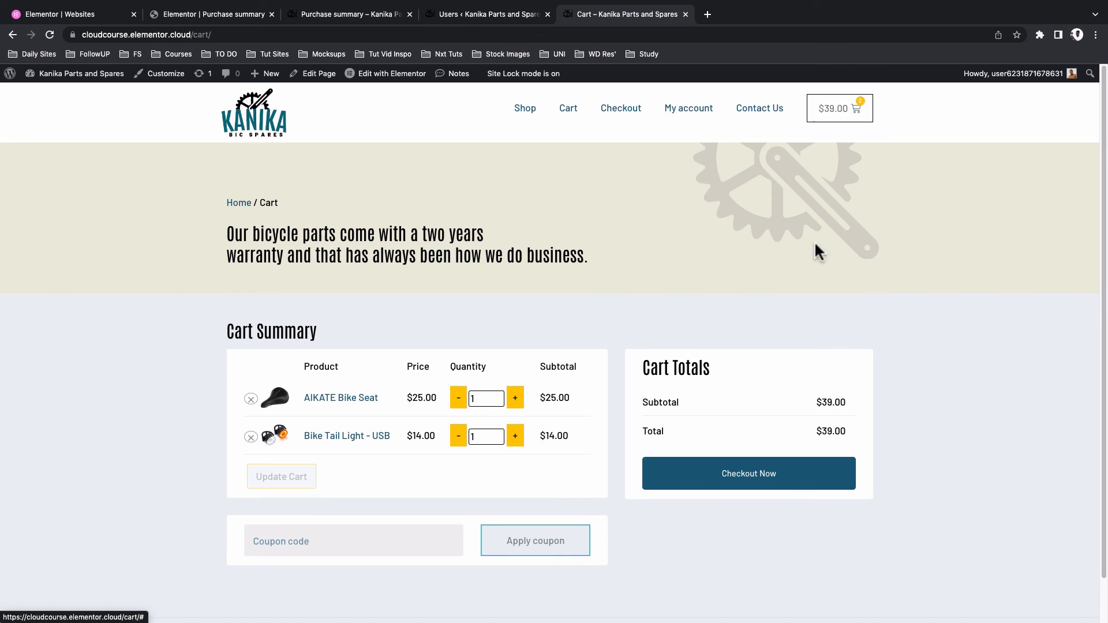
Check out the two cart products, accept the terms and place the cash-on-delivery order.
left_click(748, 473)
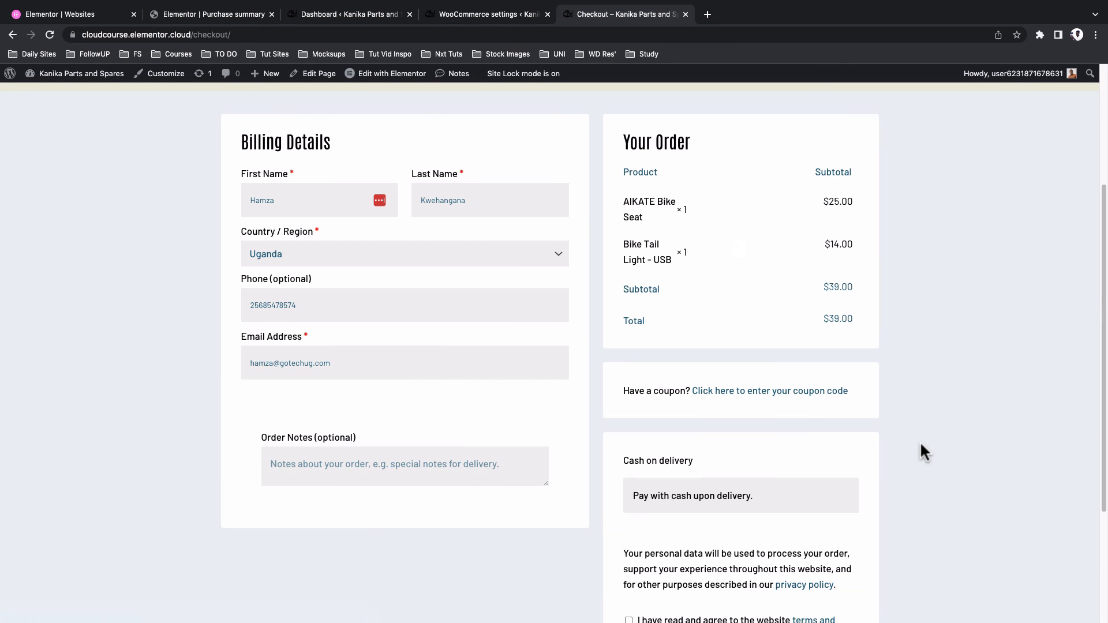
scroll("down", 3)
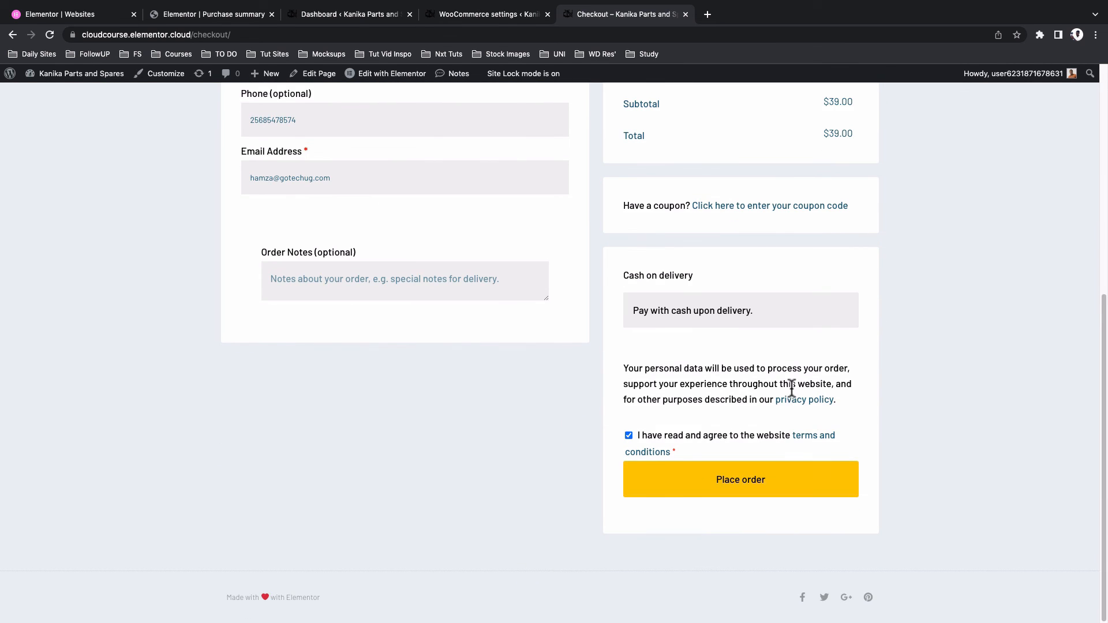
mouse_move(664, 440)
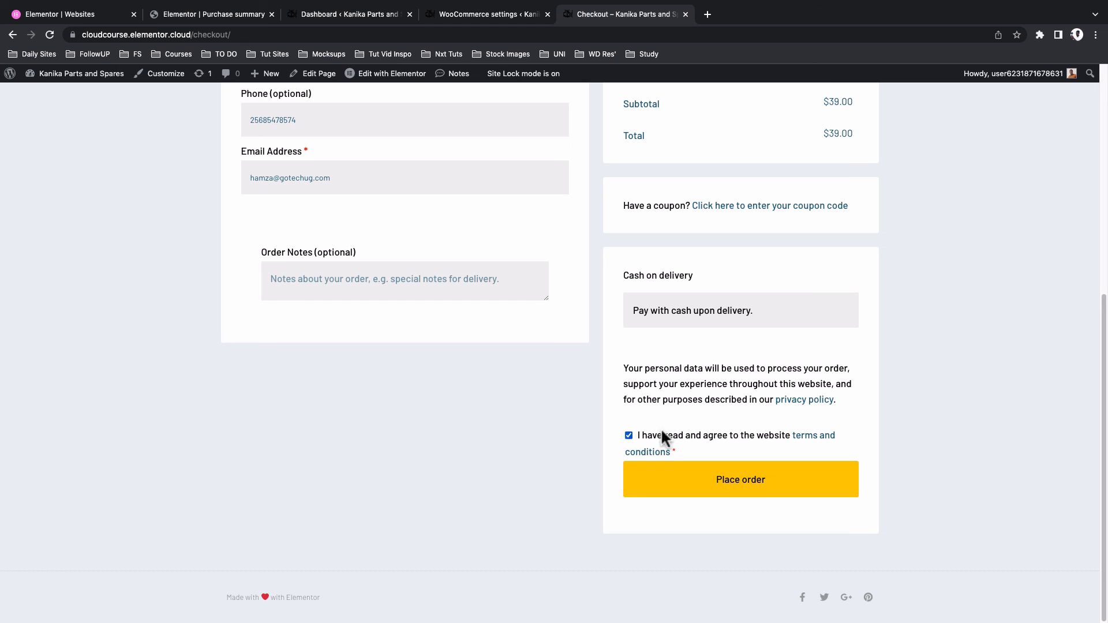
left_click(740, 479)
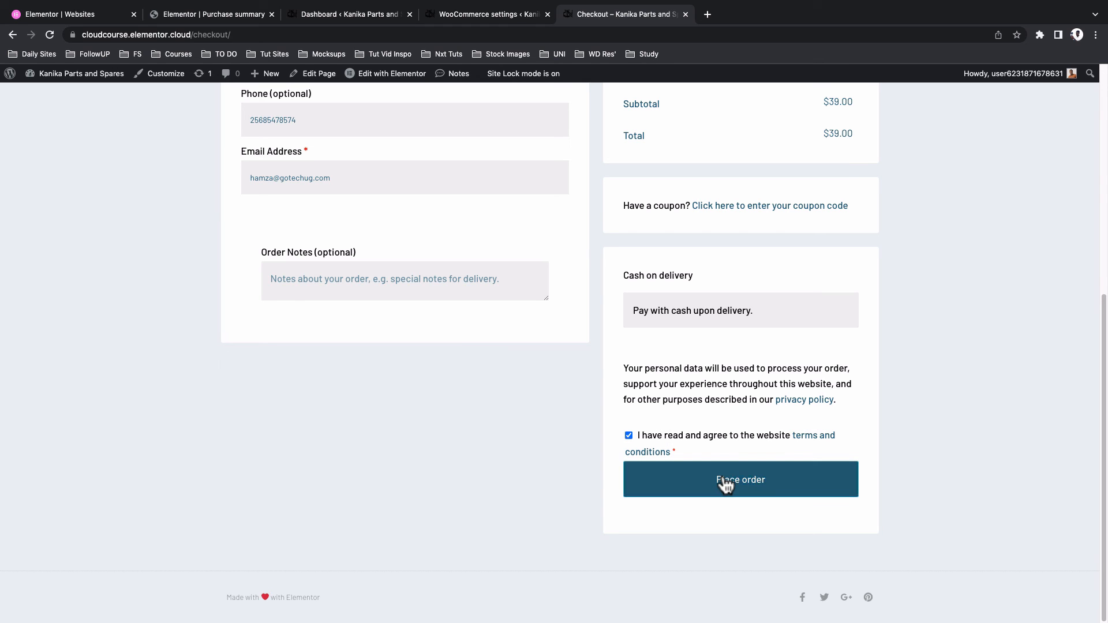
left_click(740, 479)
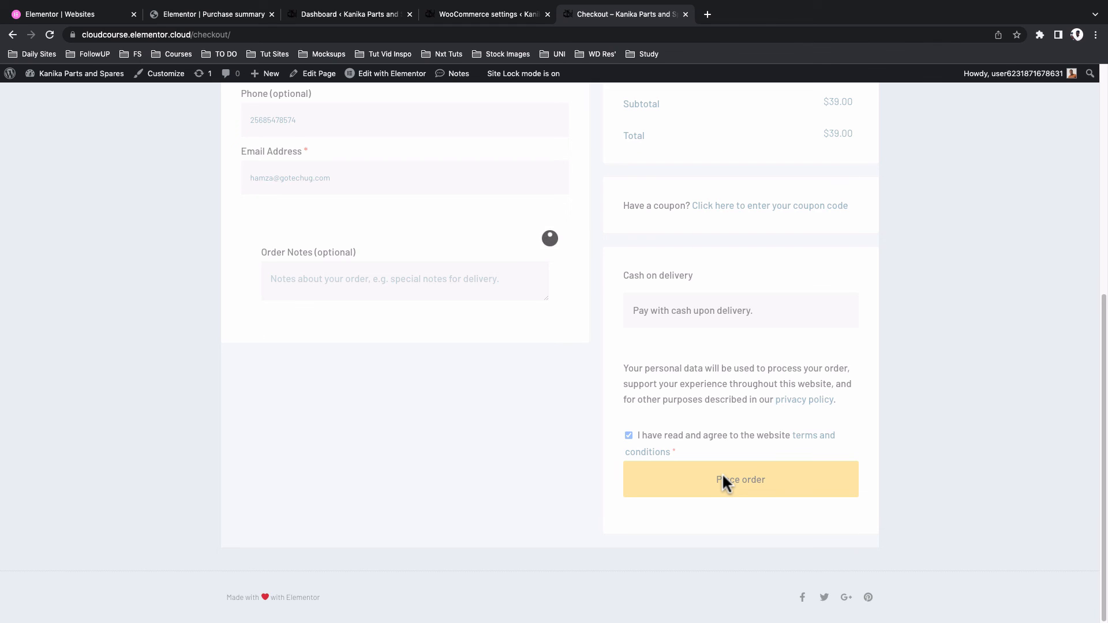
left_click(740, 480)
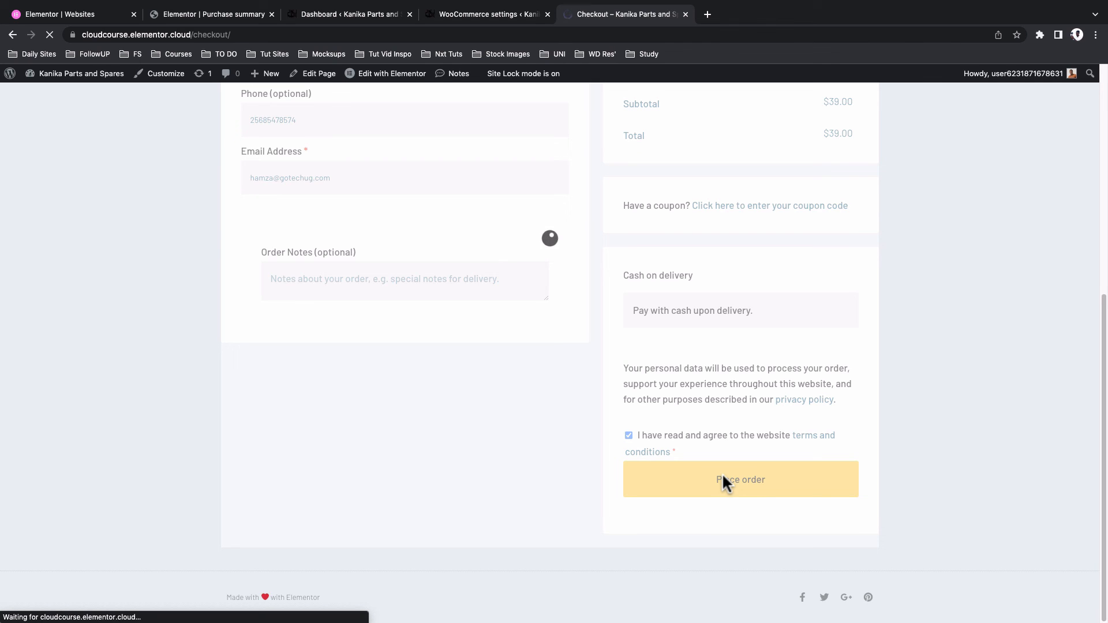
left_click(740, 479)
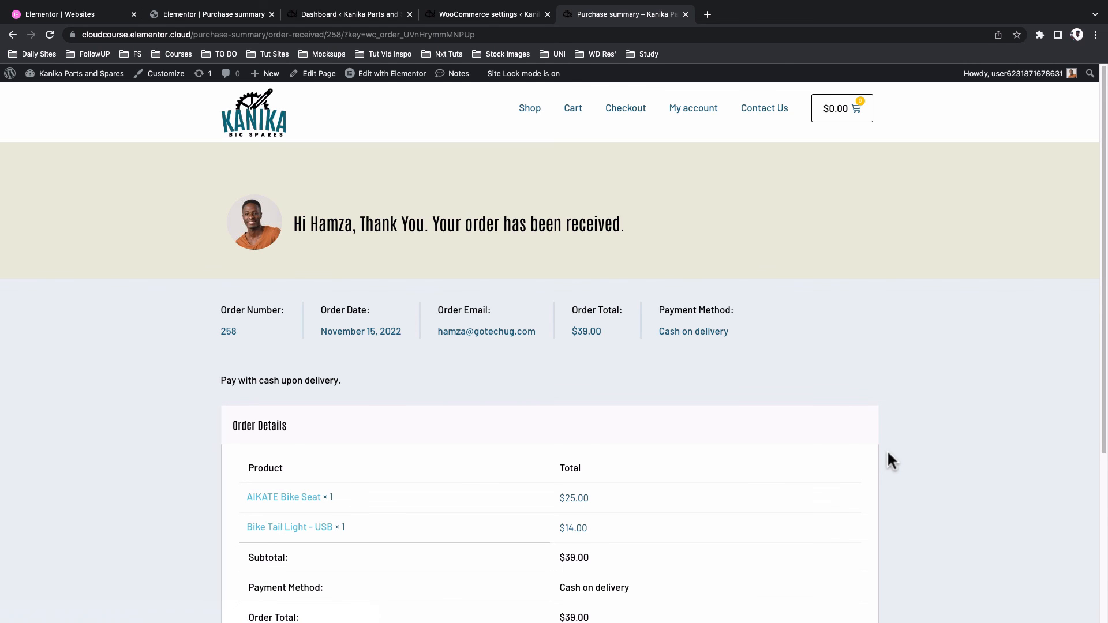
Scroll through the order 258 purchase summary and then the My account dashboard.
scroll("down", 3)
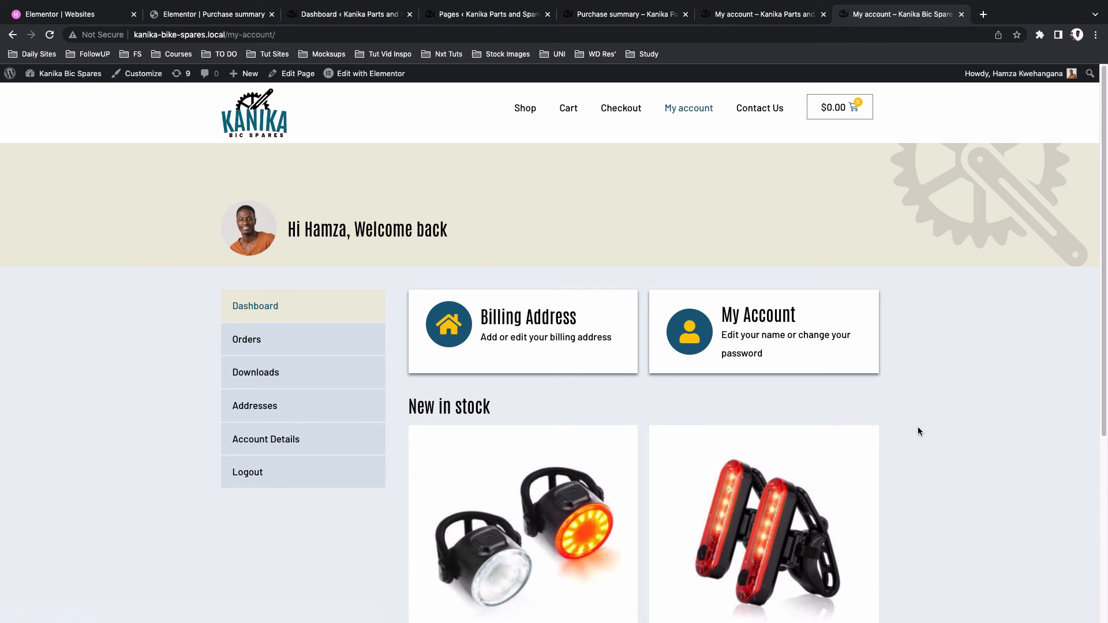
scroll("down", 3)
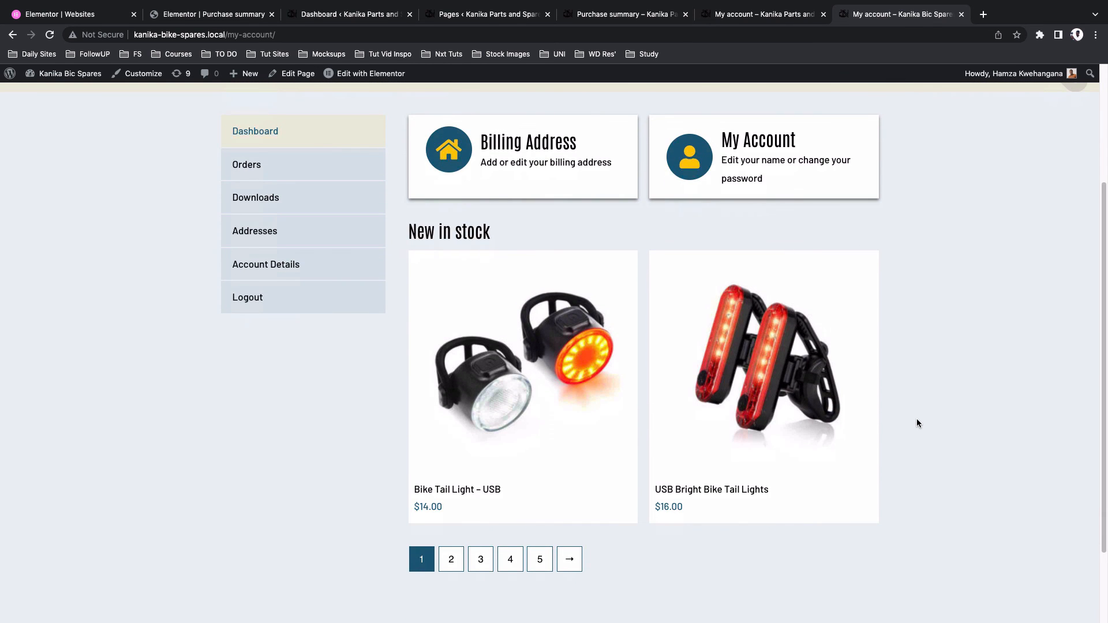